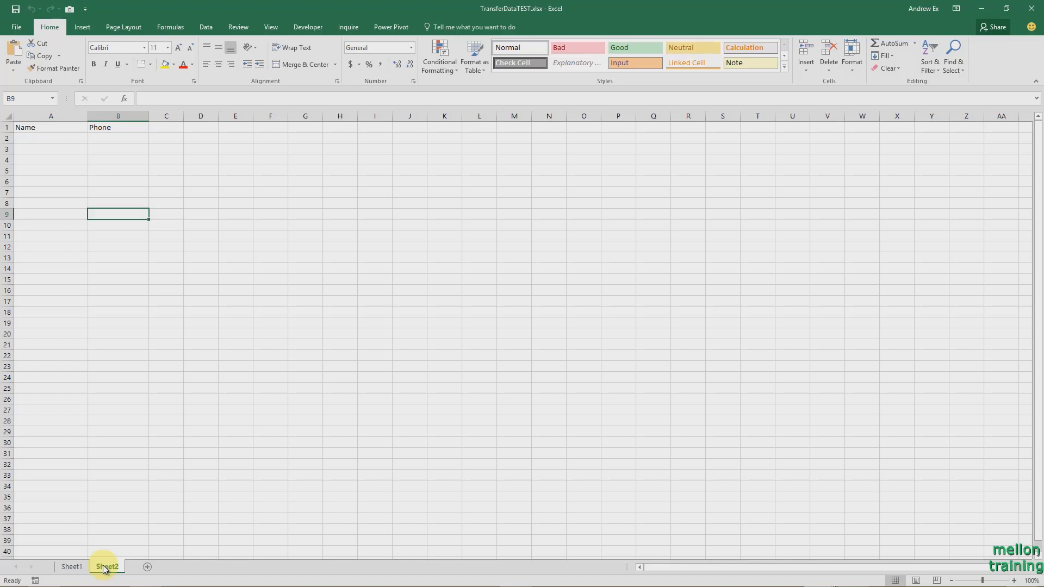
# Return to Sheet1 of the TransferDataTEST workbook.
pyautogui.click(72, 566)
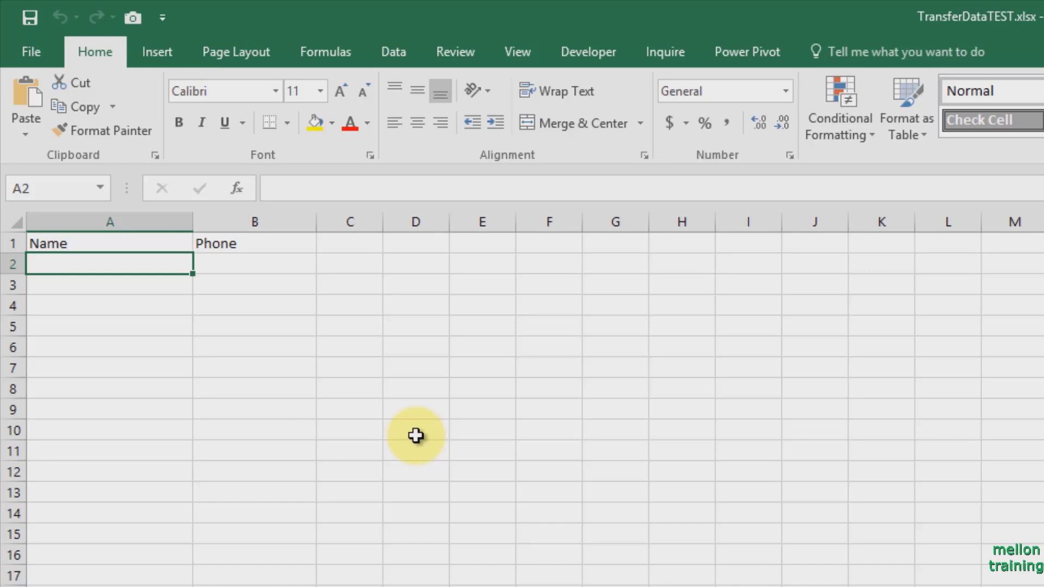
# Draw an ActiveX command button across cells C1:D2 using the Developer tab's Insert menu.
pyautogui.click(587, 51)
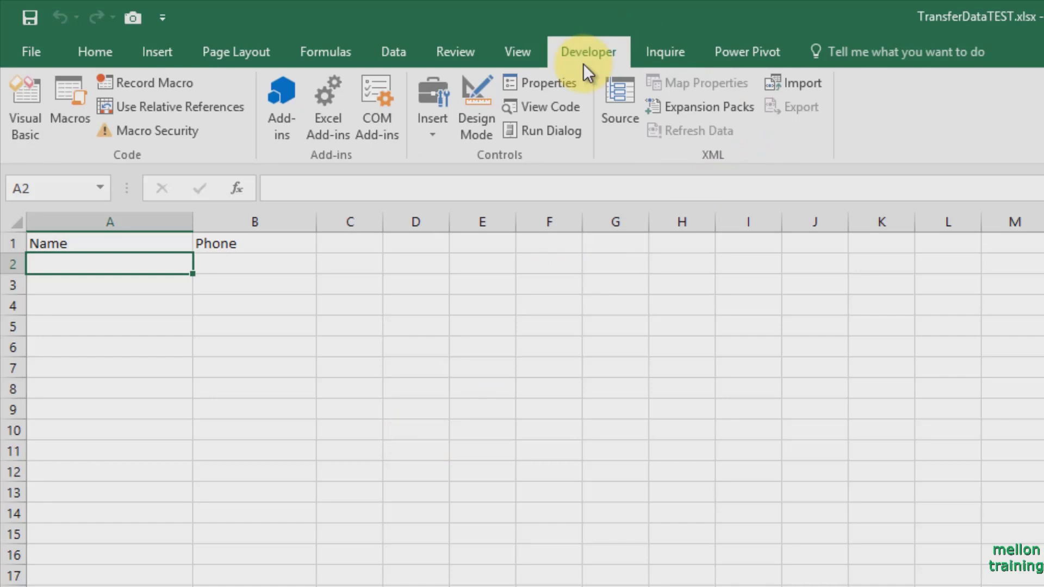
pyautogui.click(431, 120)
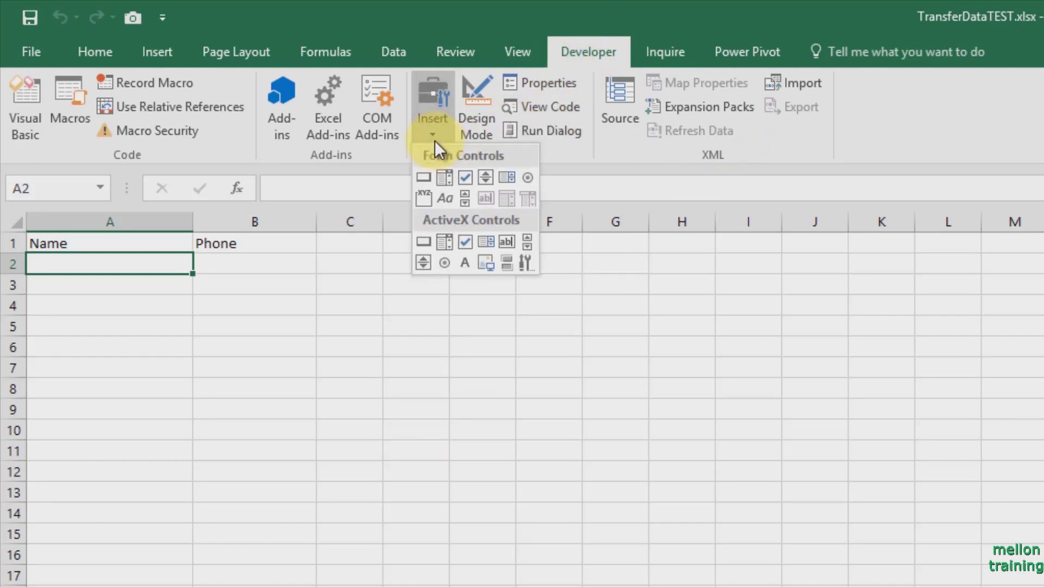
pyautogui.moveTo(429, 229)
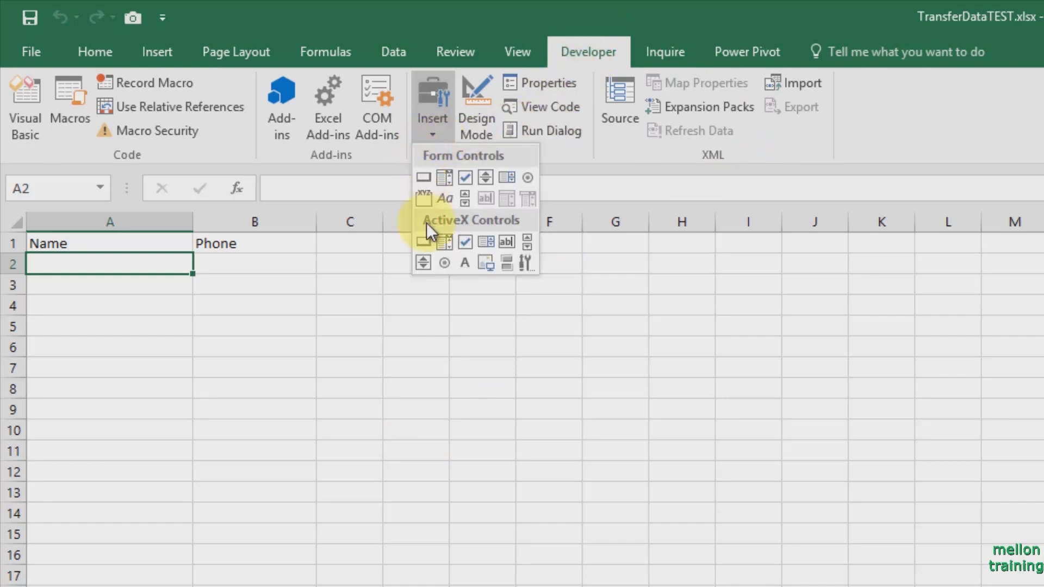
pyautogui.moveTo(423, 241)
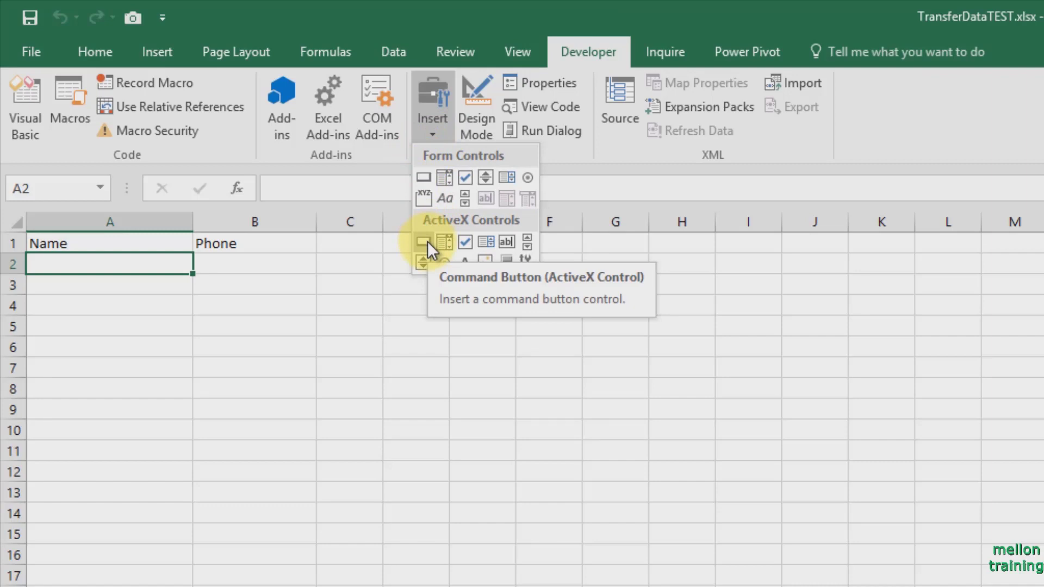
pyautogui.click(423, 241)
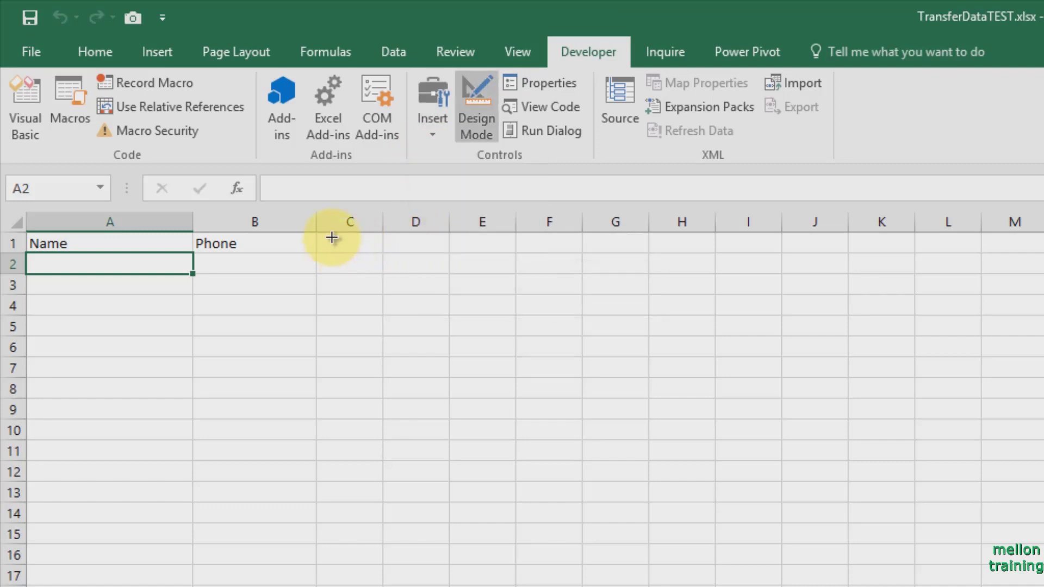
pyautogui.moveTo(331, 238); pyautogui.dragTo(437, 273)
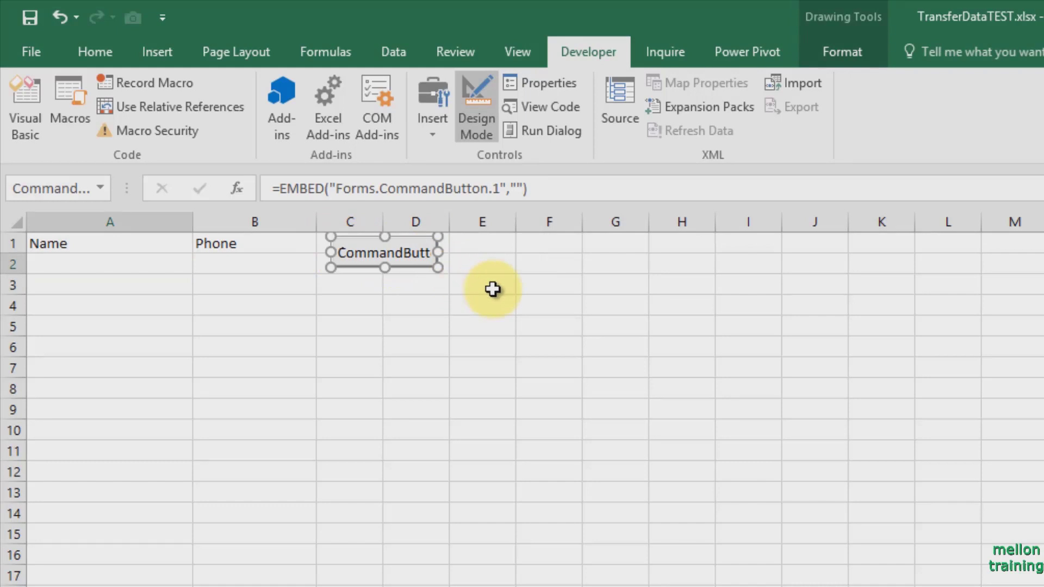
# Set the command button's Caption property to 'Transfer'.
pyautogui.rightClick(412, 270)
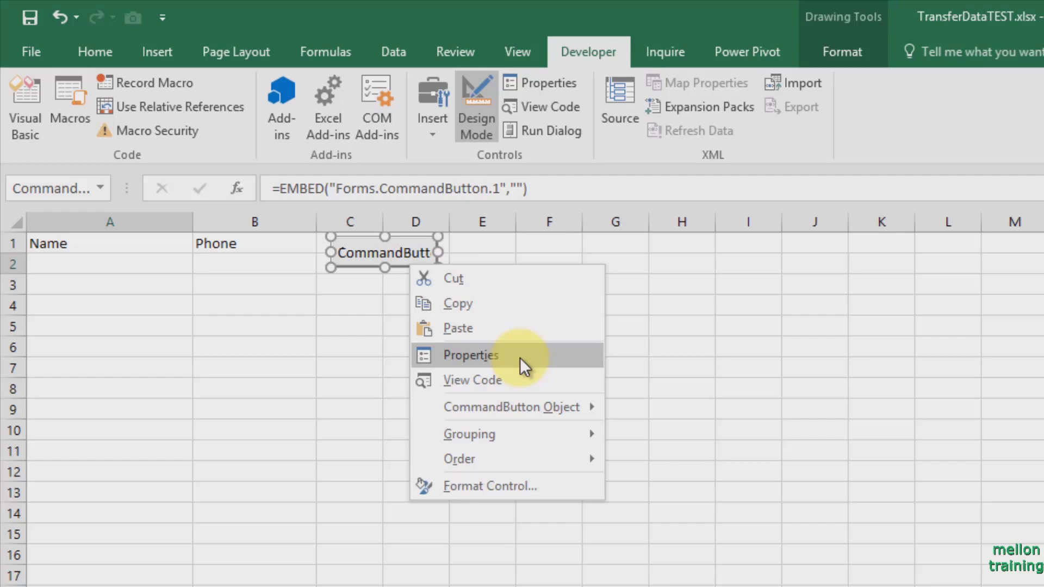
pyautogui.click(470, 355)
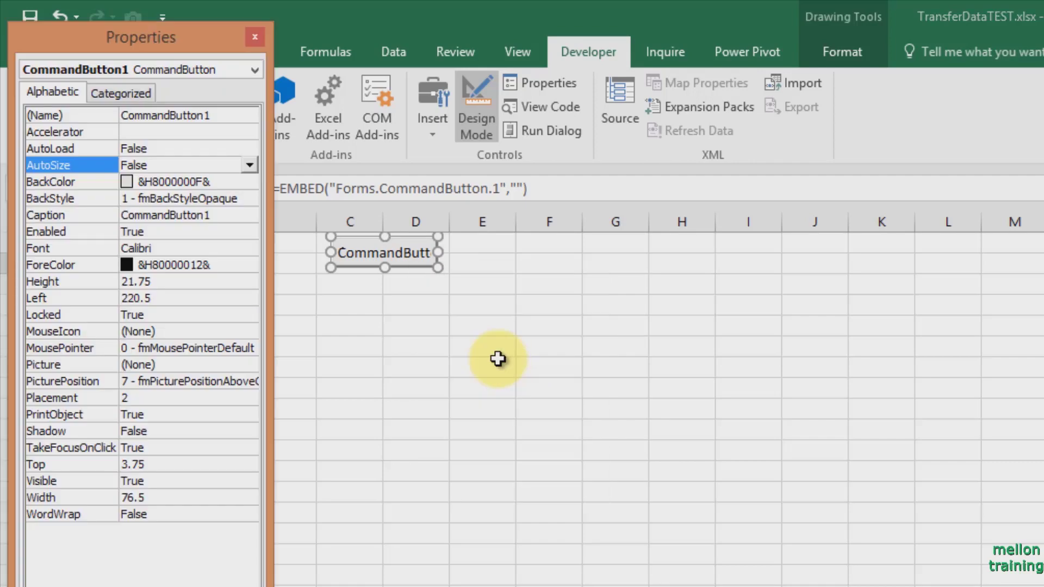
pyautogui.moveTo(80, 237)
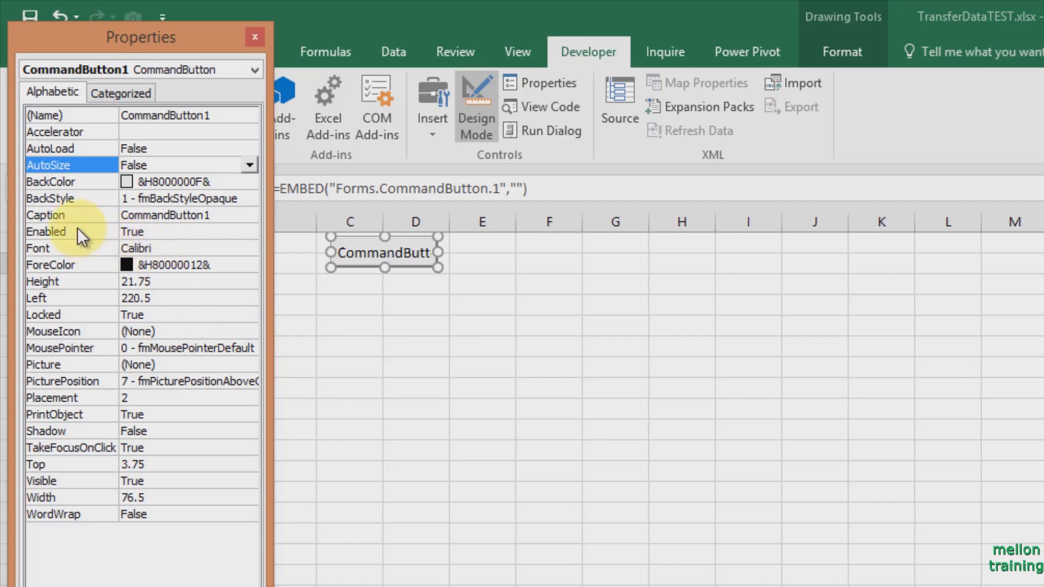
pyautogui.click(187, 214)
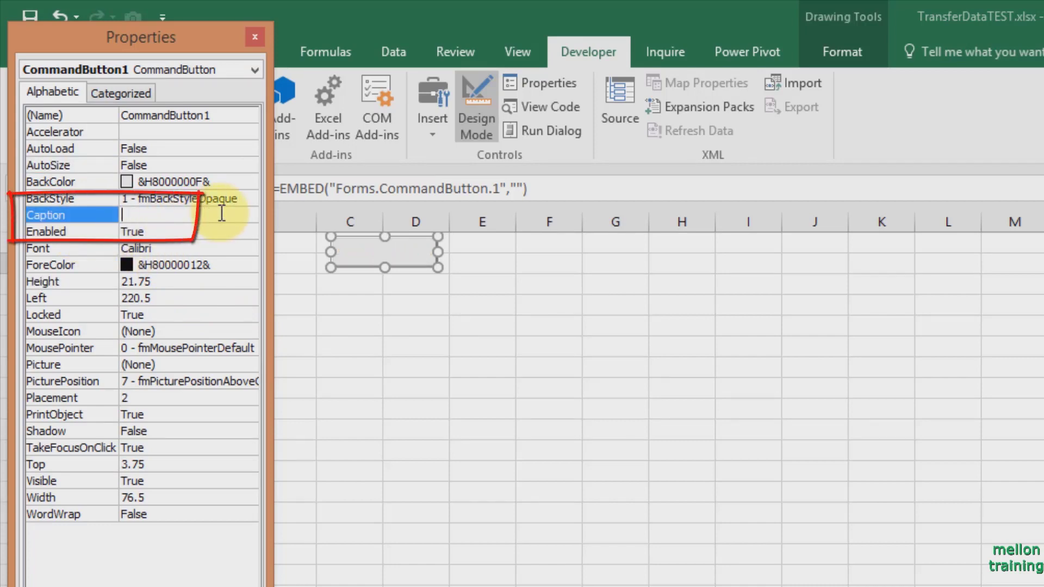
pyautogui.write('Transfer')
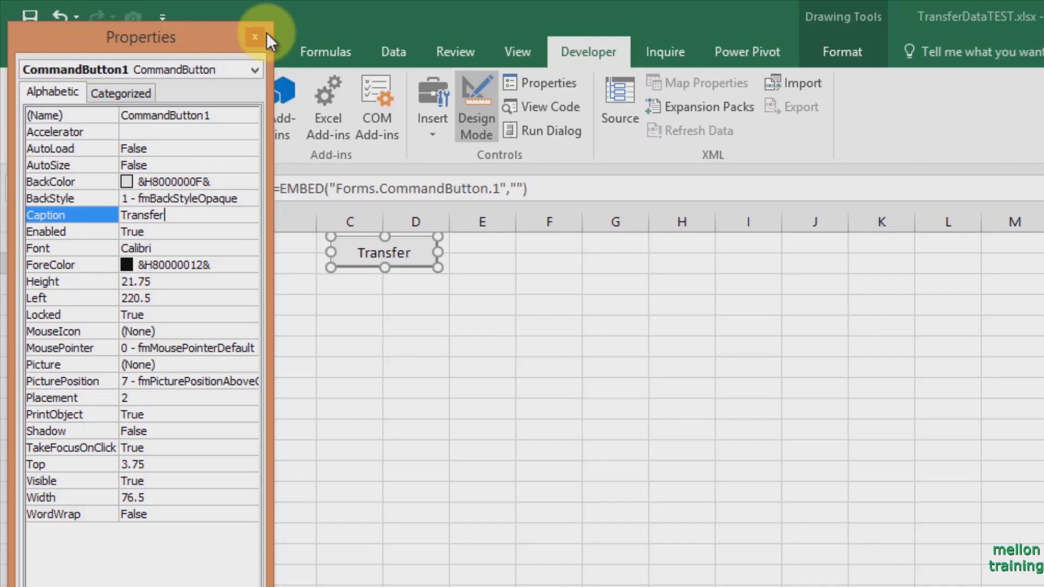
pyautogui.click(255, 38)
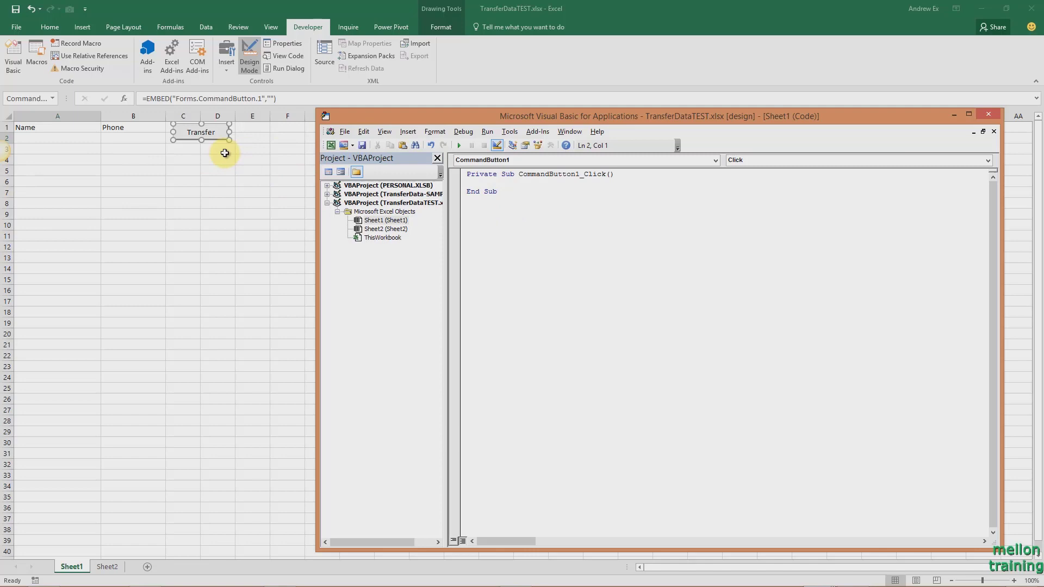
# In the Click routine, declare CustomerName and CustomerPhone As String.
pyautogui.click(969, 115)
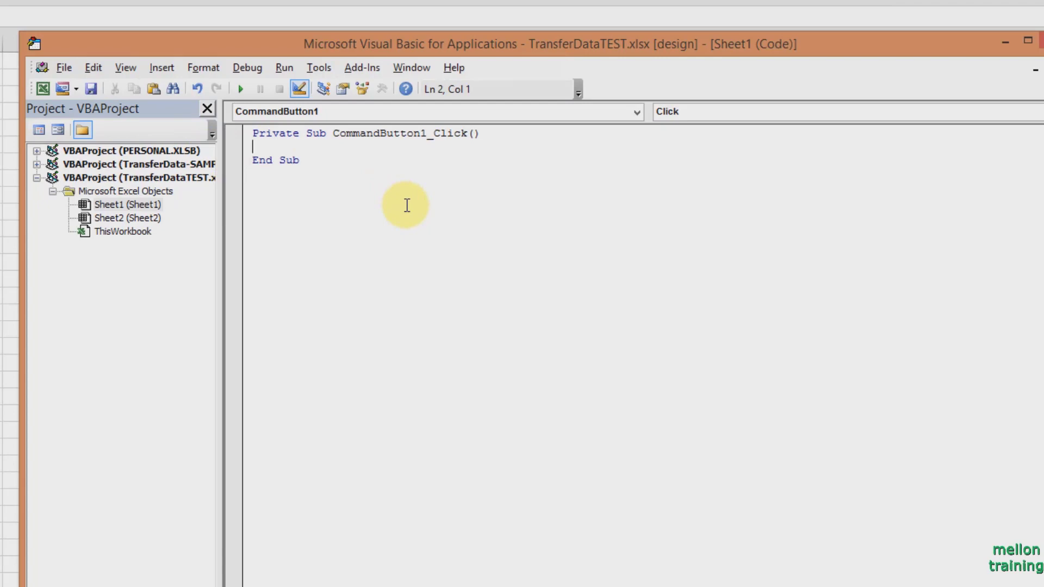
pyautogui.write('Dim')
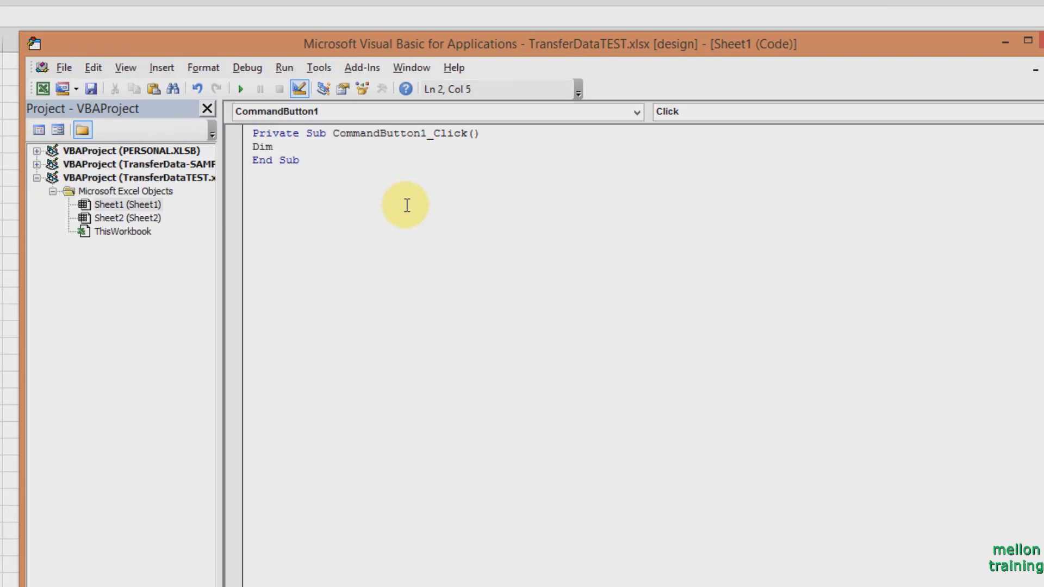
pyautogui.write('Cust')
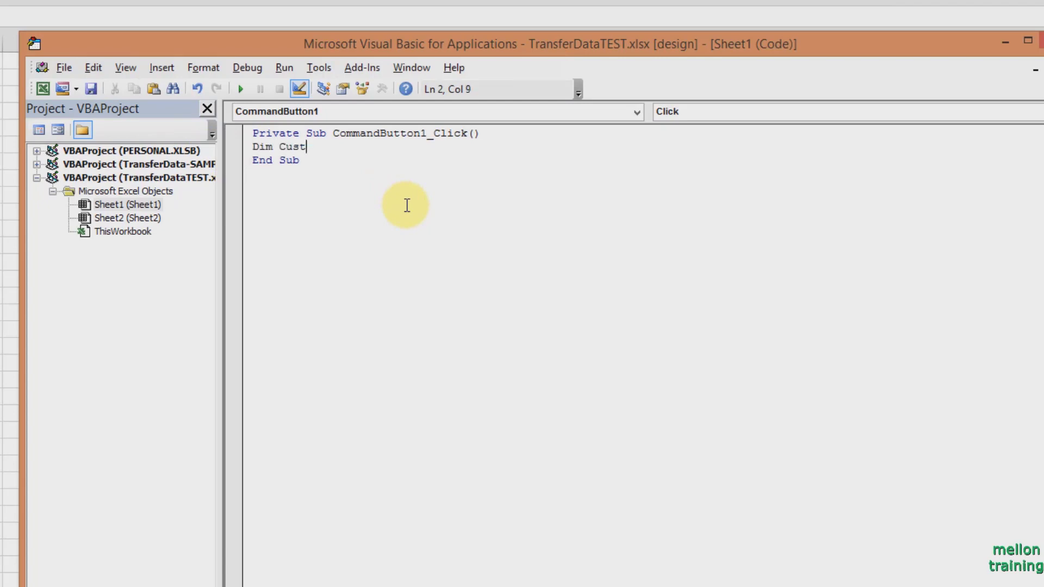
pyautogui.write('omerName as')
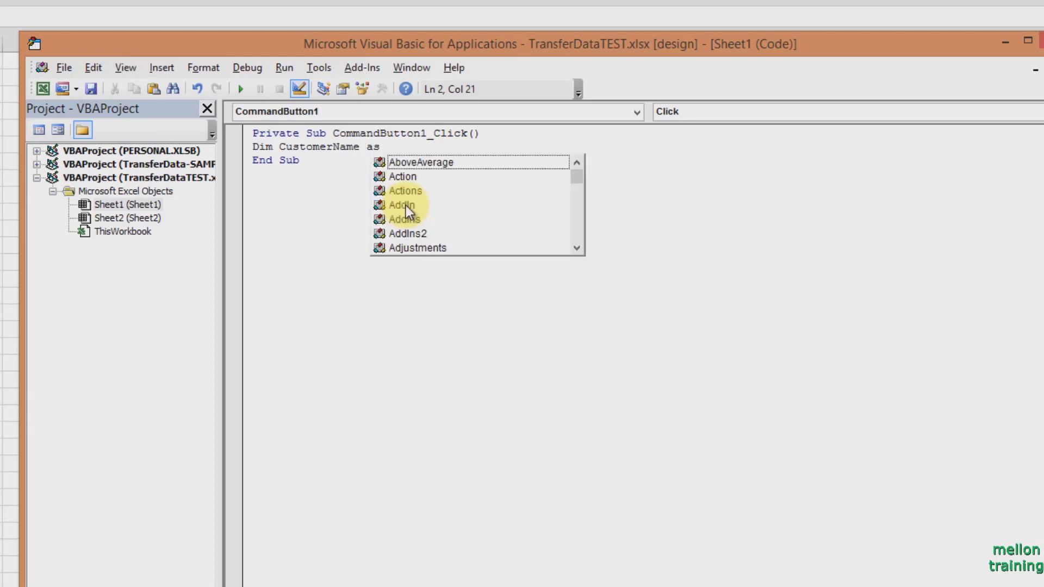
pyautogui.write('String')
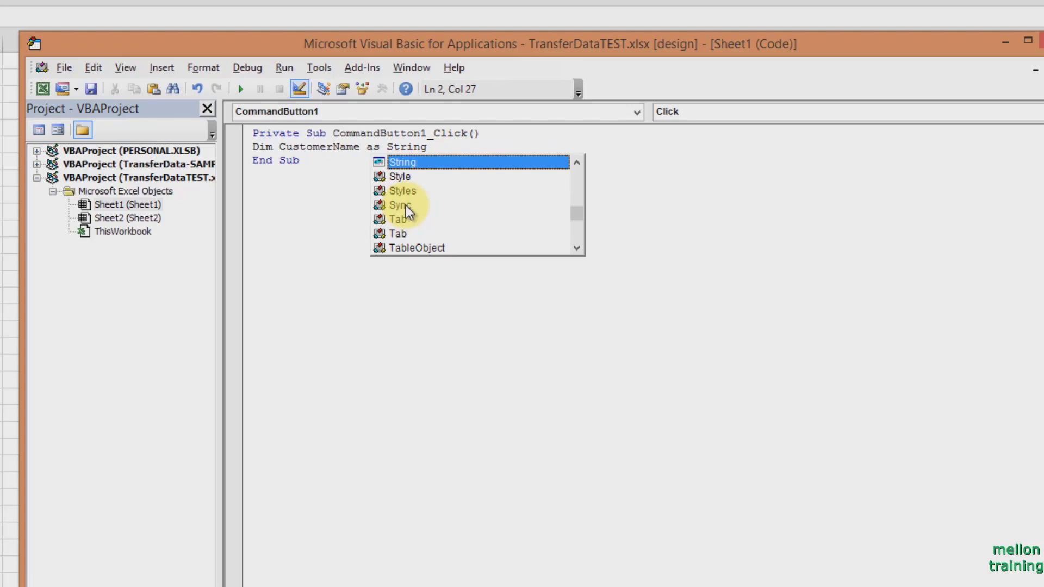
pyautogui.write(',')
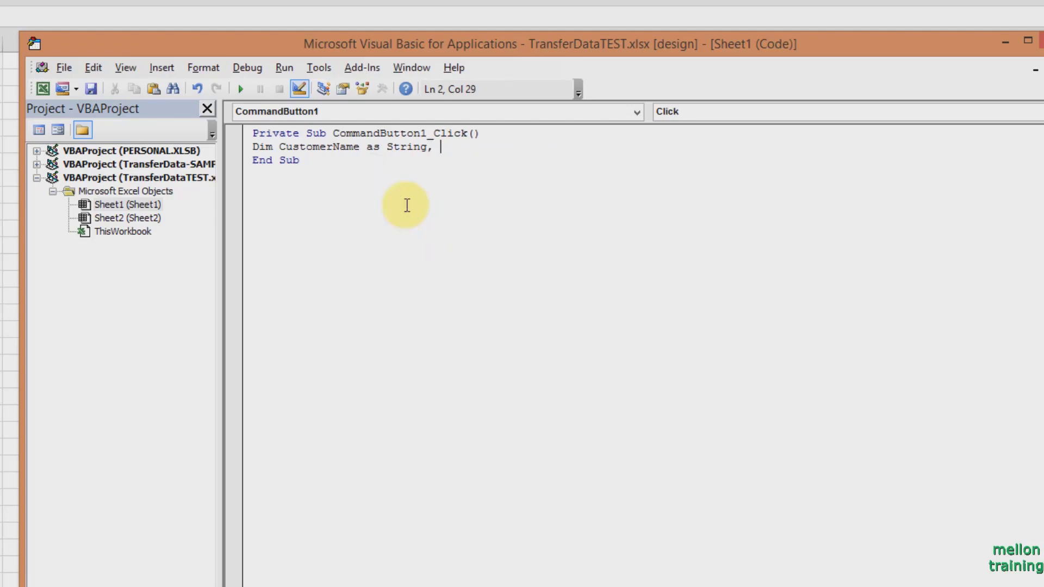
pyautogui.write('Cu')
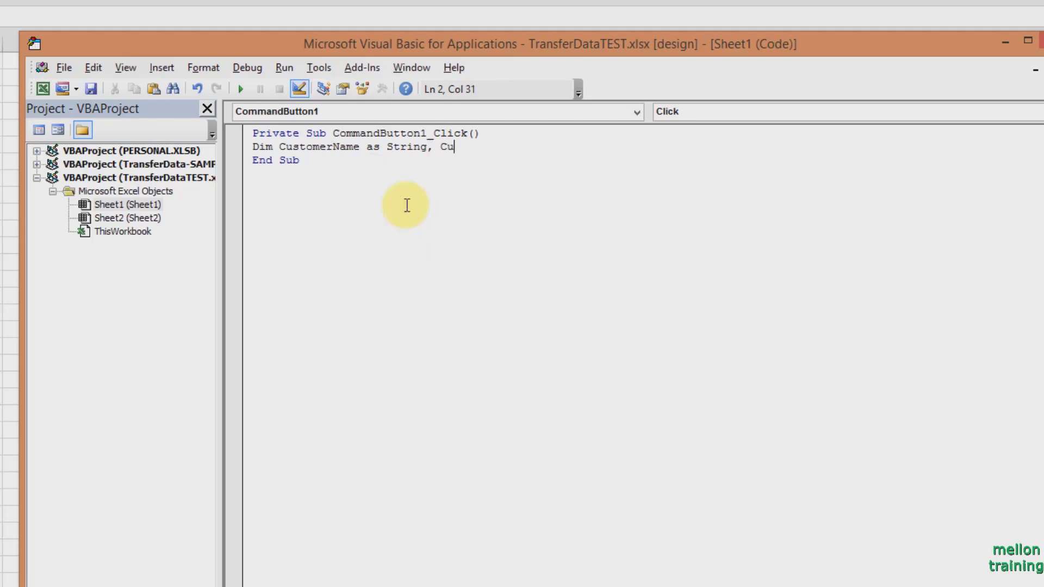
pyautogui.write('stomer')
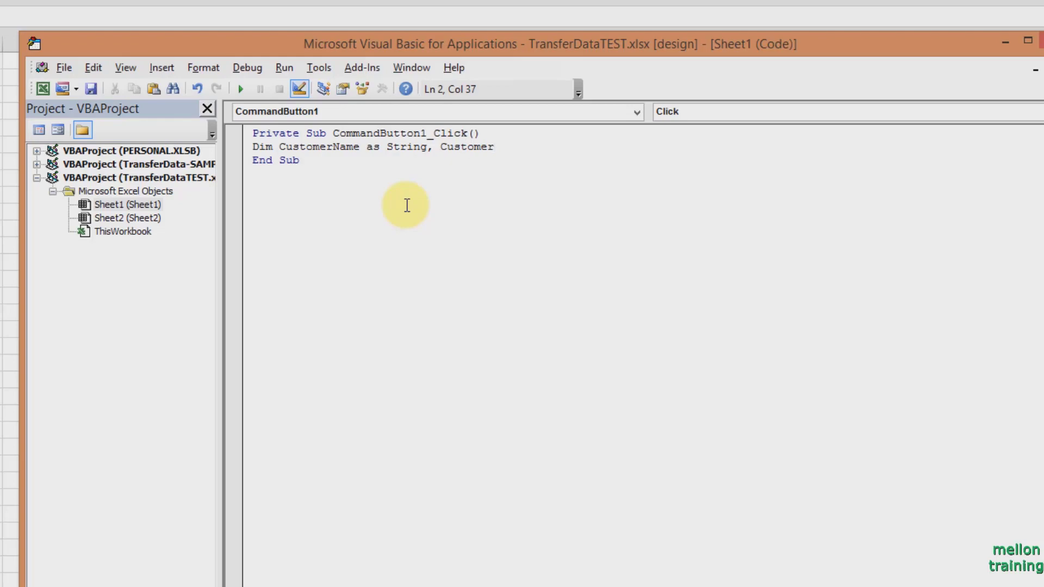
pyautogui.write('Phone As String')
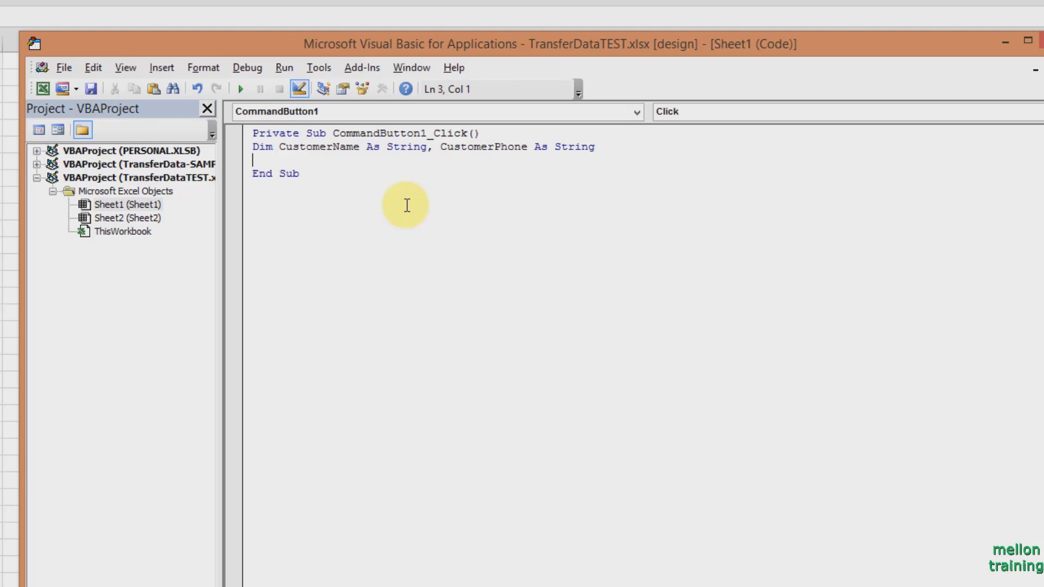
# Add the line Worksheets("sheet1").Select after the declarations.
pyautogui.write('Work')
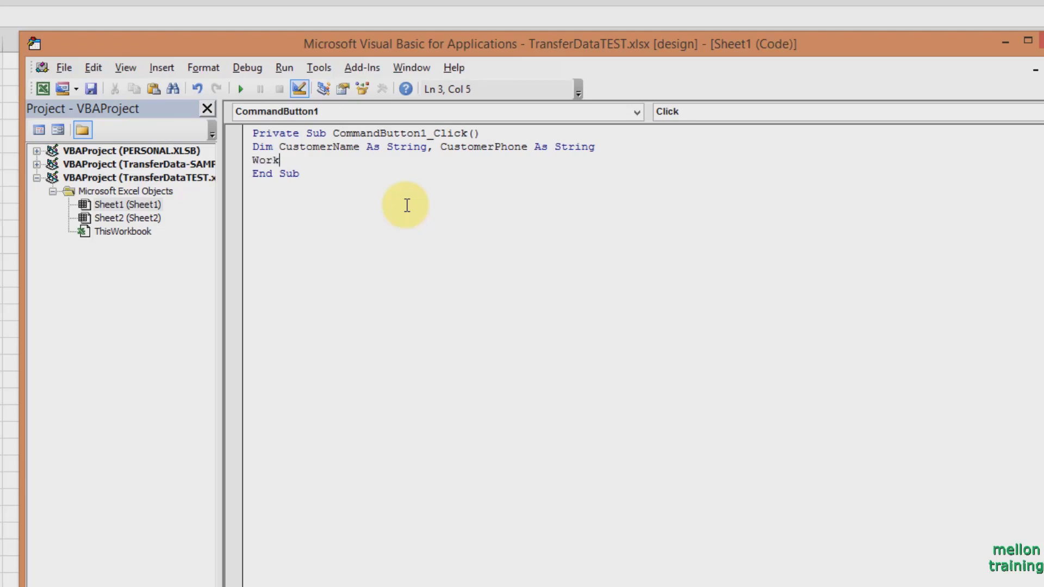
pyautogui.write('sheets')
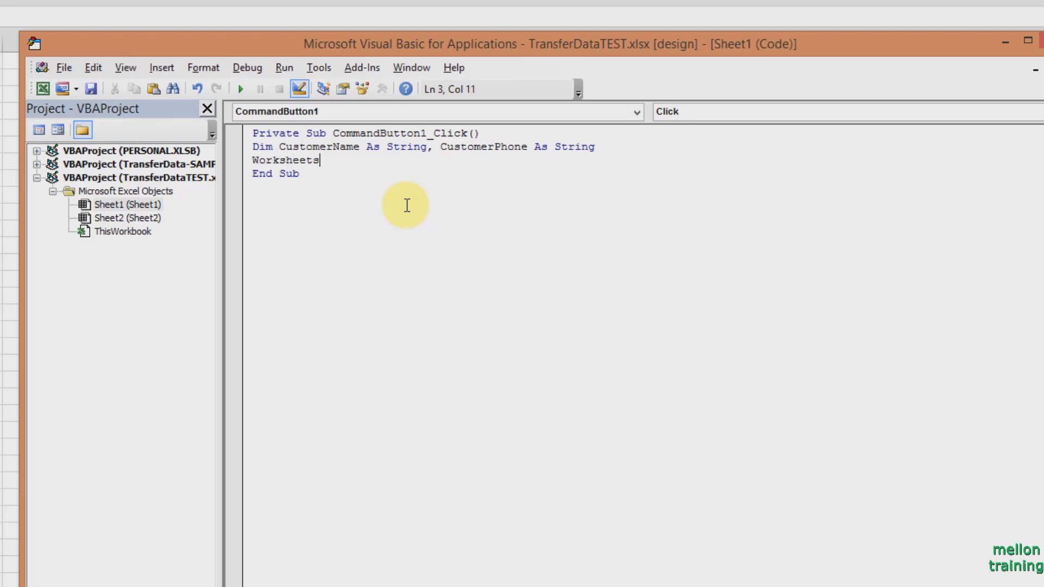
pyautogui.write('(')
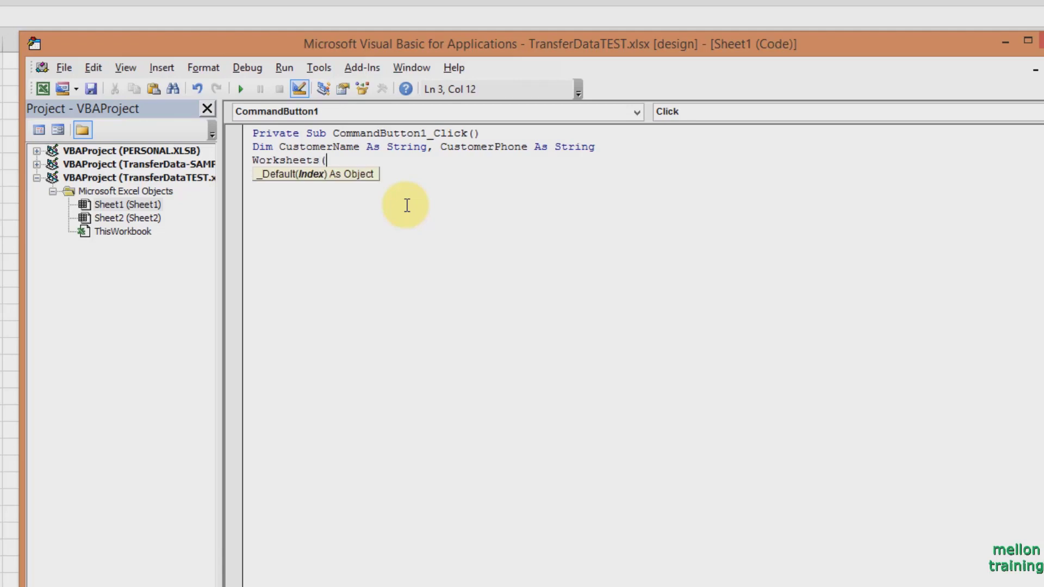
pyautogui.write('"')
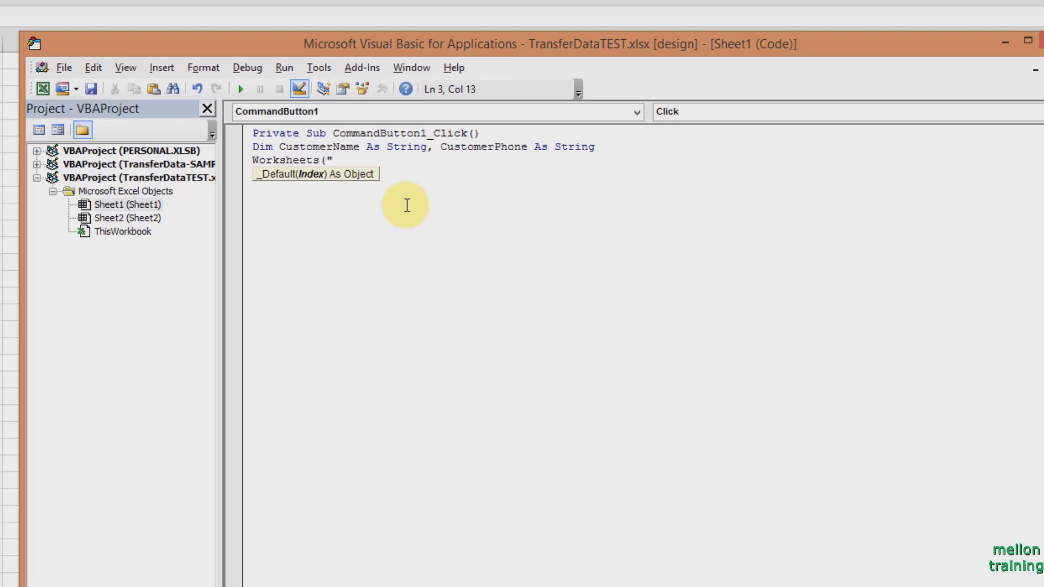
pyautogui.write('s')
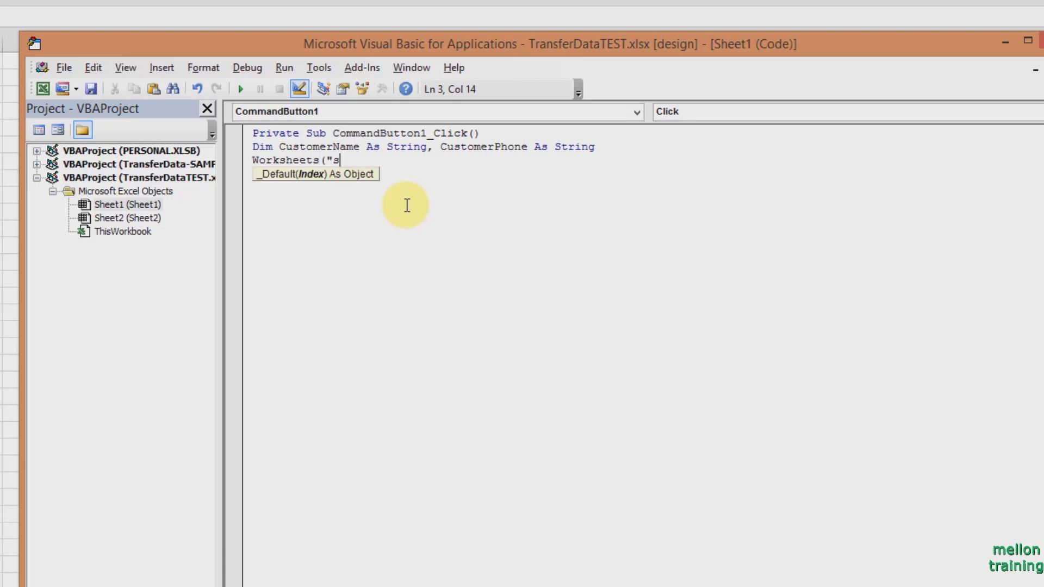
pyautogui.write('heet1"')
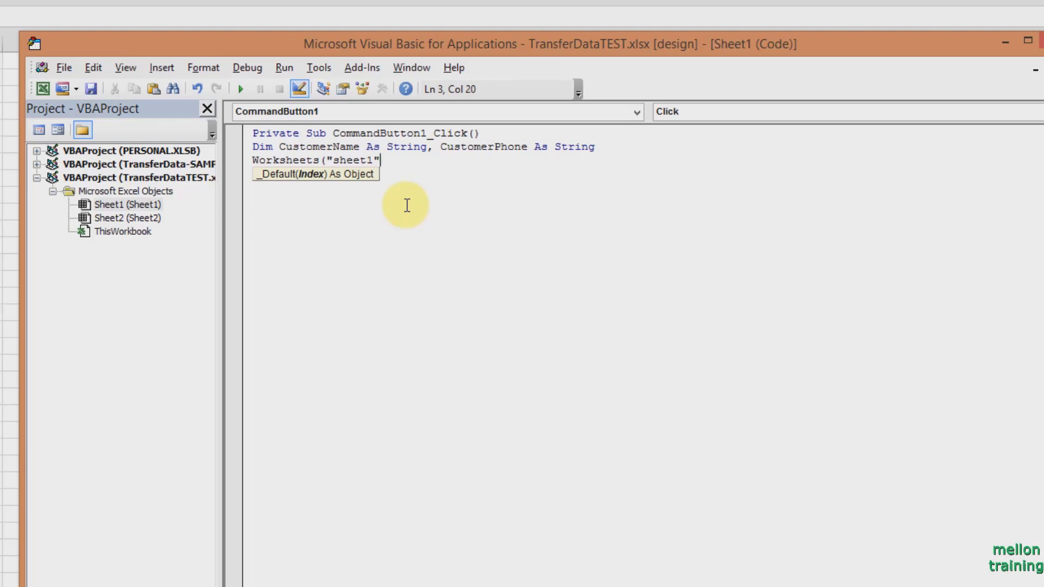
pyautogui.write('.')
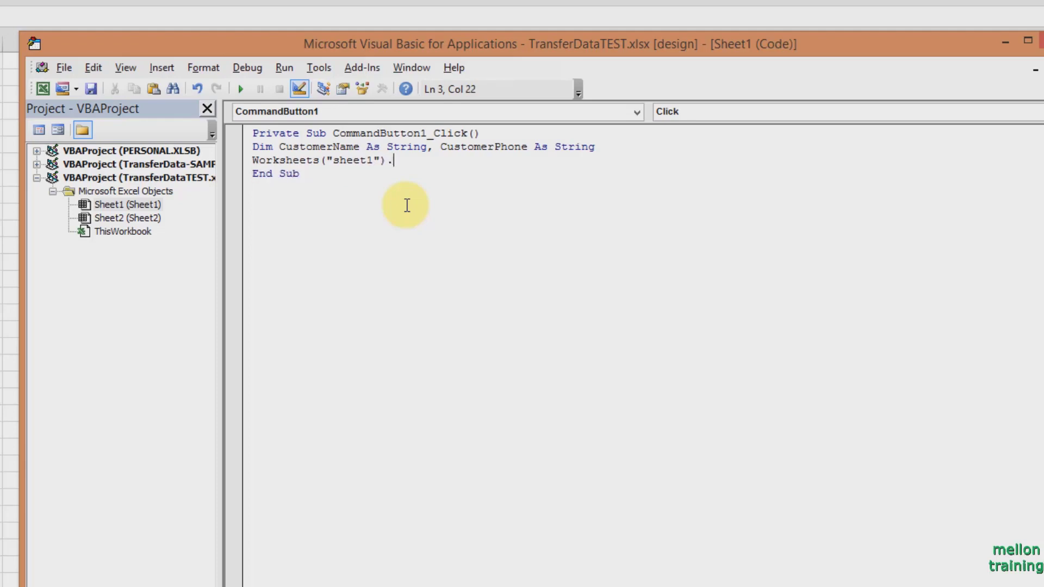
pyautogui.write('select')
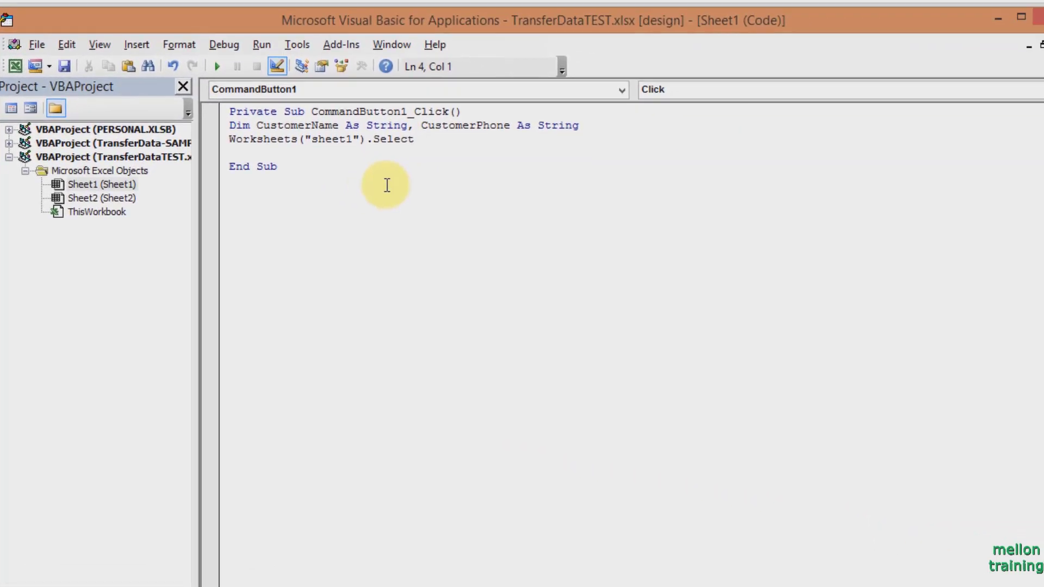
# Add CustomerName = Range("A2") and CustomerPhone = Range("B2") to the macro.
pyautogui.write('Customer')
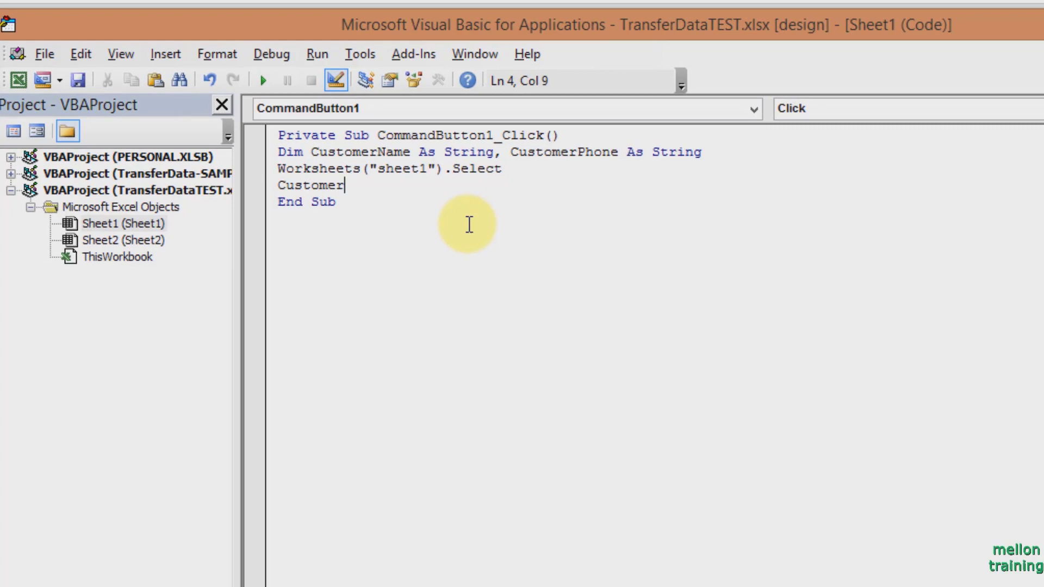
pyautogui.write('Name')
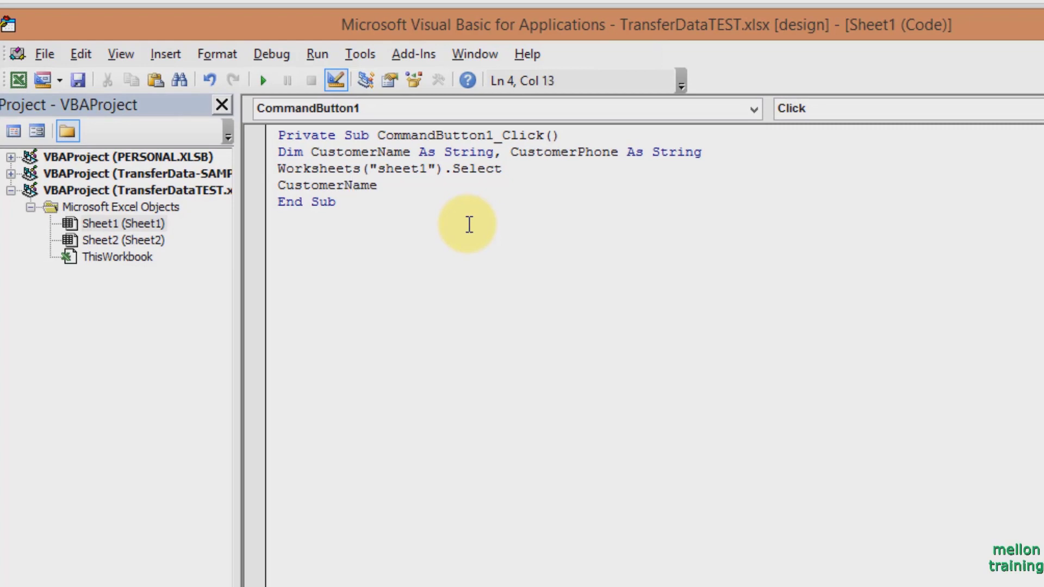
pyautogui.write('=range')
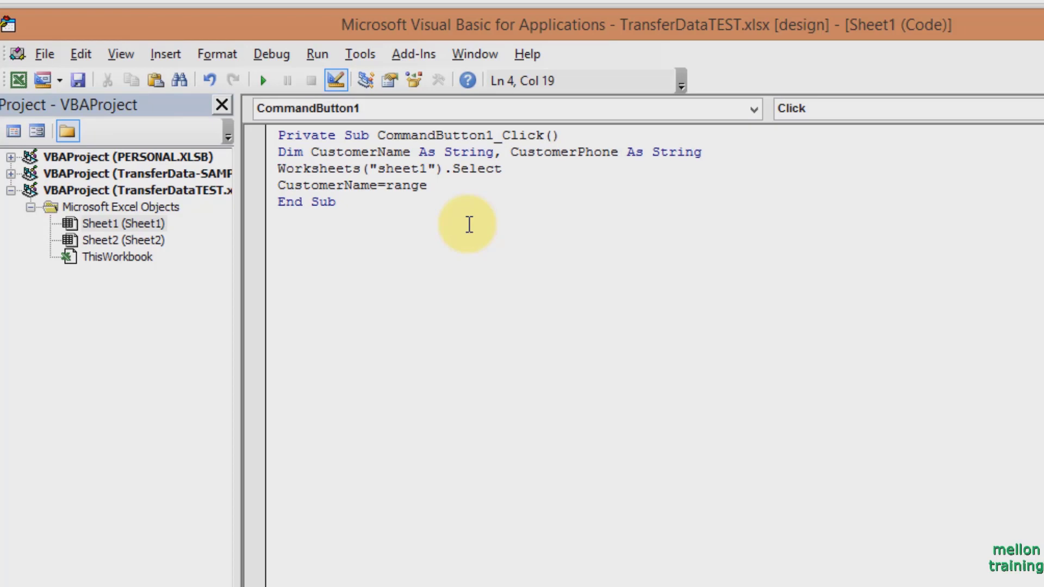
pyautogui.write('("A2')
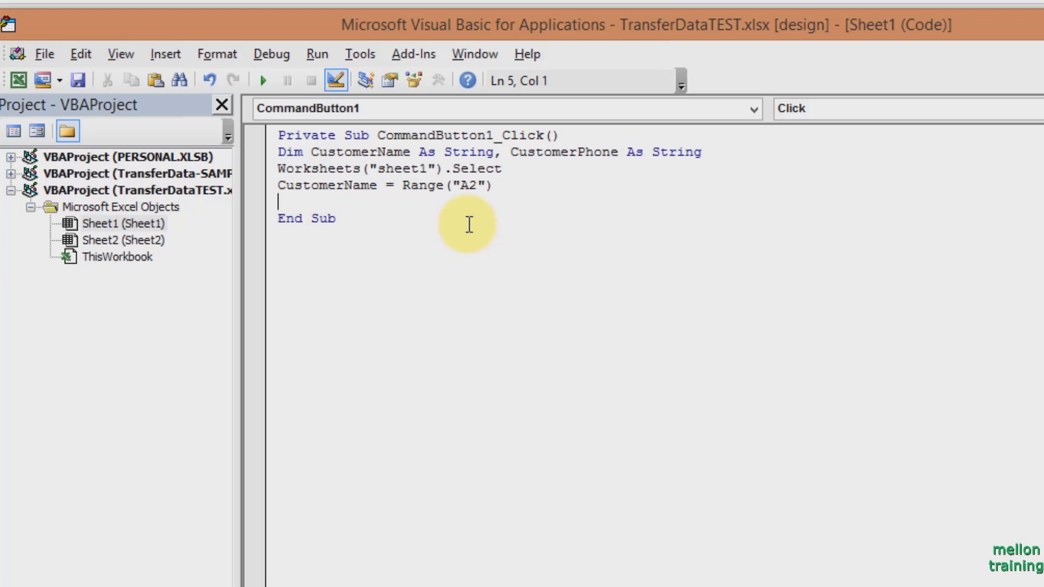
pyautogui.write('Customer')
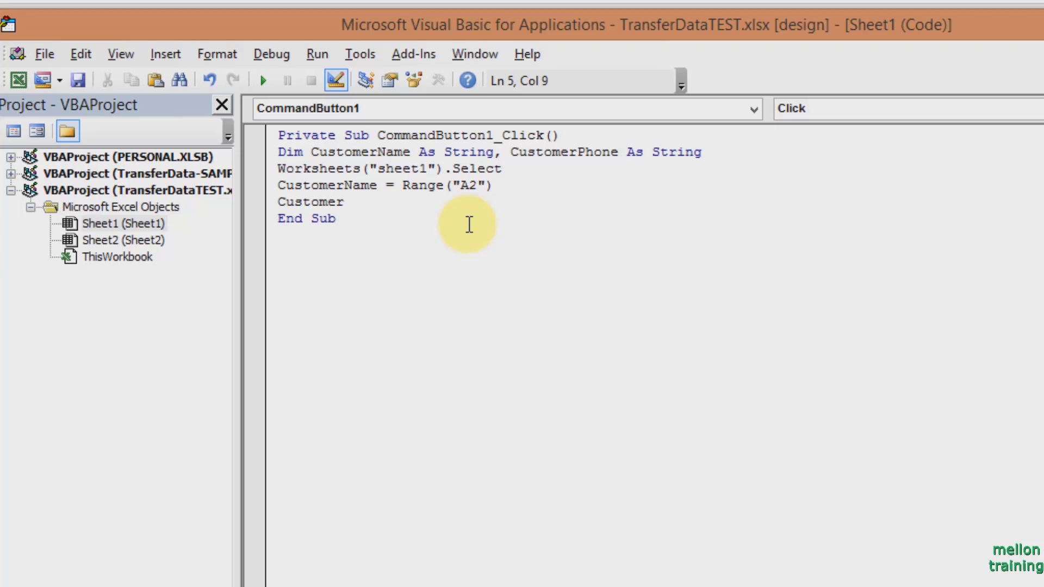
pyautogui.write('Phone')
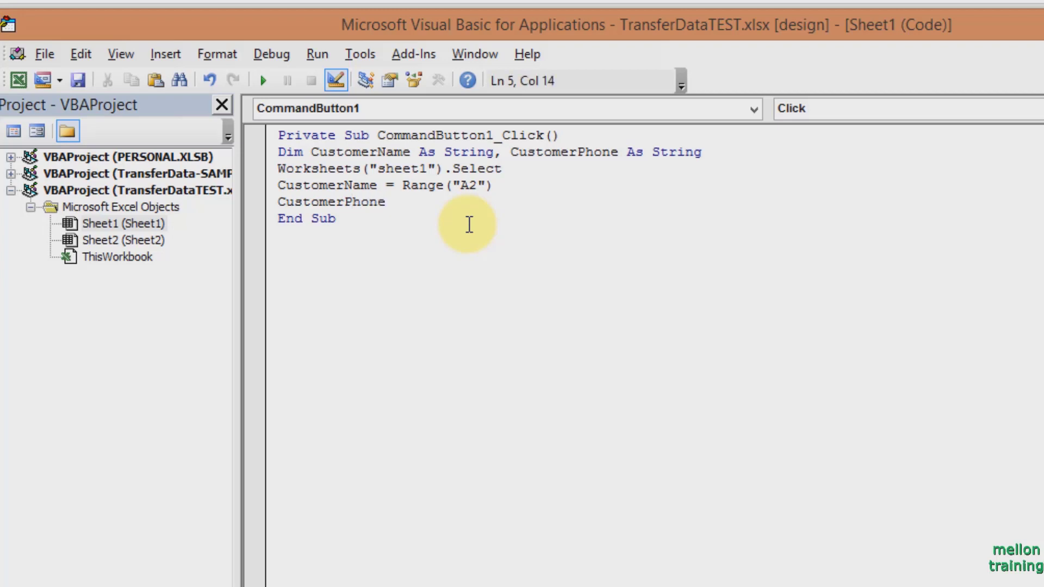
pyautogui.write('=range')
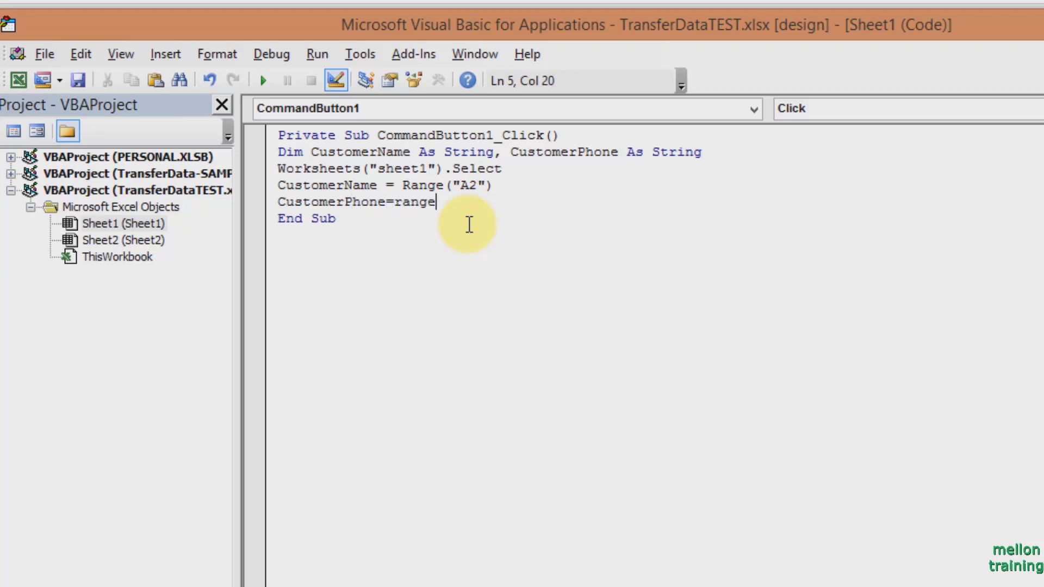
pyautogui.write('("')
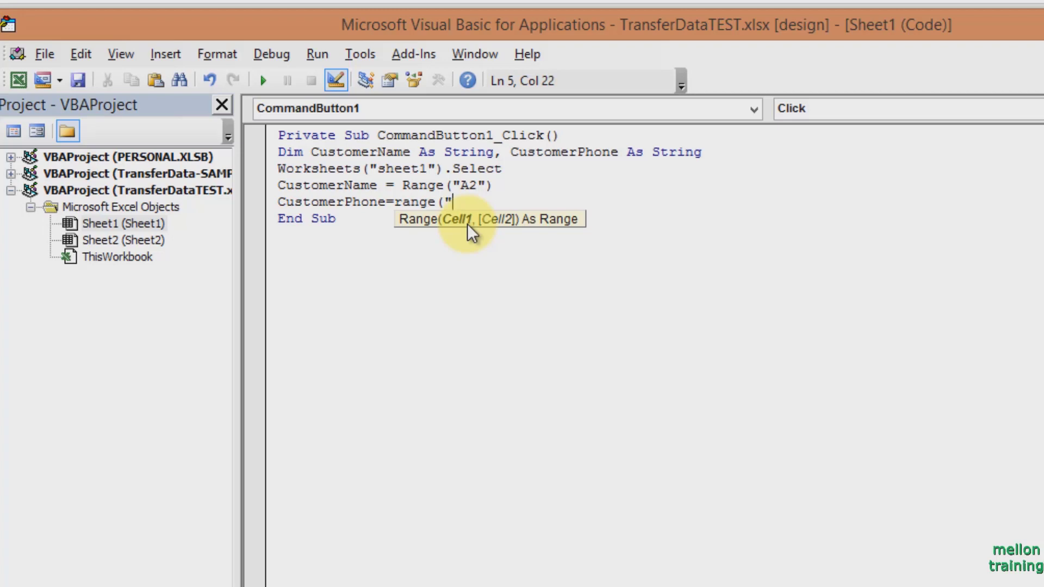
pyautogui.write('B2")')
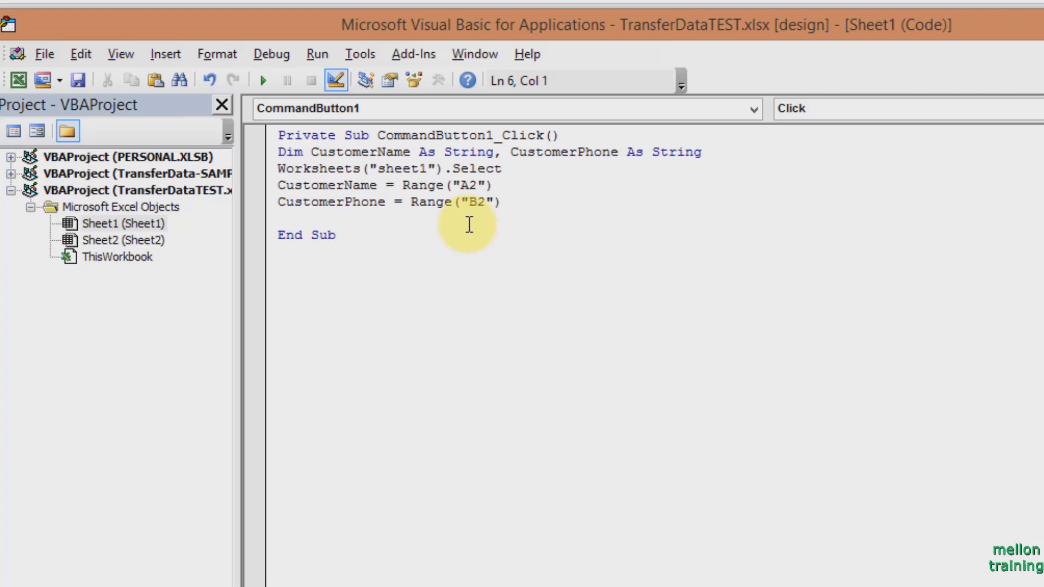
# Add the line Worksheets("sheet2").Select after the A2/B2 assignments.
pyautogui.write('Wor')
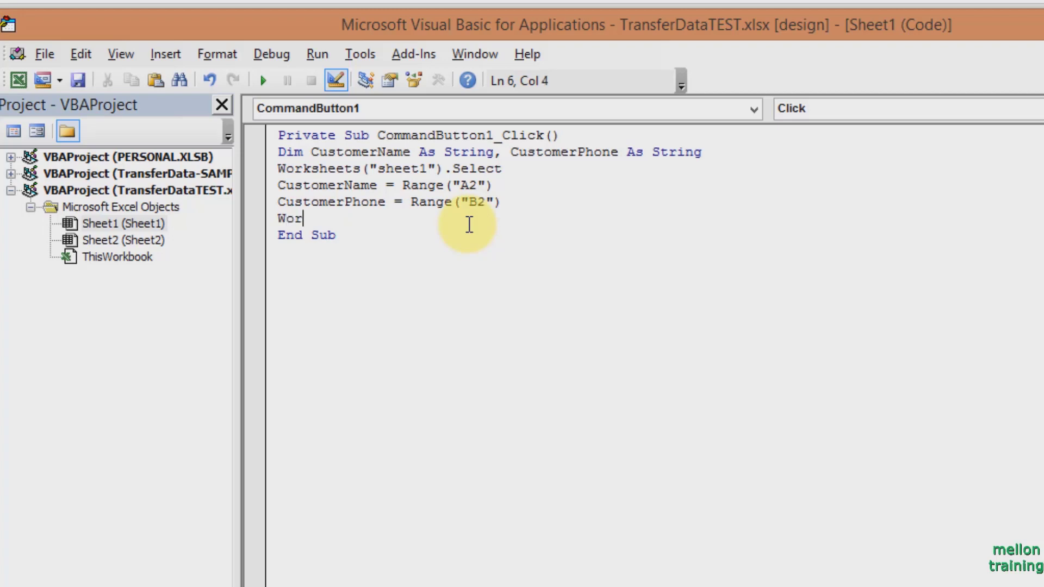
pyautogui.write('ksheets')
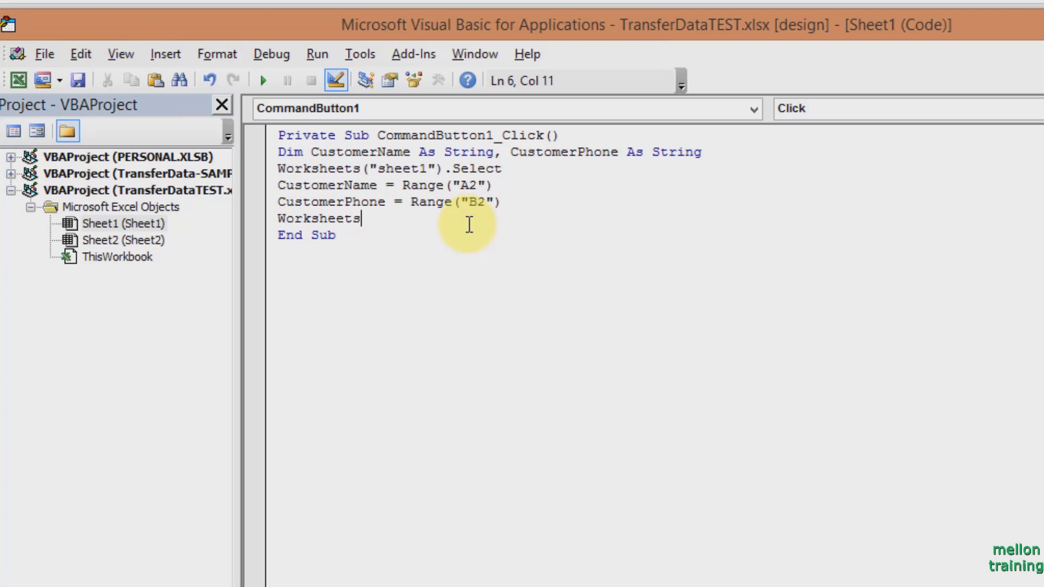
pyautogui.write('(')
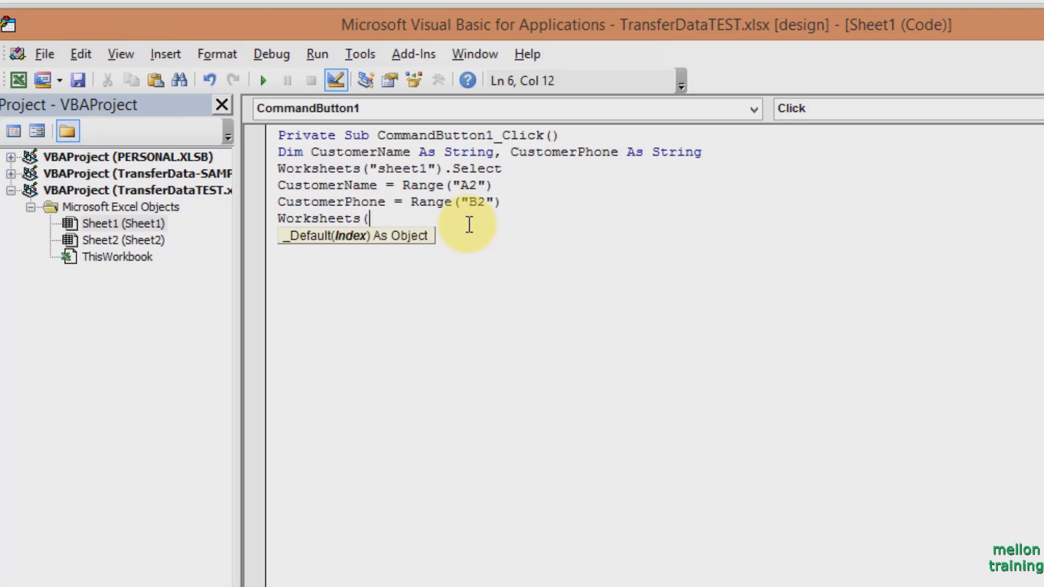
pyautogui.write('"sheet2"')
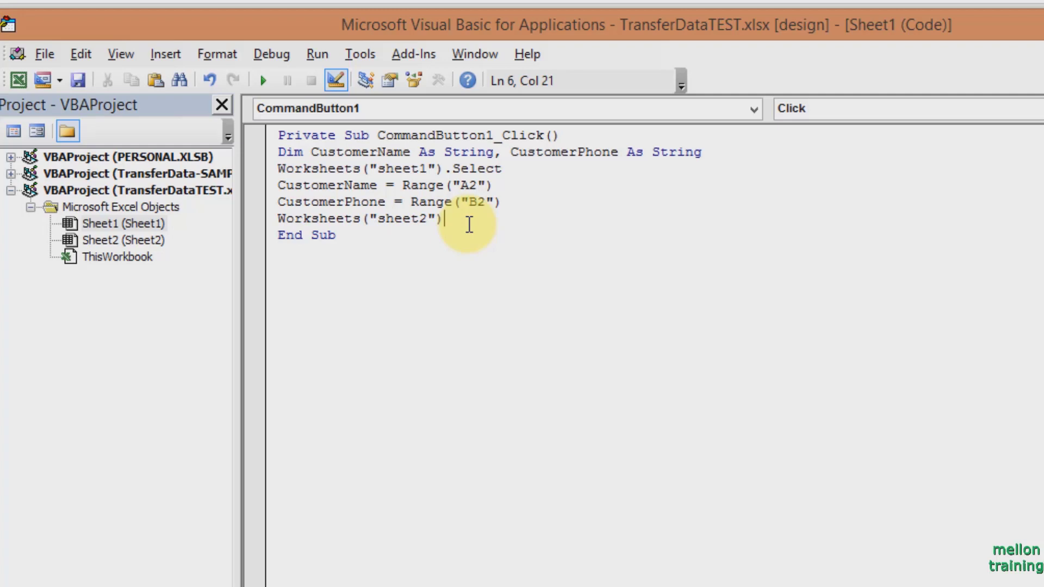
pyautogui.write('.sele')
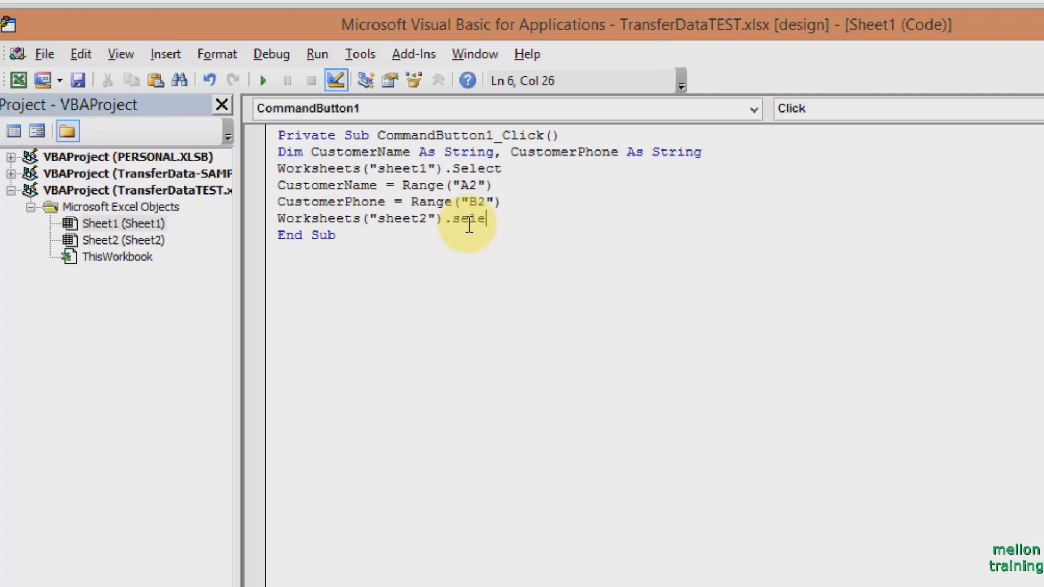
pyautogui.write('ct')
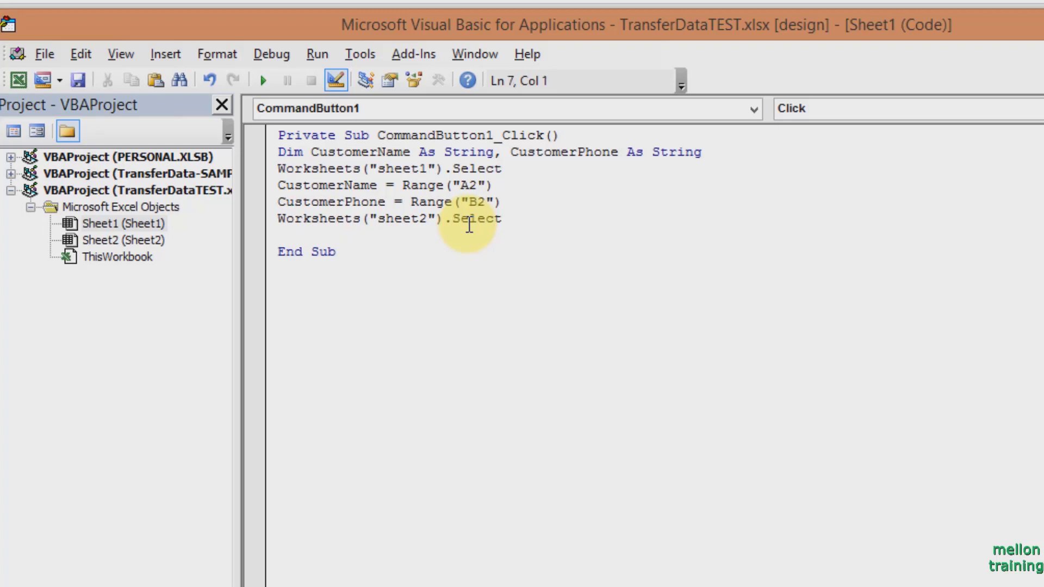
# Add the line Worksheets("sheet2").Range("A1").Select to the macro.
pyautogui.write('Wo')
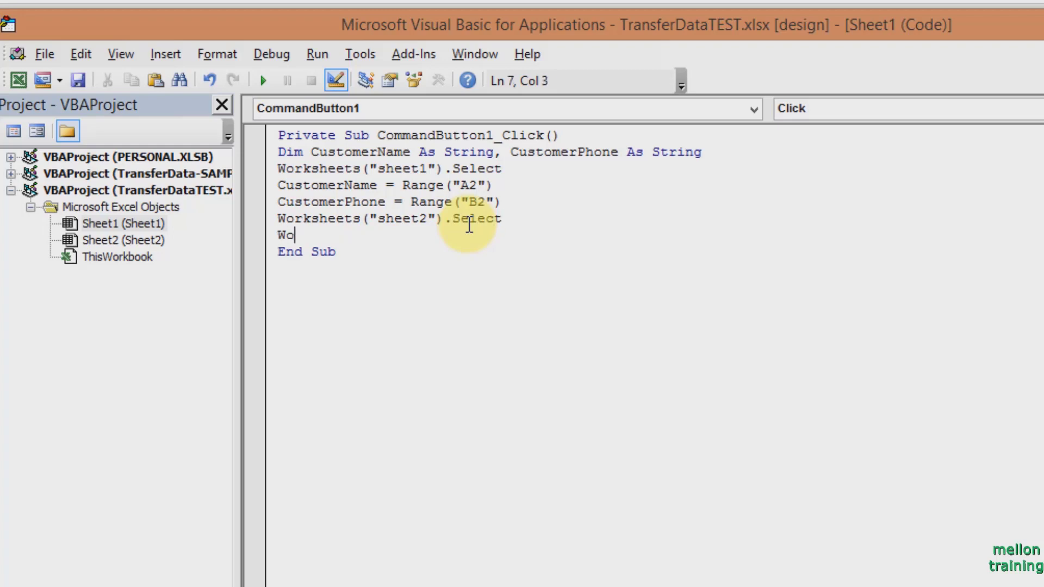
pyautogui.write('rksheets')
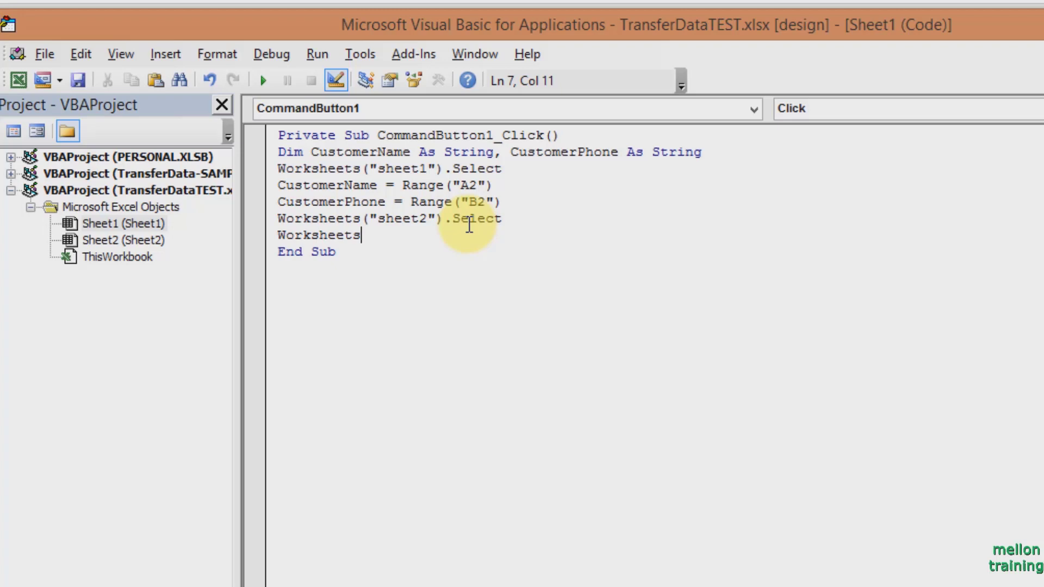
pyautogui.write('(:')
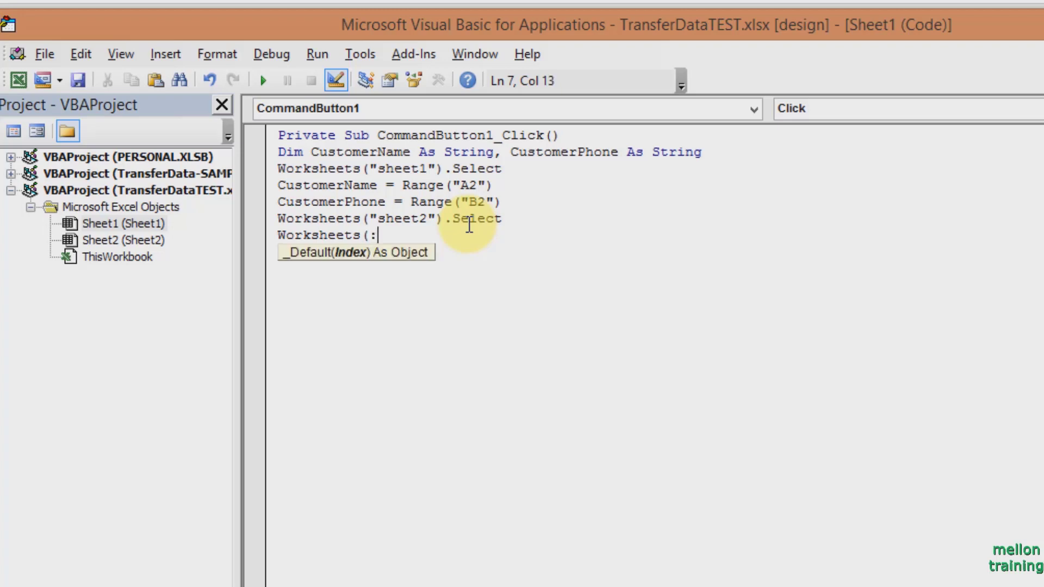
pyautogui.write('s')
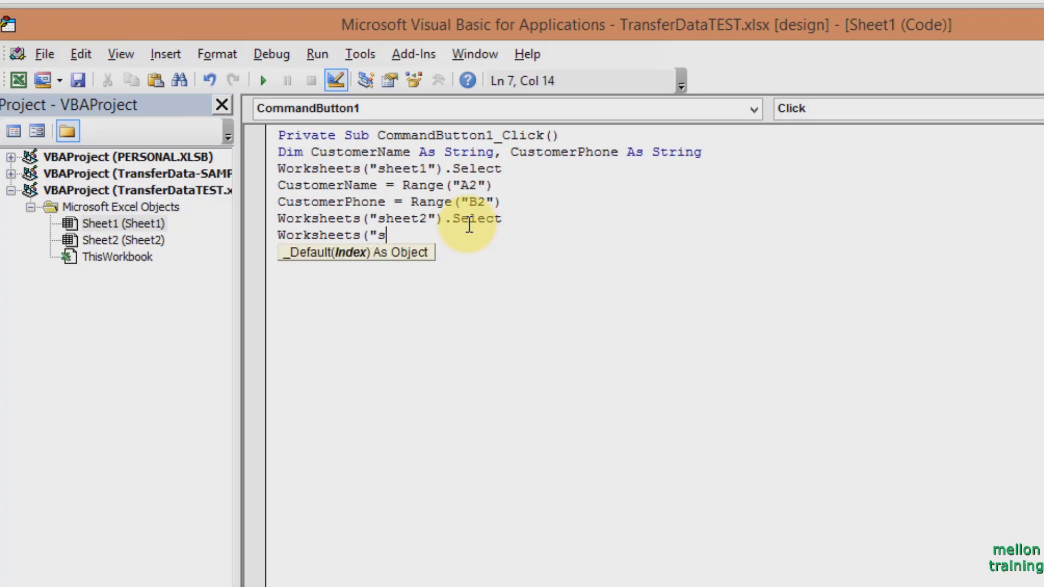
pyautogui.write('heet2')
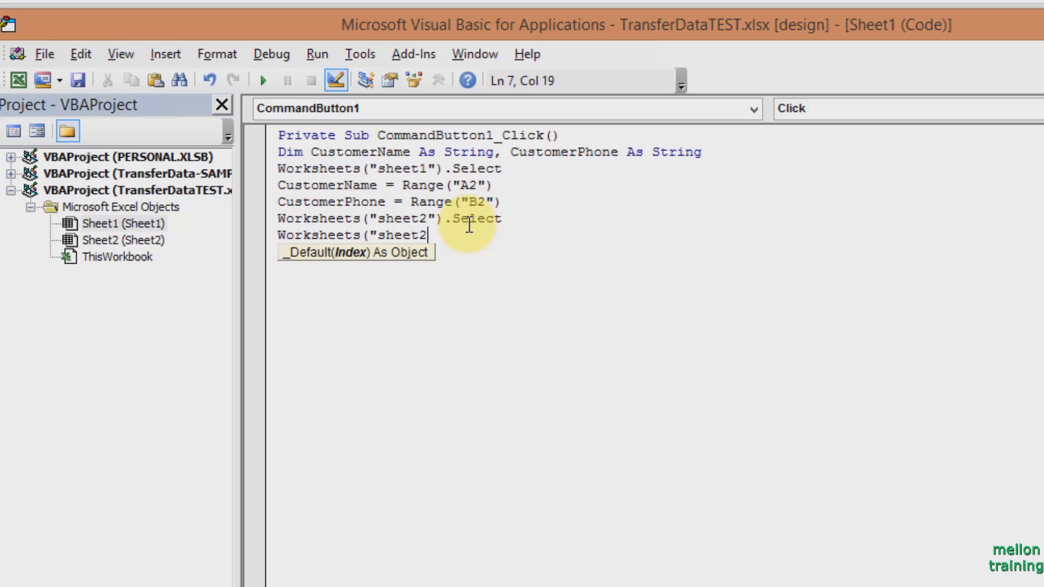
pyautogui.write('"')
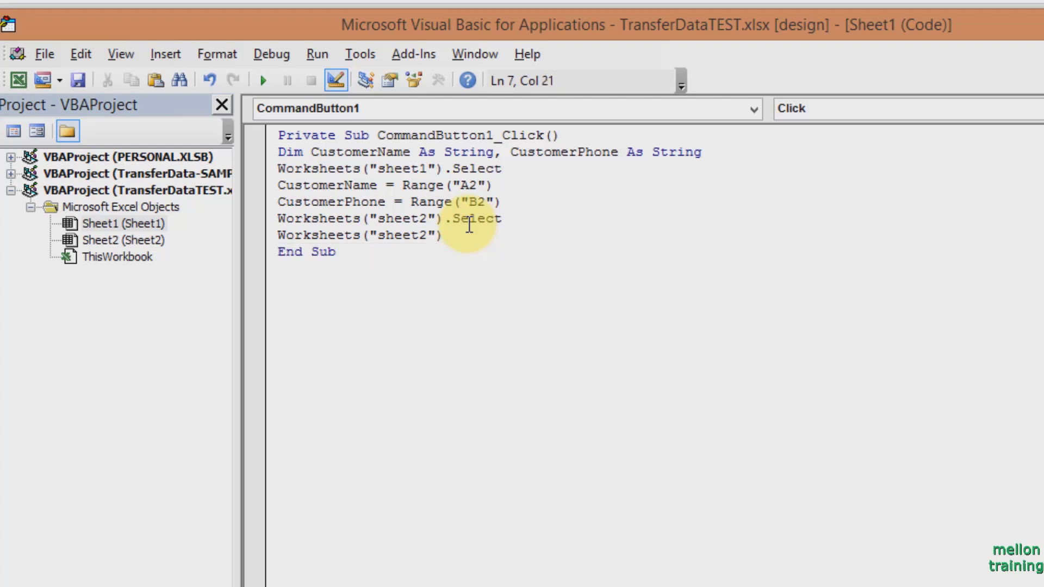
pyautogui.write('.range')
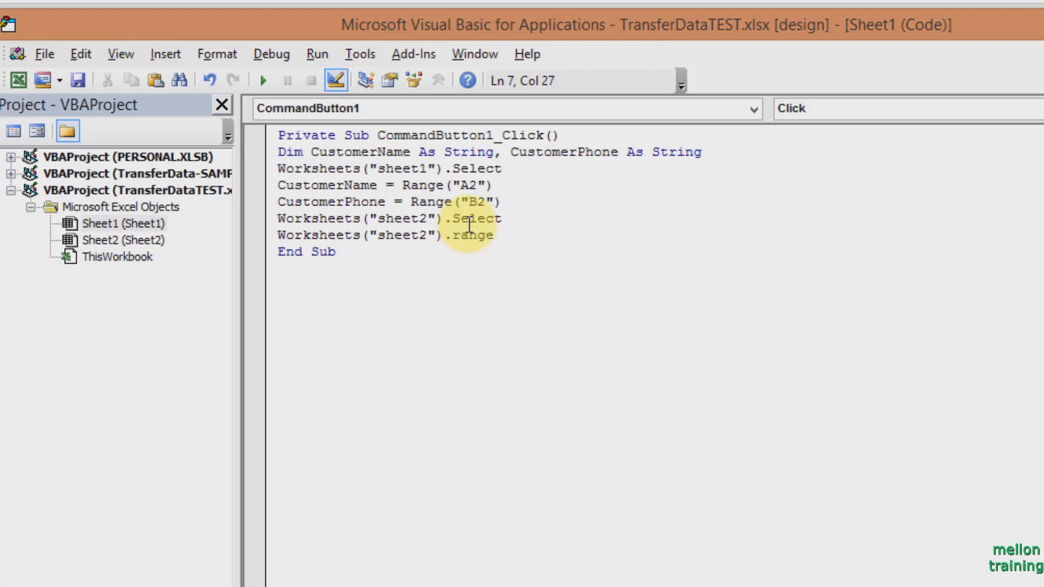
pyautogui.write('("A1"')
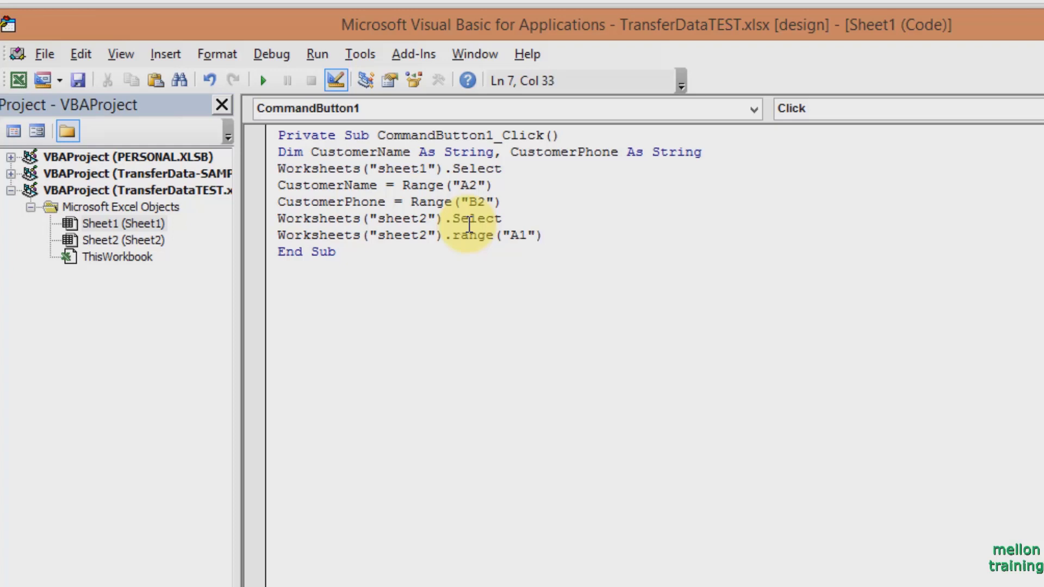
pyautogui.write('.select')
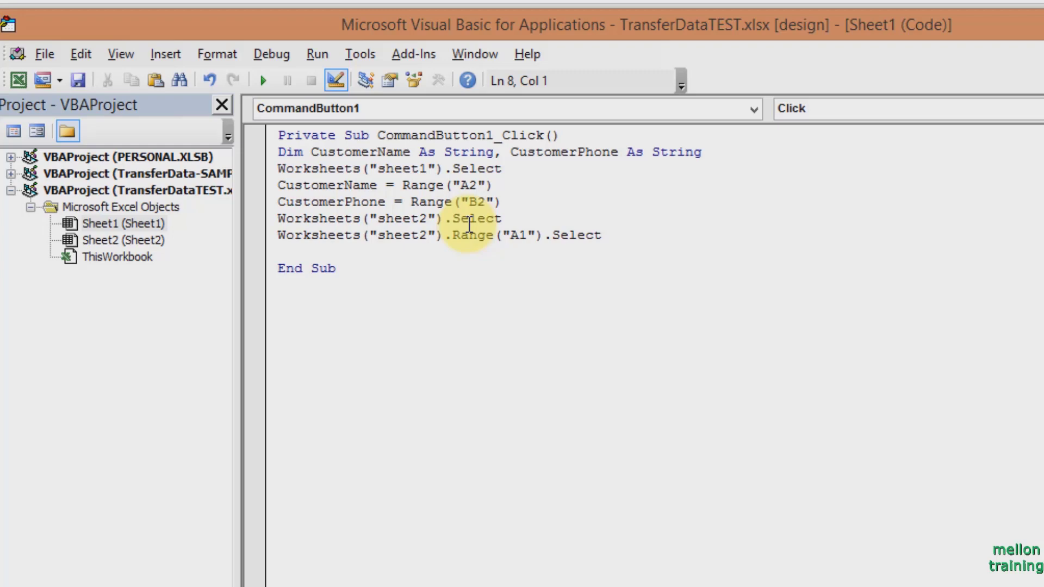
# Add If Worksheets("sheet2").Range("A1").Offset(1,0) <> "" Then.
pyautogui.write('If')
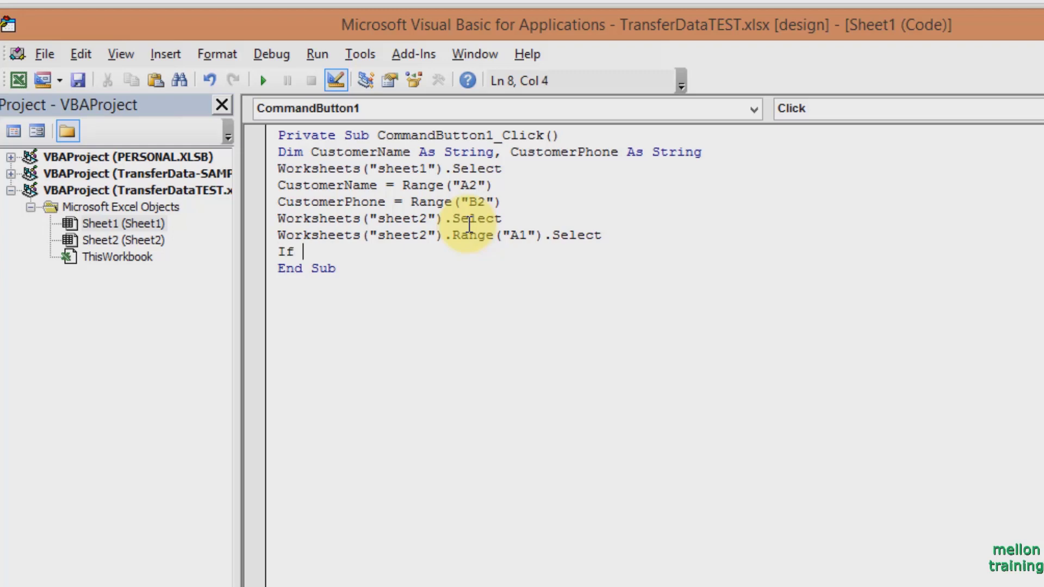
pyautogui.write('worksheet')
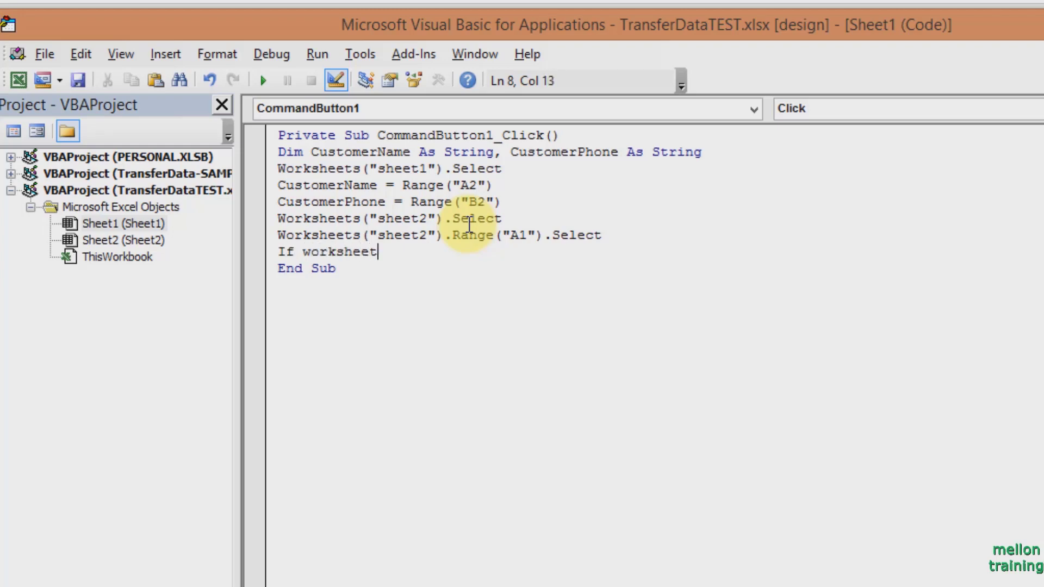
pyautogui.write('s')
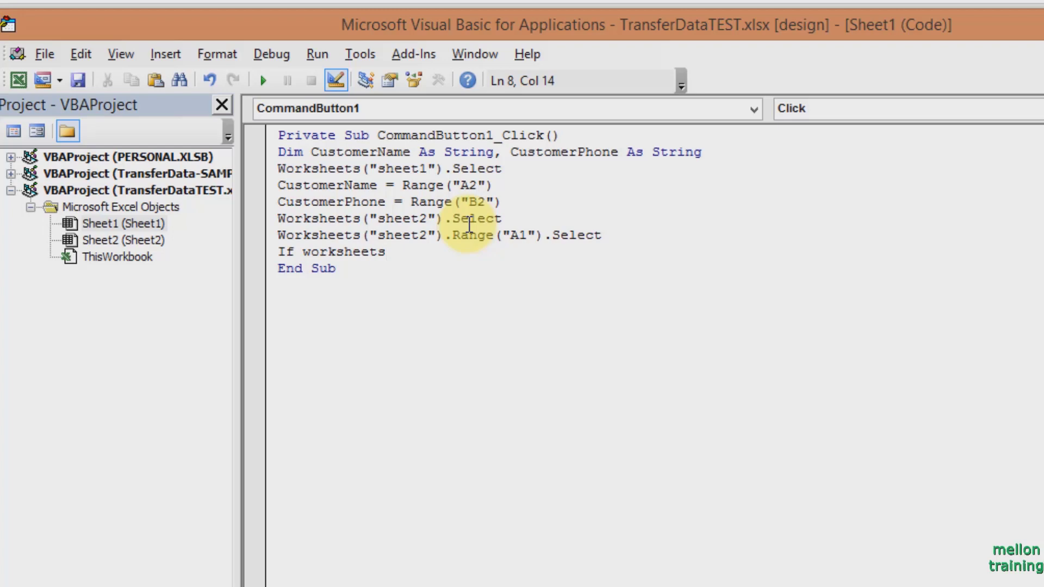
pyautogui.write('("sheet2')
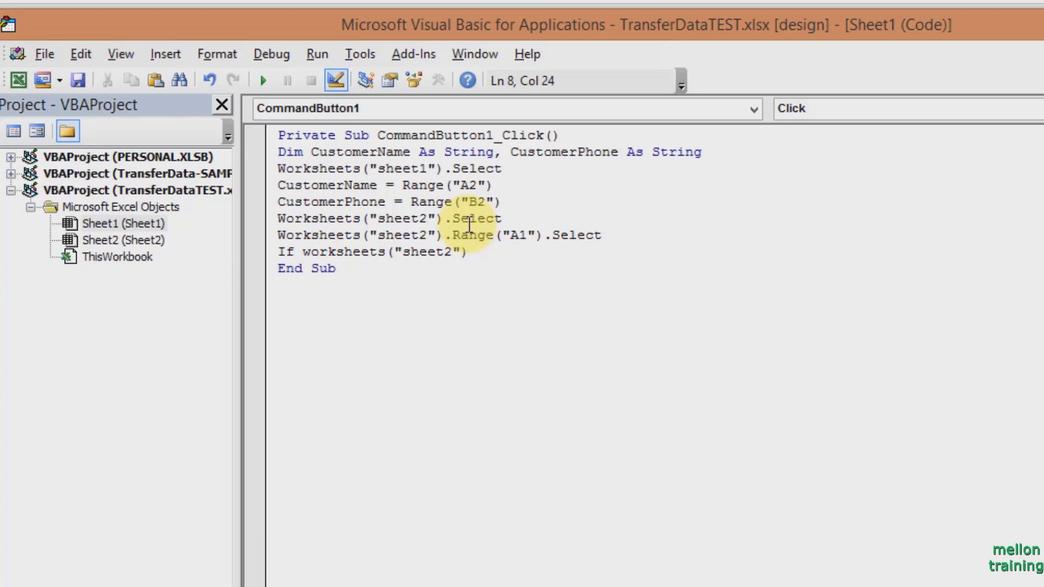
pyautogui.write('.rang')
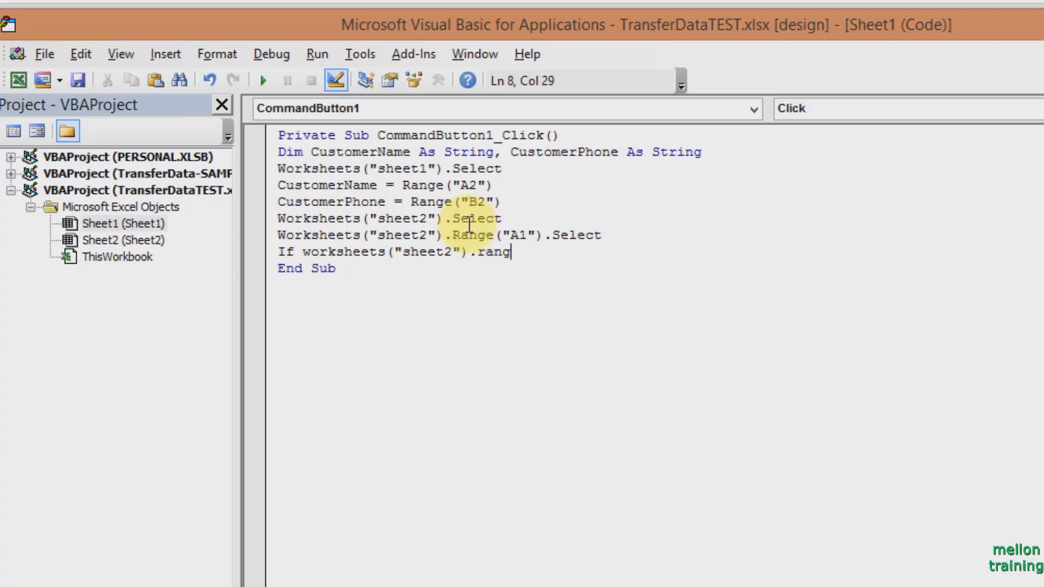
pyautogui.write('e')
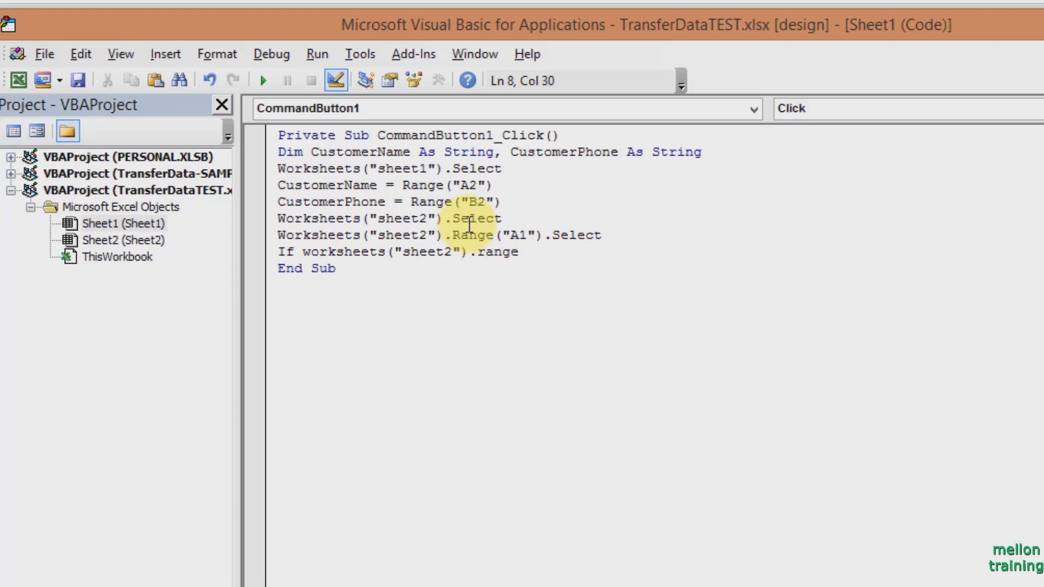
pyautogui.write('("A1"')
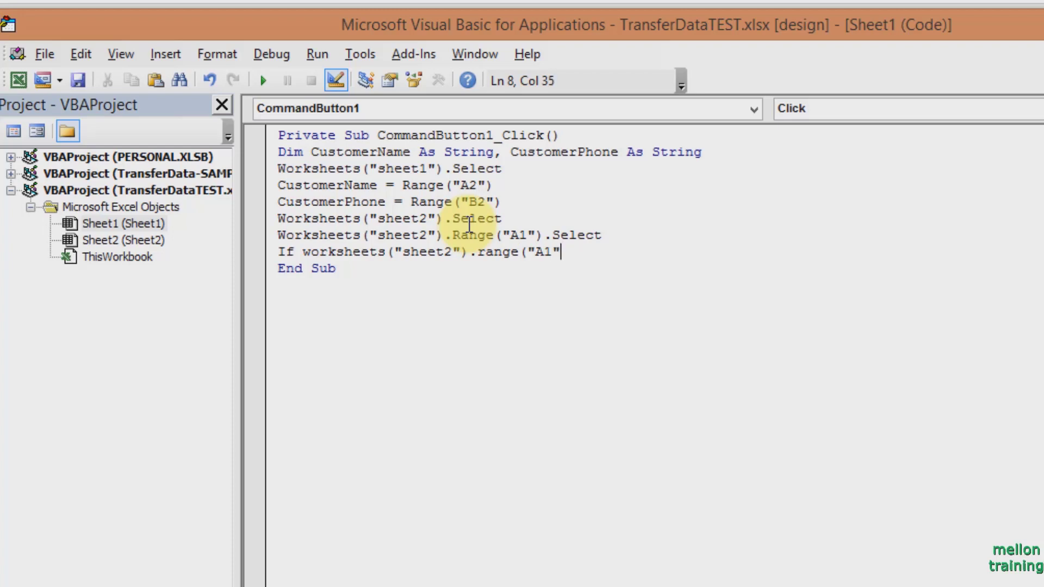
pyautogui.write(')')
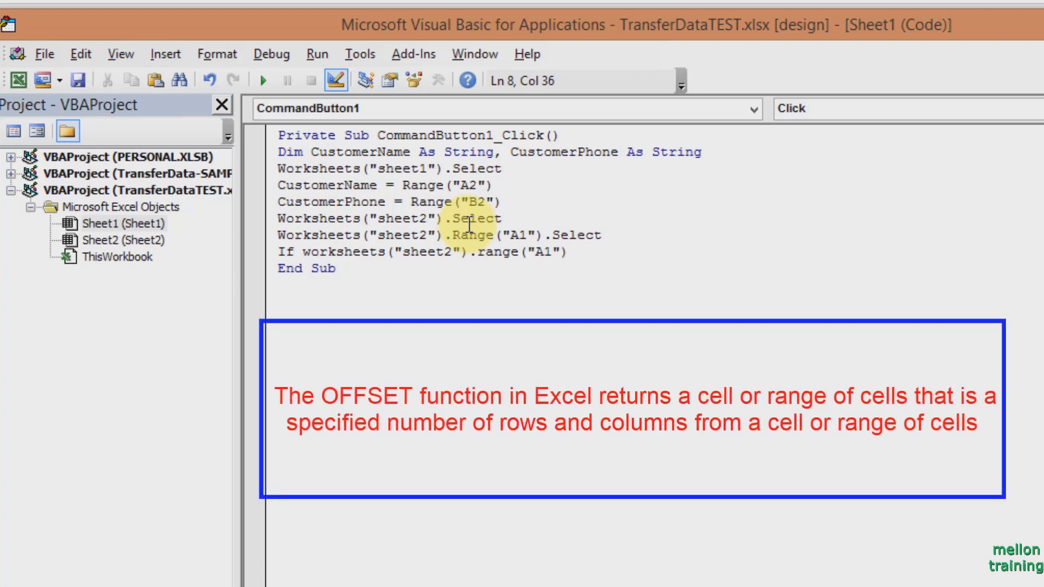
pyautogui.write('.offset')
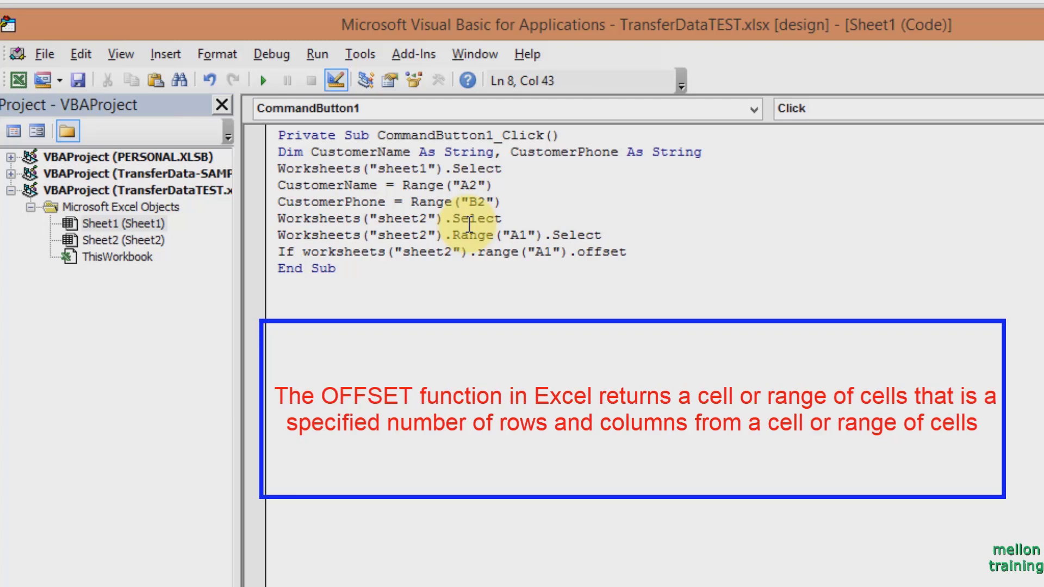
pyautogui.write('(1,')
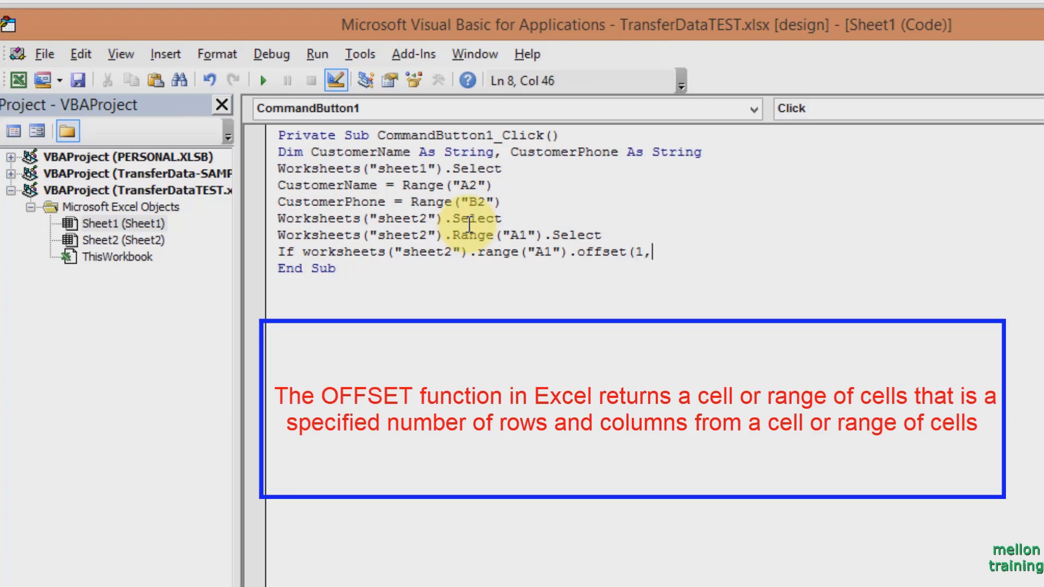
pyautogui.write('0)')
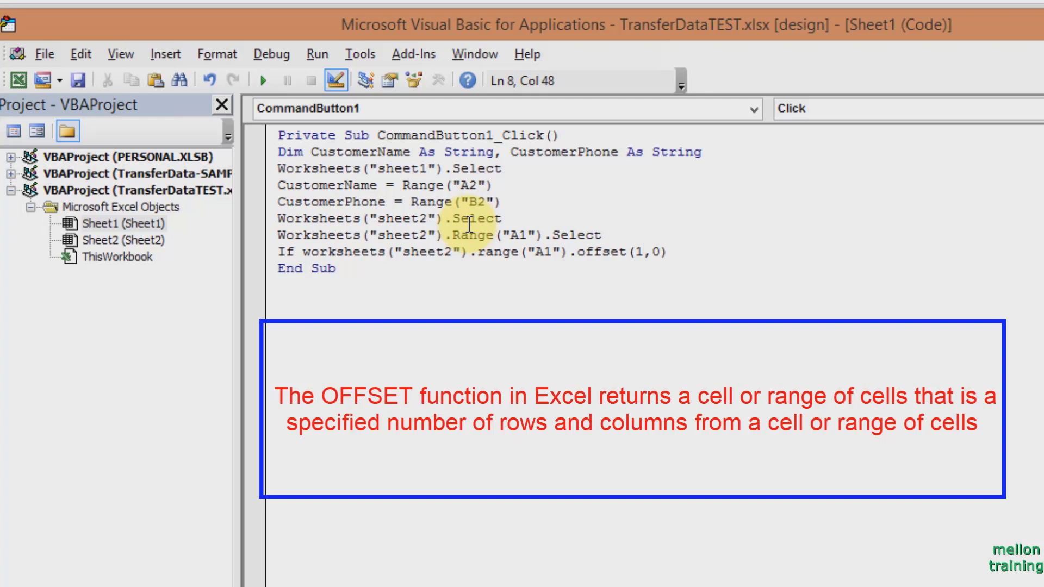
pyautogui.write('<>')
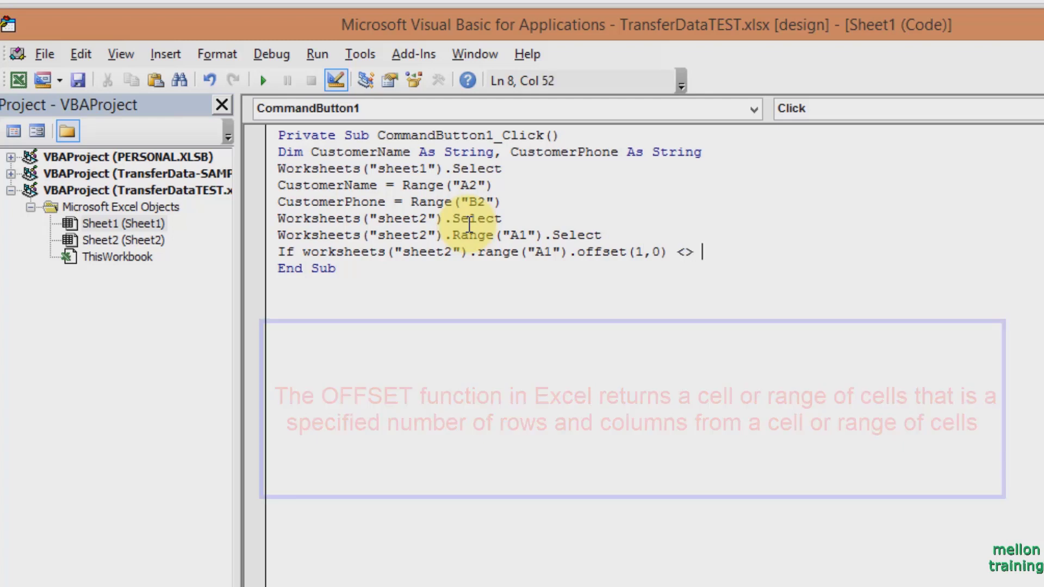
pyautogui.write('"" th')
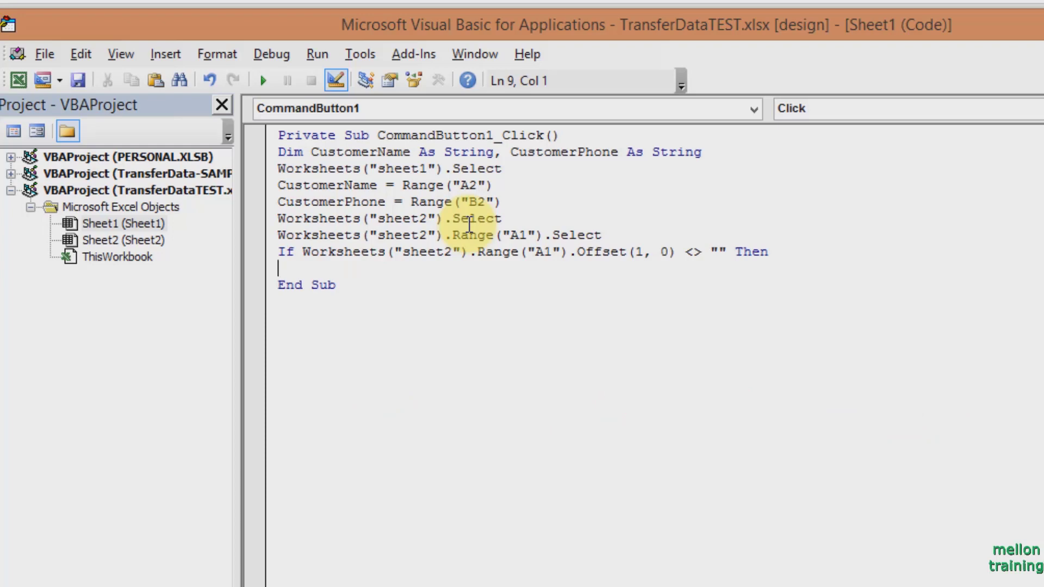
# Inside the If, add Worksheets("sheet2").Range("A1").End(xlDown).Select, followed by End If.
pyautogui.write('wor')
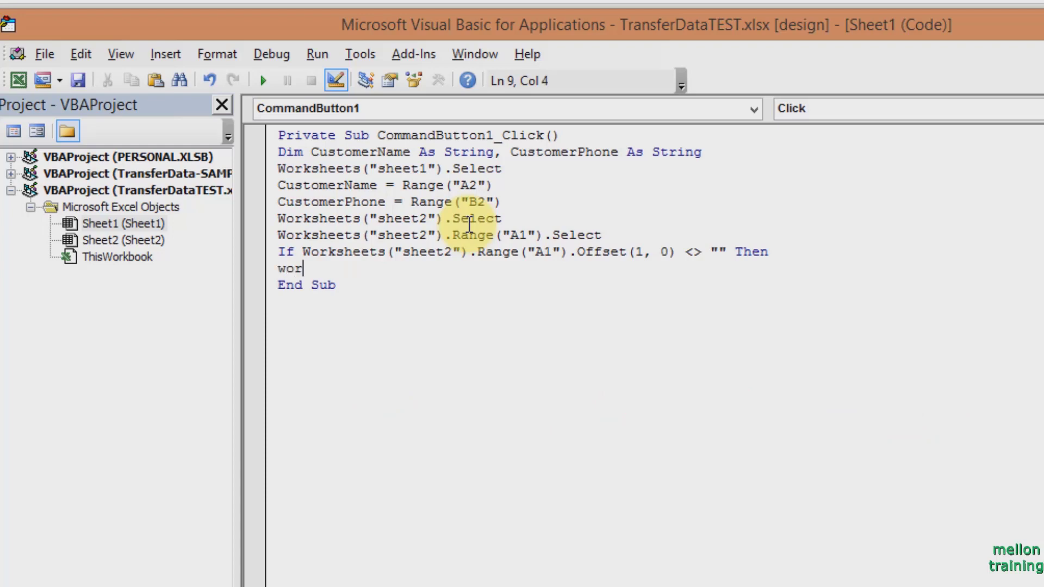
pyautogui.write('ksheets')
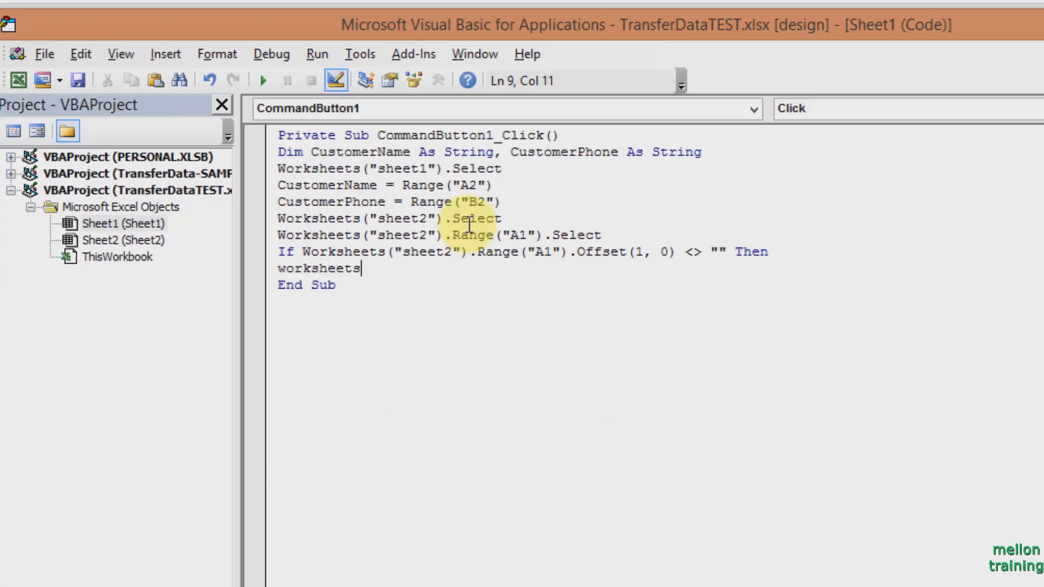
pyautogui.write('(')
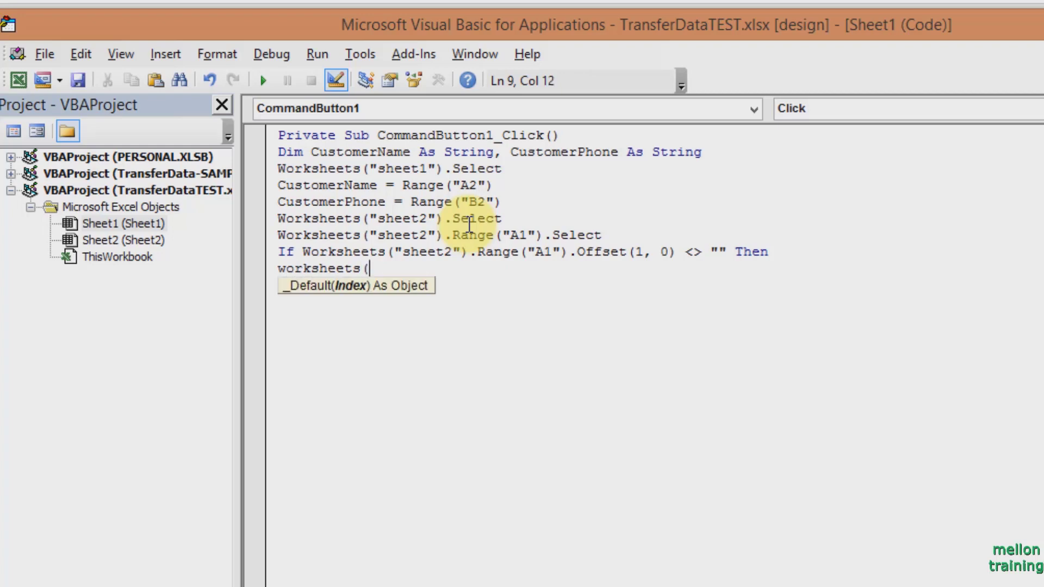
pyautogui.write('"sheet2"')
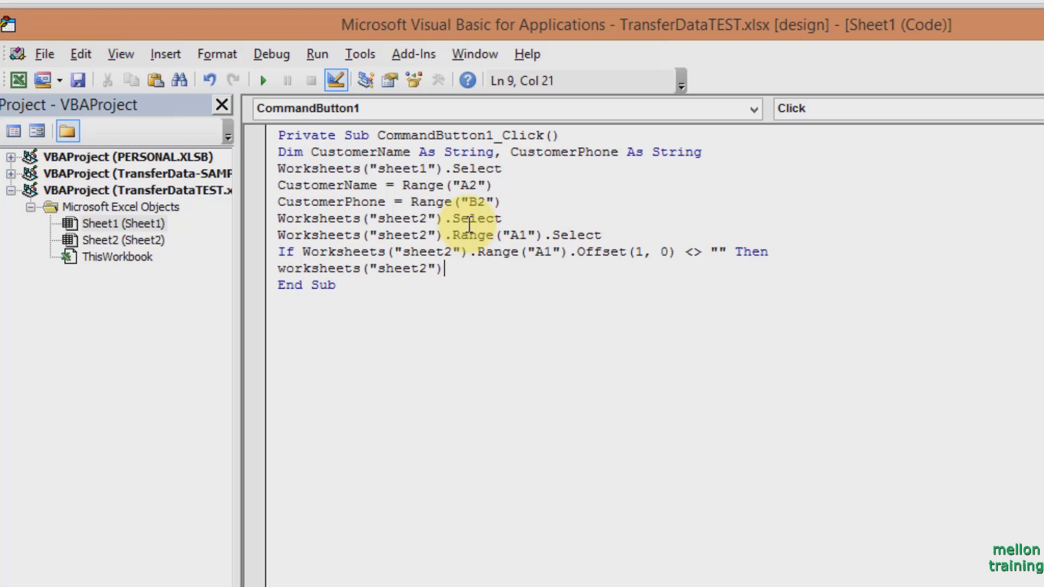
pyautogui.write('.rang')
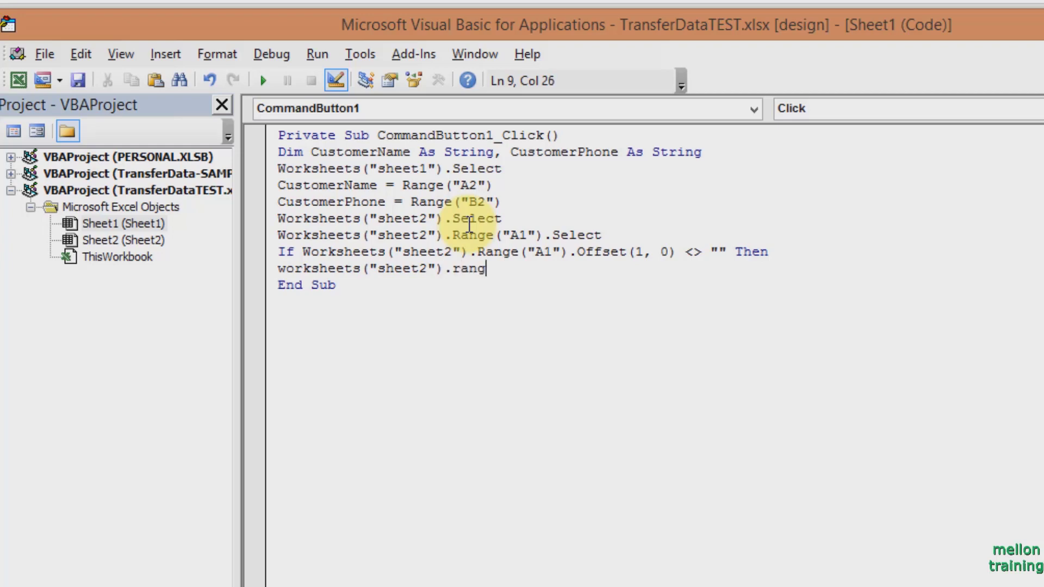
pyautogui.write('e')
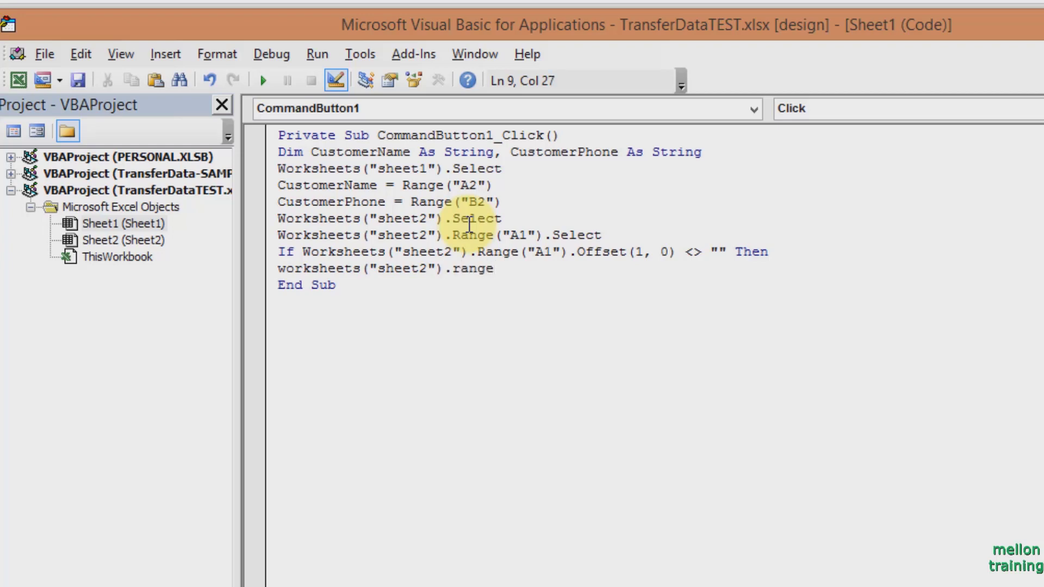
pyautogui.write('("')
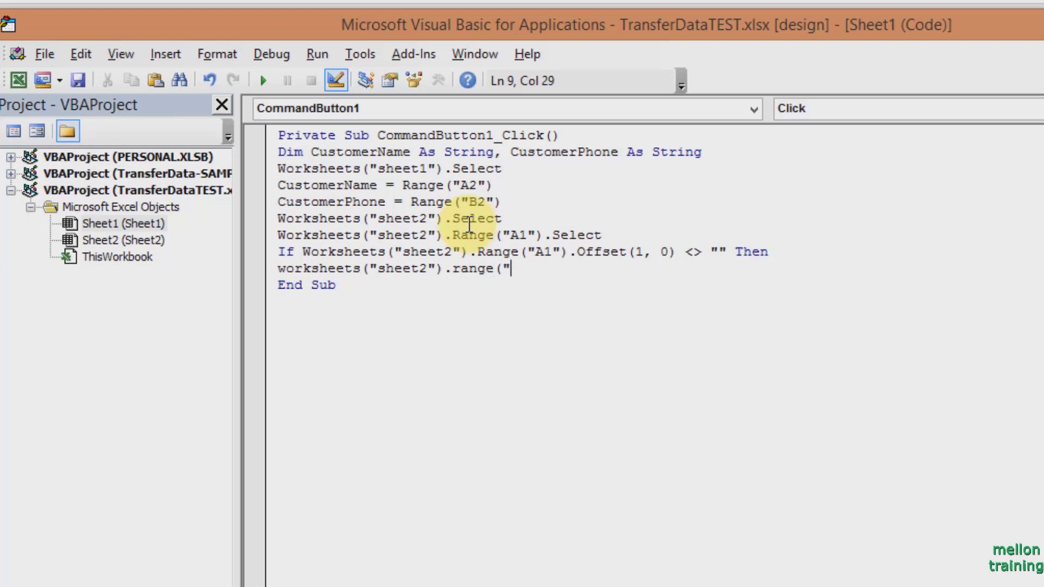
pyautogui.write('A1')
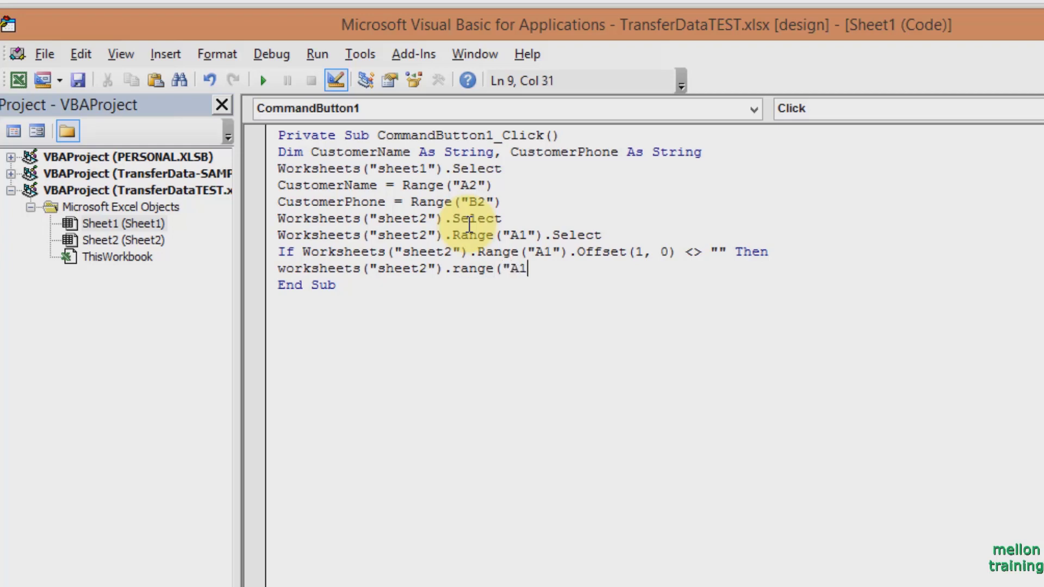
pyautogui.write('")')
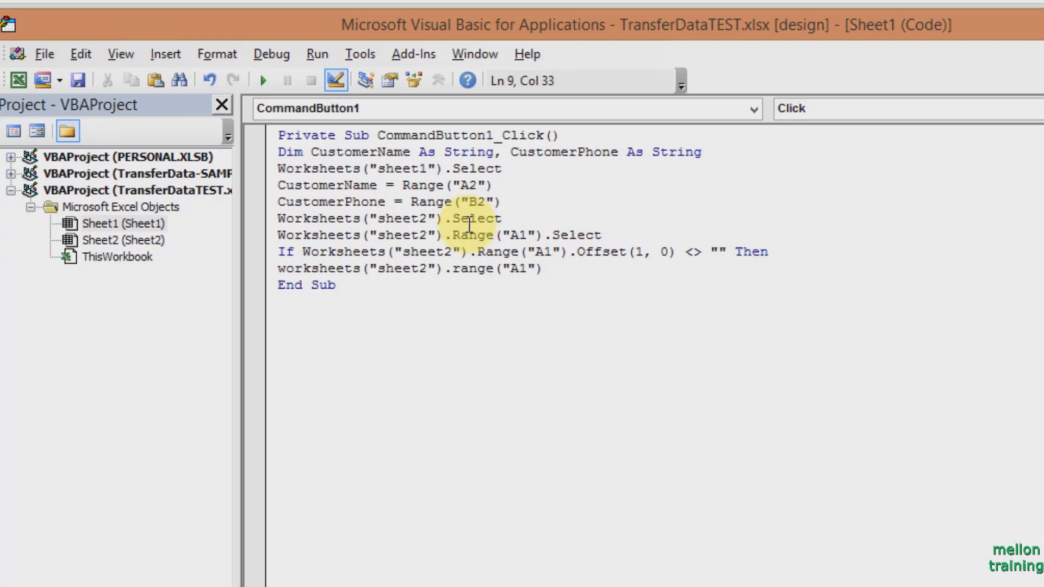
pyautogui.write('.end')
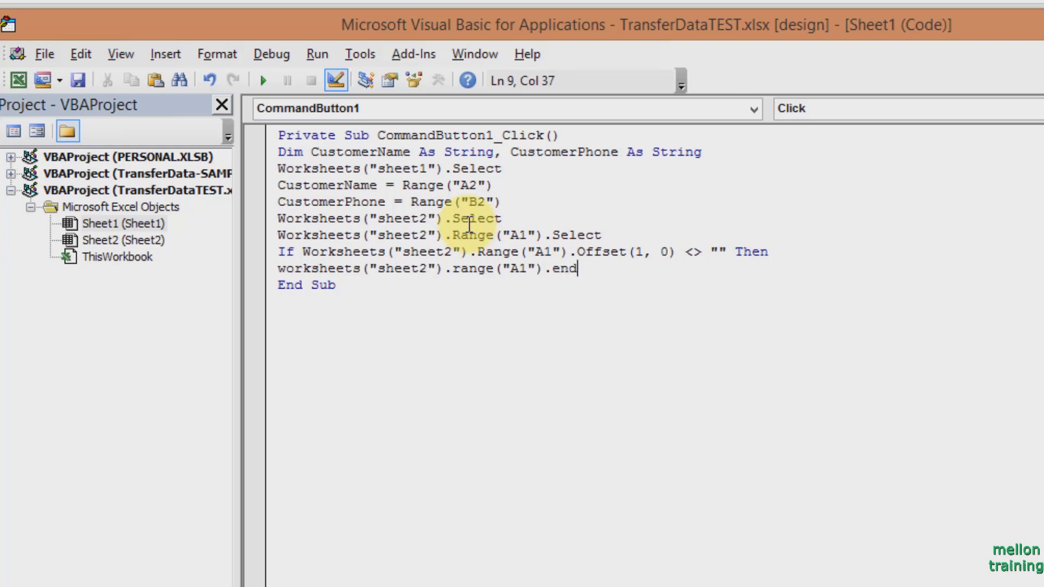
pyautogui.write('(x')
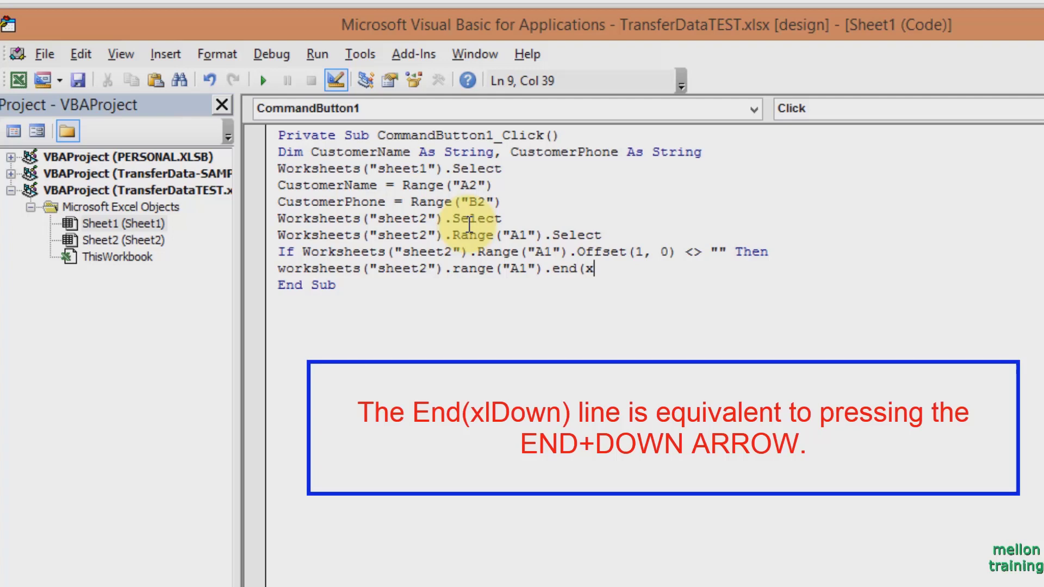
pyautogui.write('ldown')
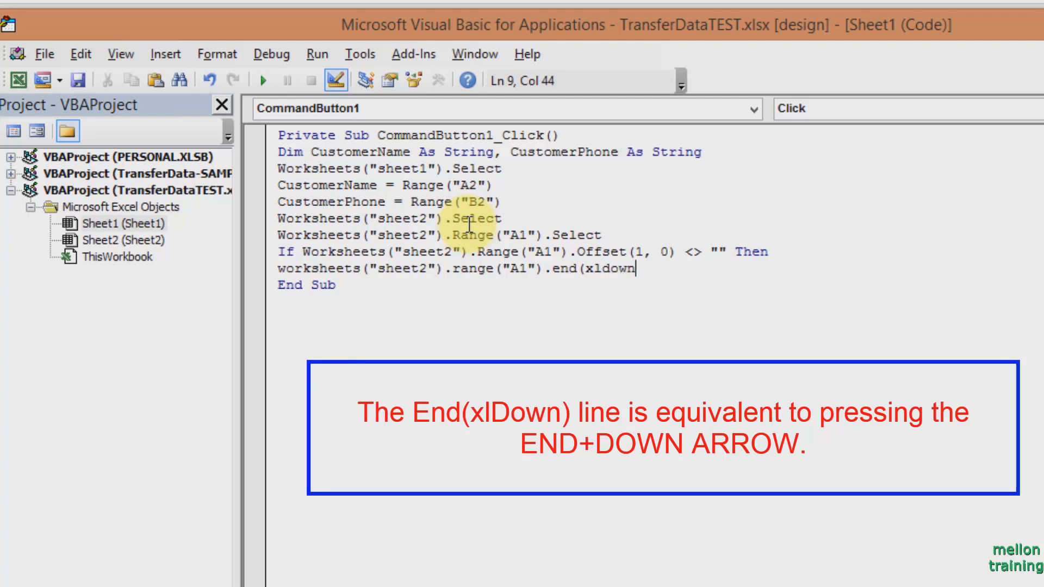
pyautogui.write('.se')
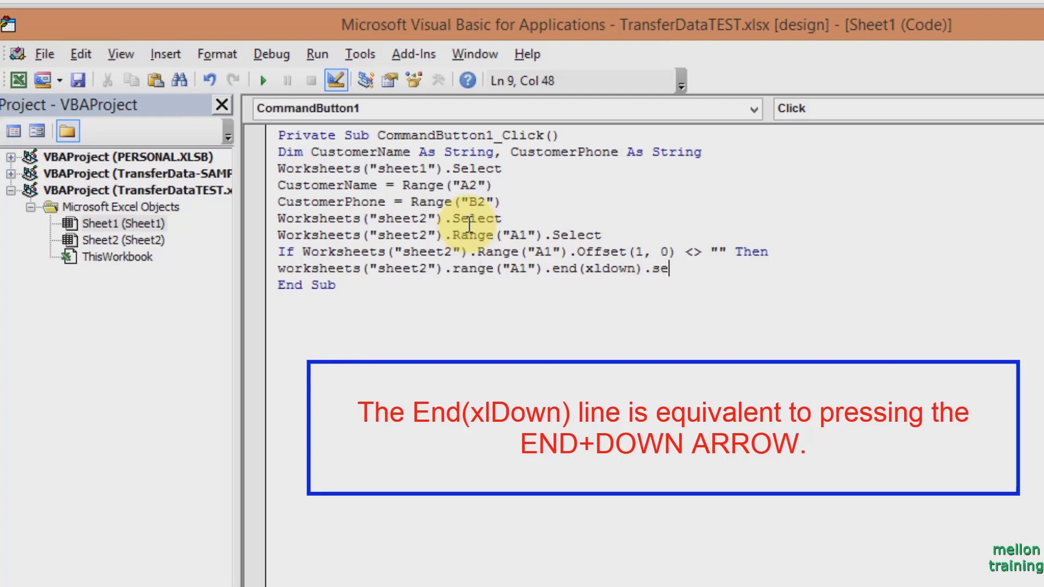
pyautogui.write('lect')
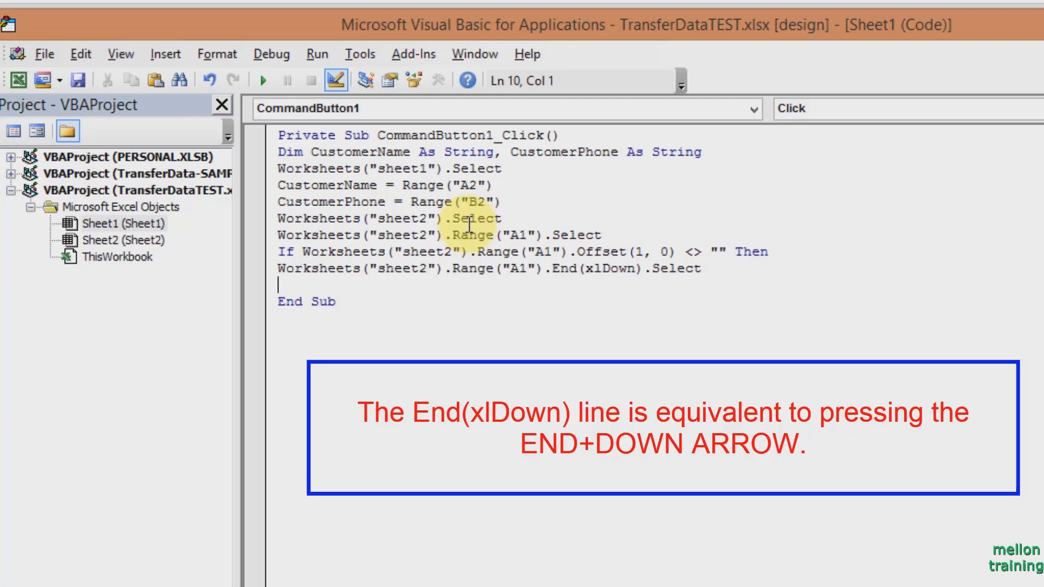
pyautogui.write('End If')
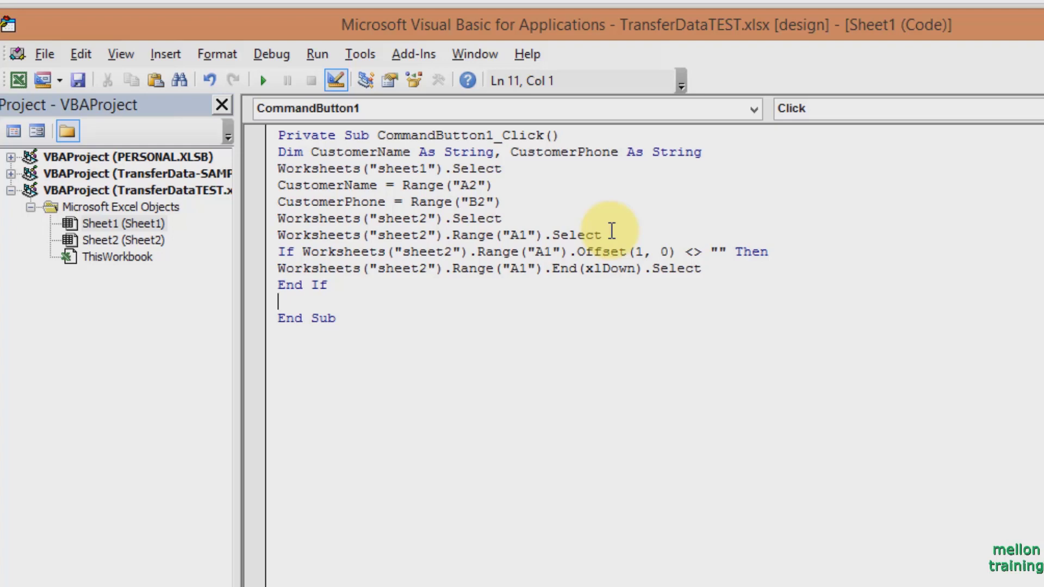
# After End If, add the line ActiveCell.Offset(1,0).Select.
pyautogui.write('Active')
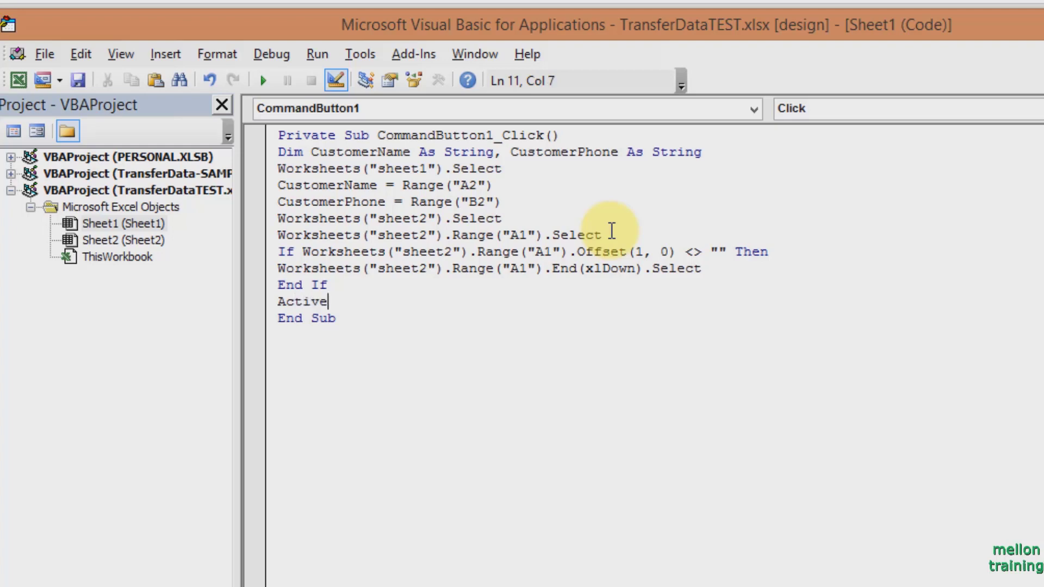
pyautogui.write('cell')
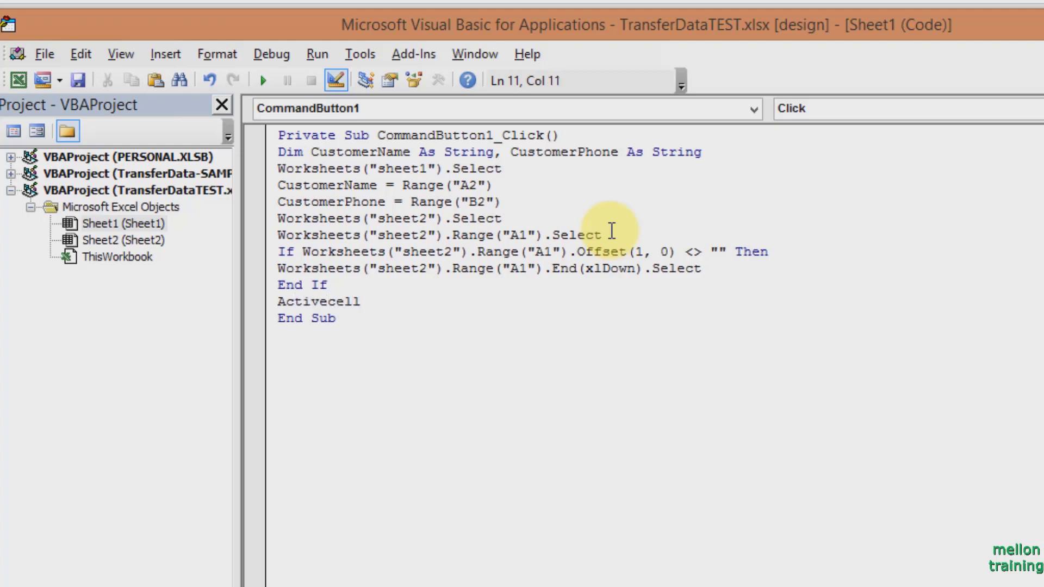
pyautogui.write('.')
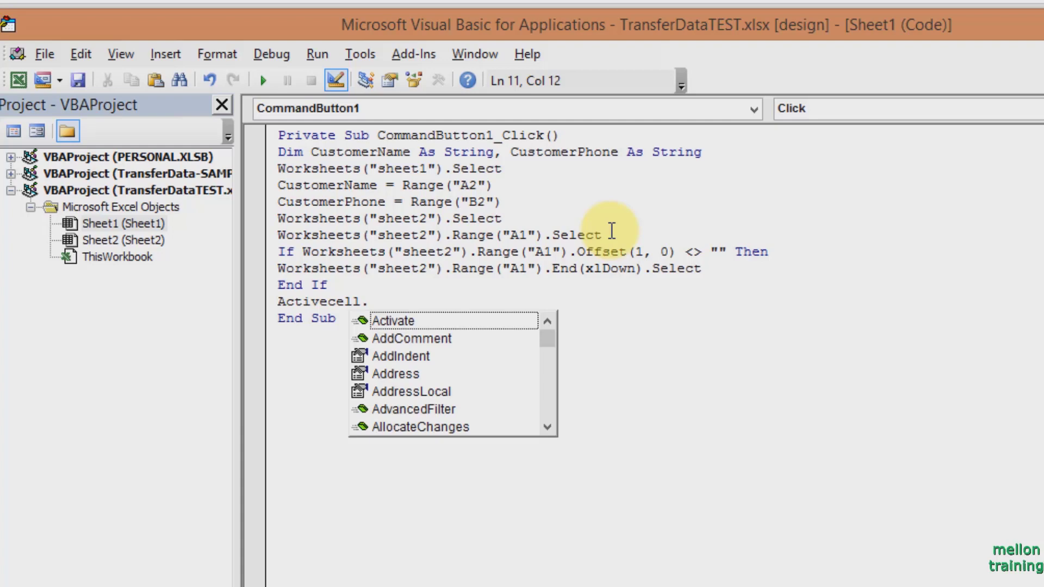
pyautogui.write('offset')
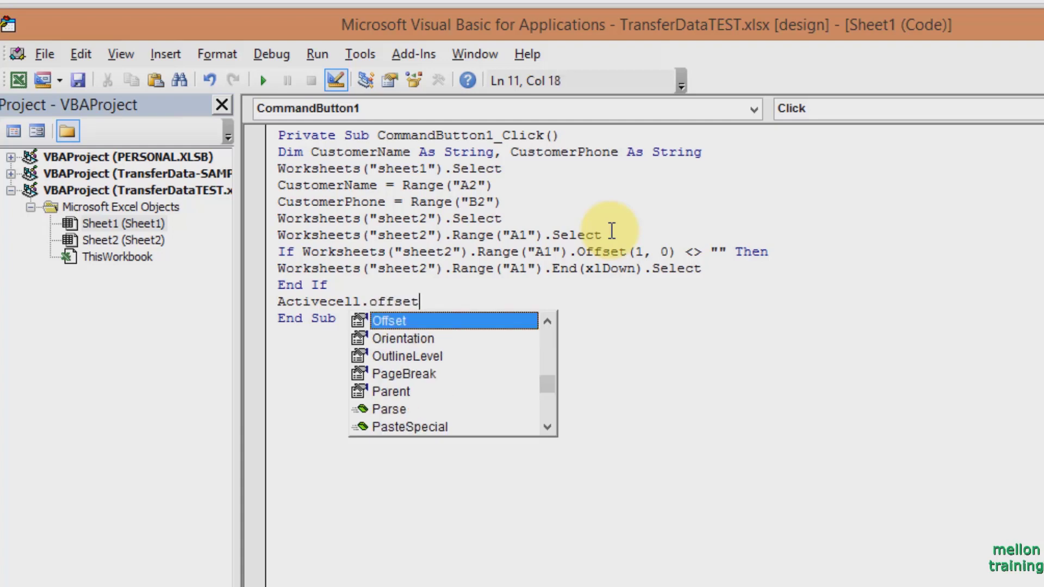
pyautogui.write('(')
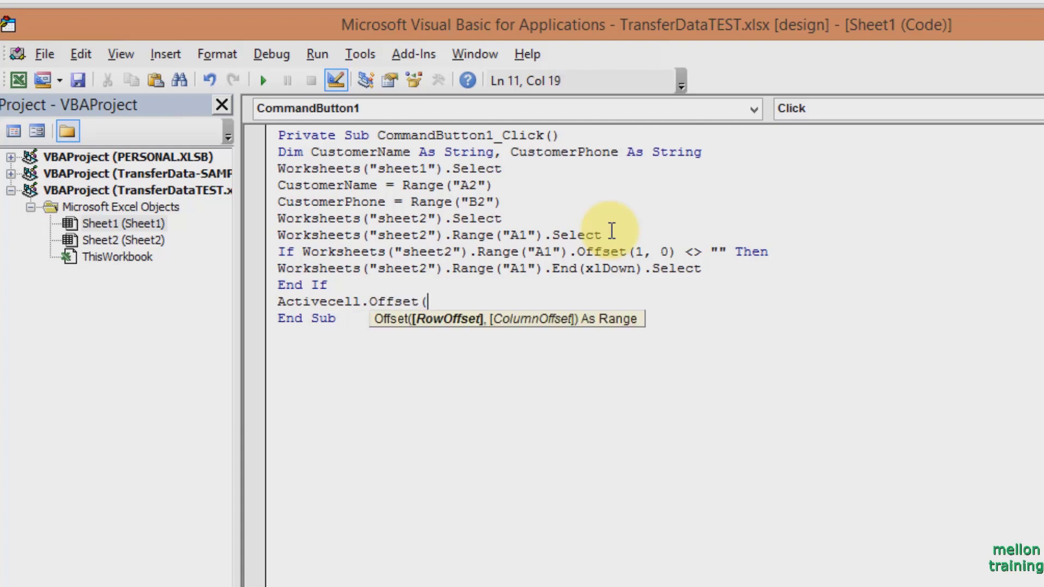
pyautogui.write('1,0')
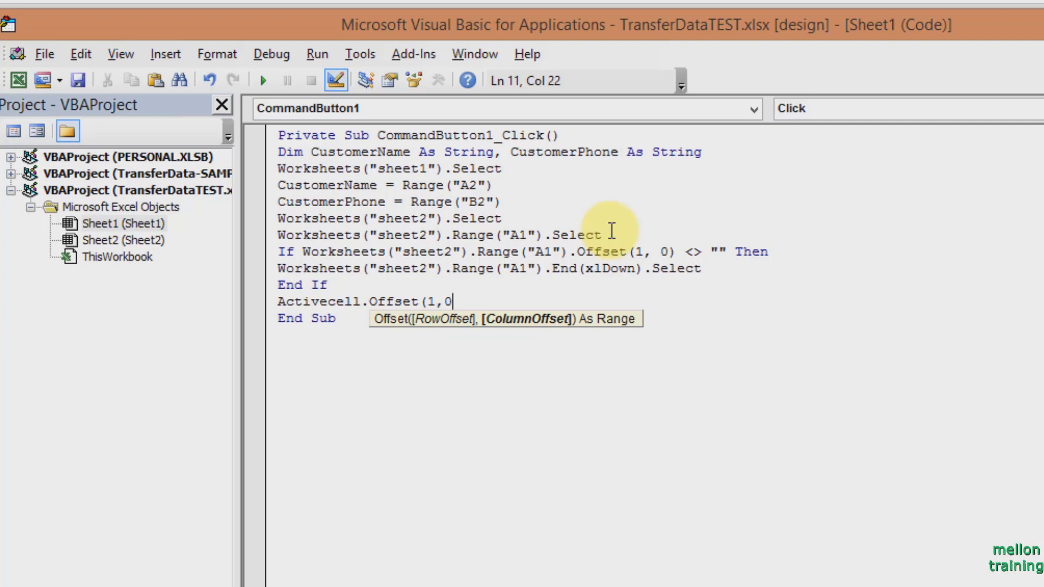
pyautogui.write('.select')
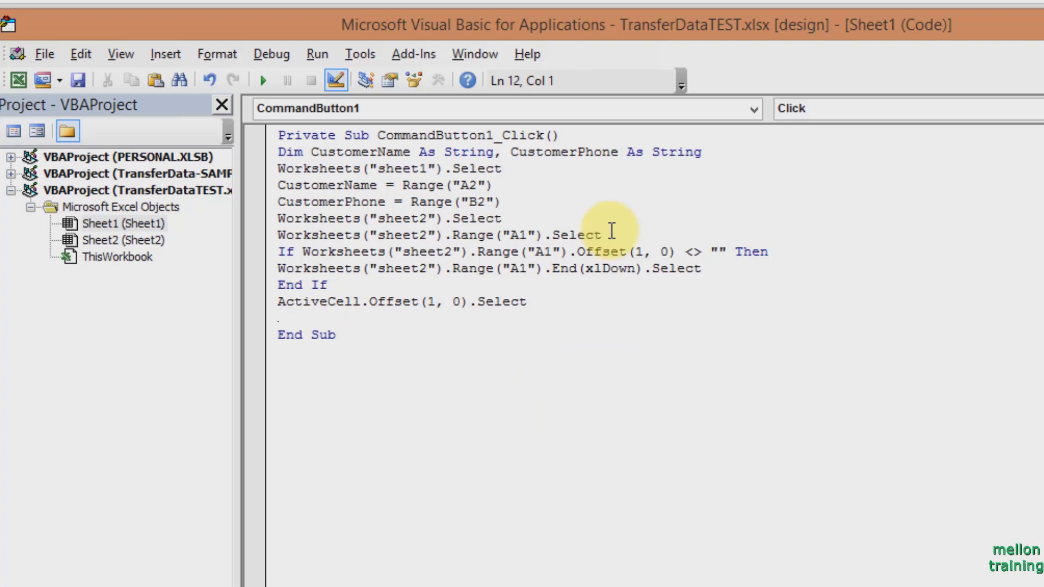
# Add the line ActiveCell.Value = CustomerName below it.
pyautogui.write('Activecel')
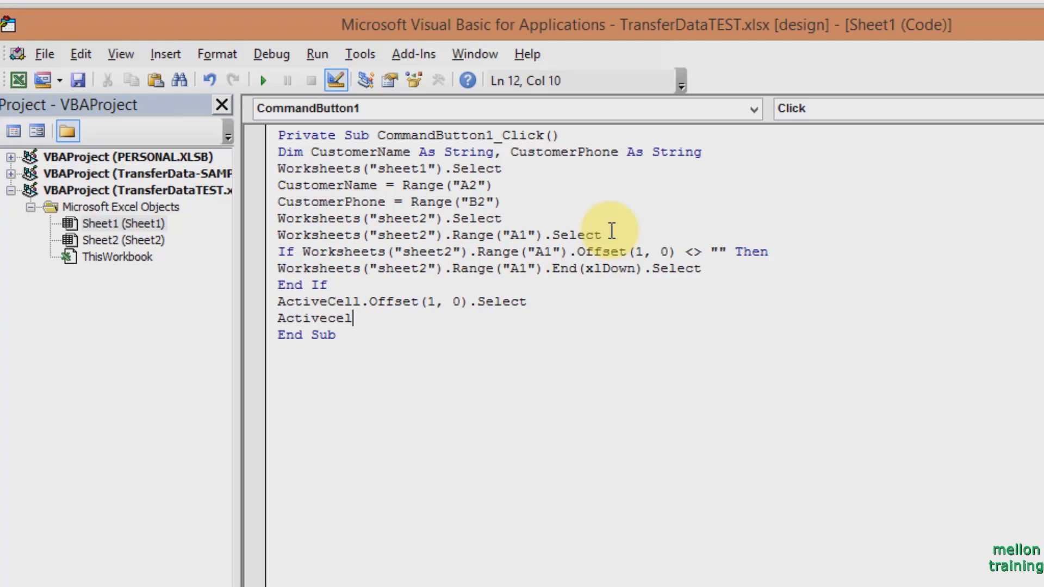
pyautogui.write('.value')
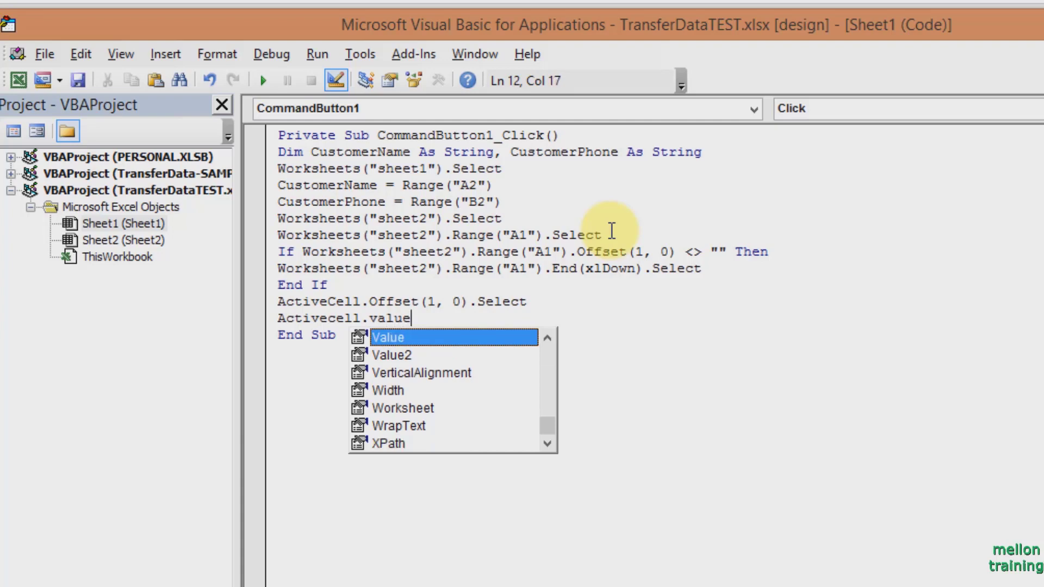
pyautogui.write('=Cu')
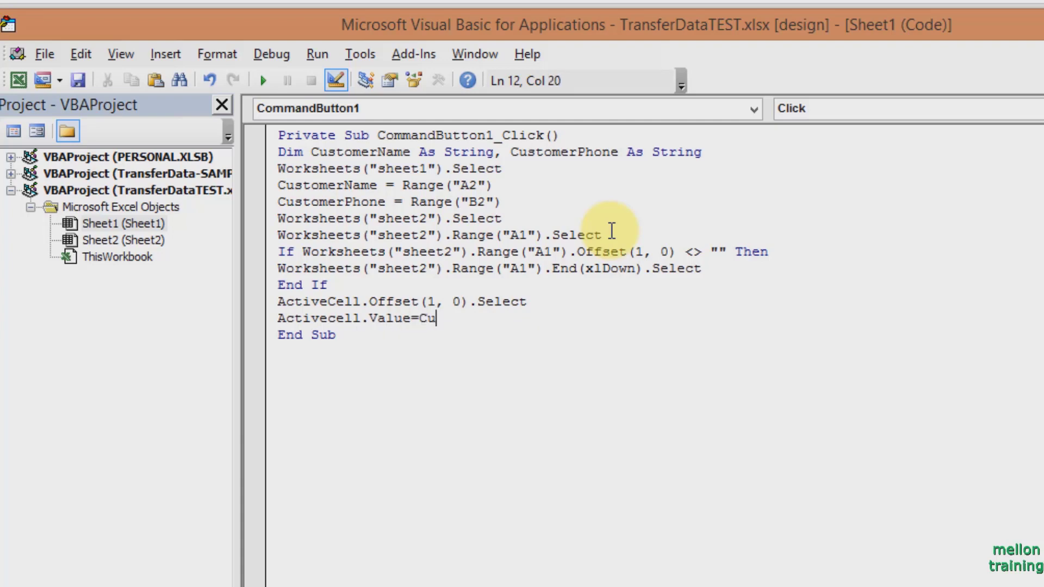
pyautogui.write('stomerName')
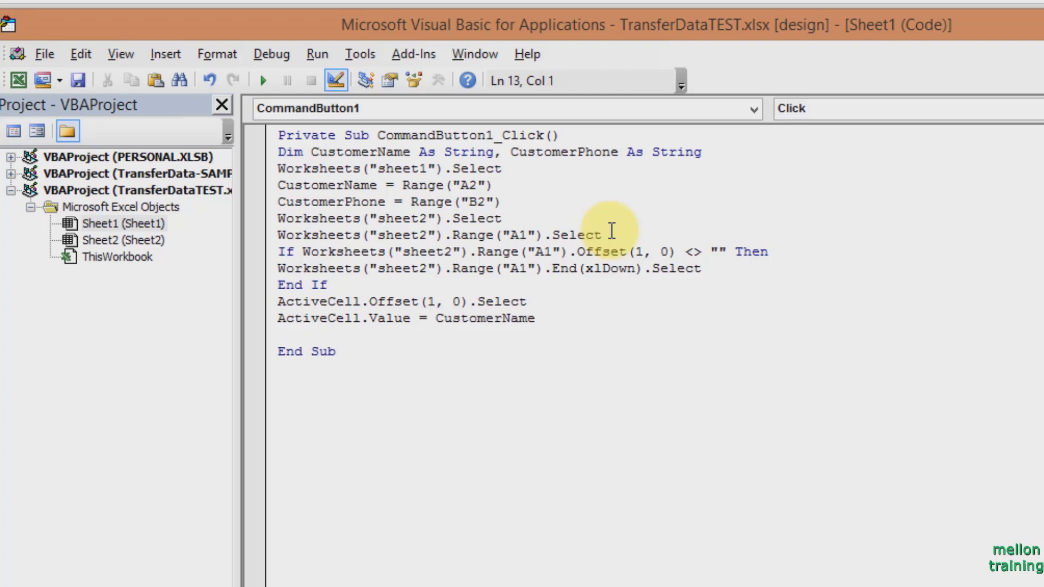
# Paste the two write lines, changing the offset to Offset(0, 1) for CustomerPhone.
pyautogui.click(281, 301)
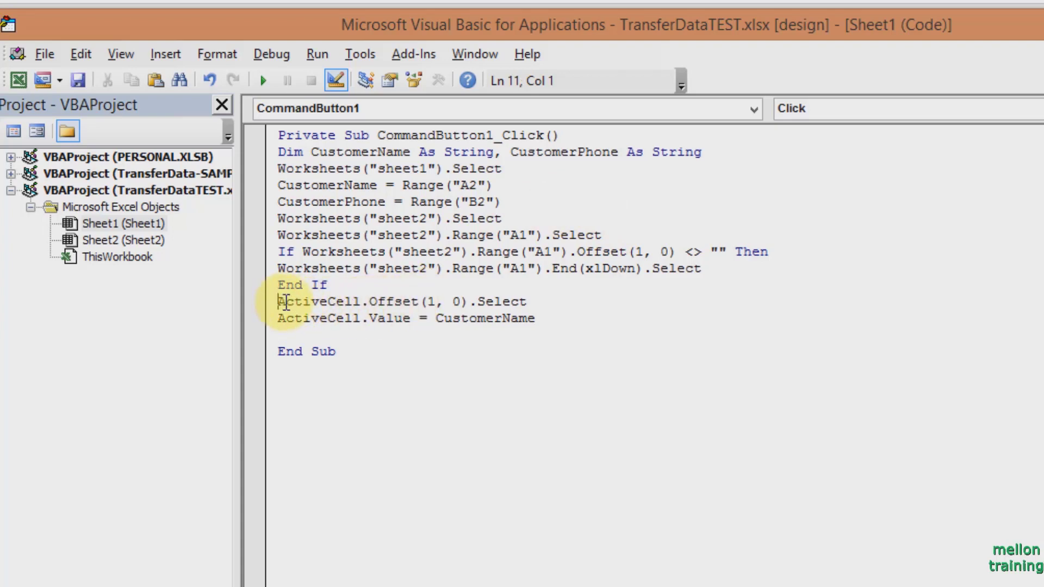
pyautogui.moveTo(279, 300); pyautogui.dragTo(533, 318)
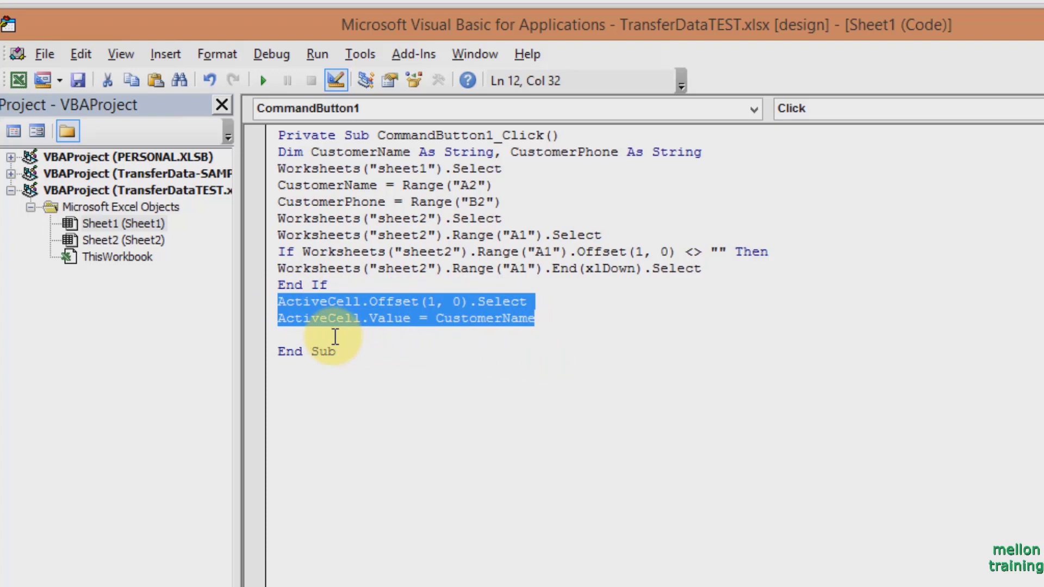
pyautogui.press('ctrl+v')
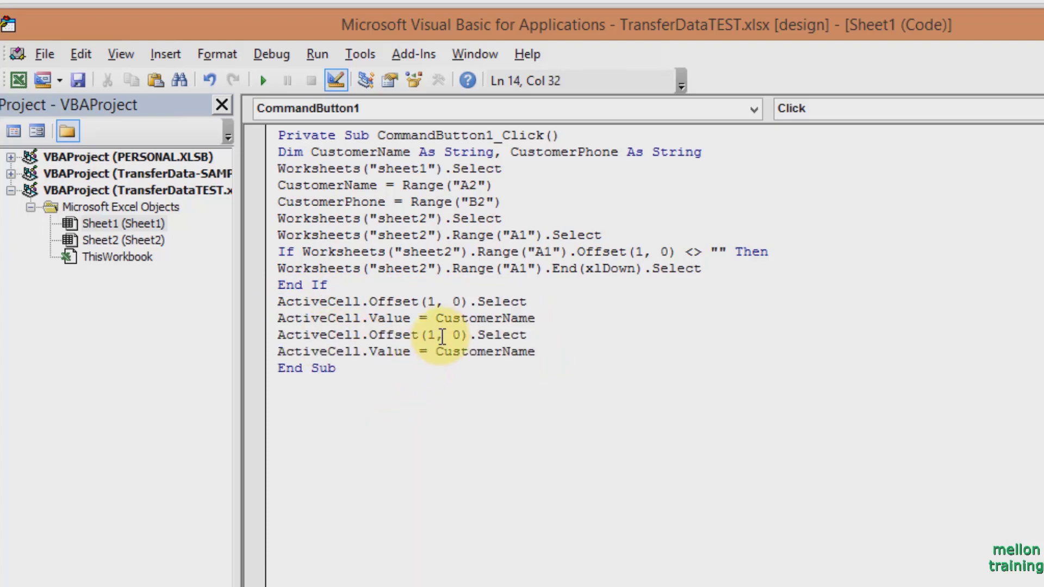
pyautogui.write('0')
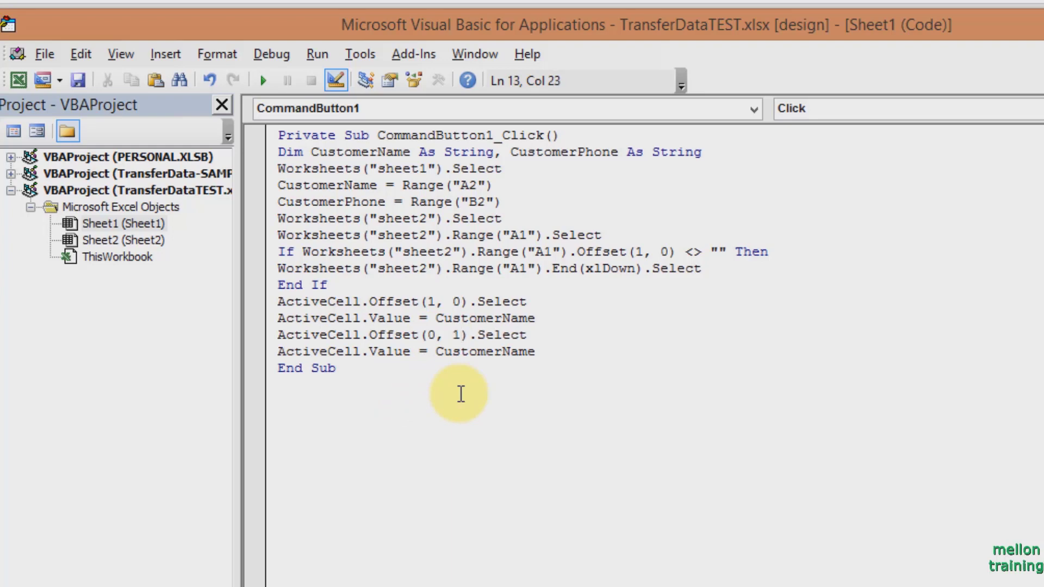
pyautogui.click(459, 351)
pyautogui.write('Phon')
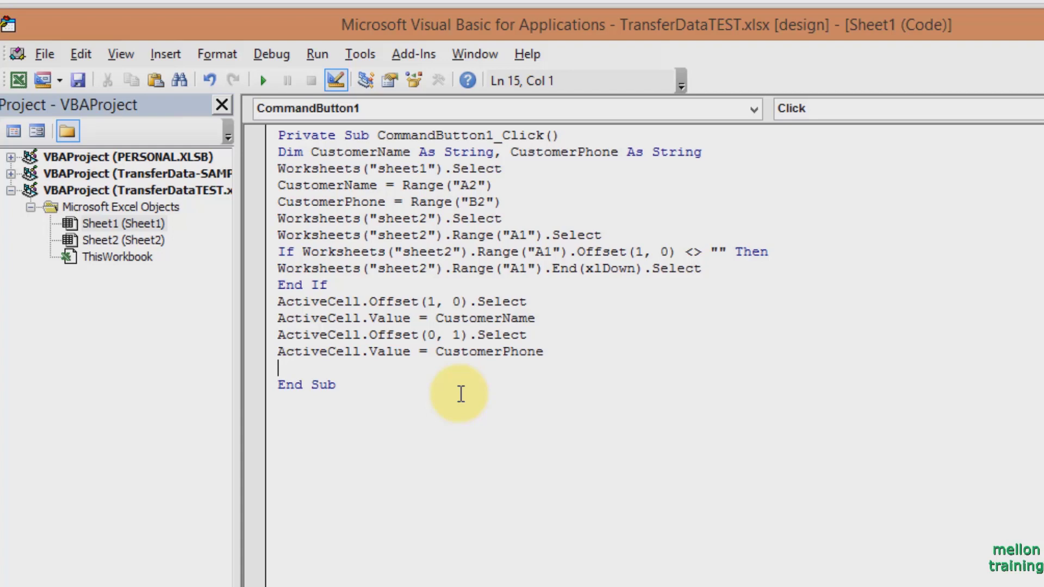
# Add the line Worksheets("sheet1").Select after the CustomerPhone write.
pyautogui.write('Worksheets(')
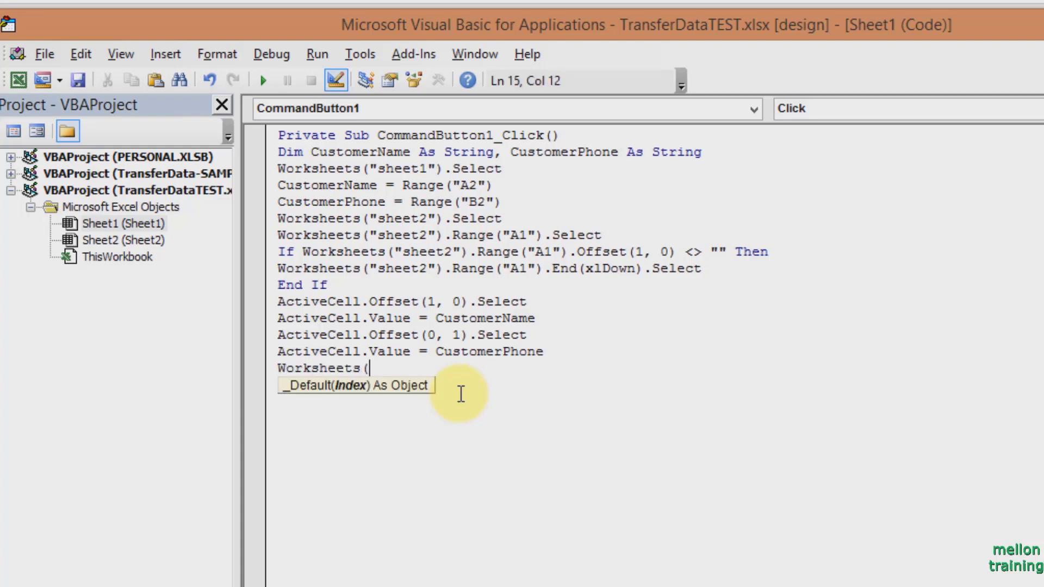
pyautogui.write('"')
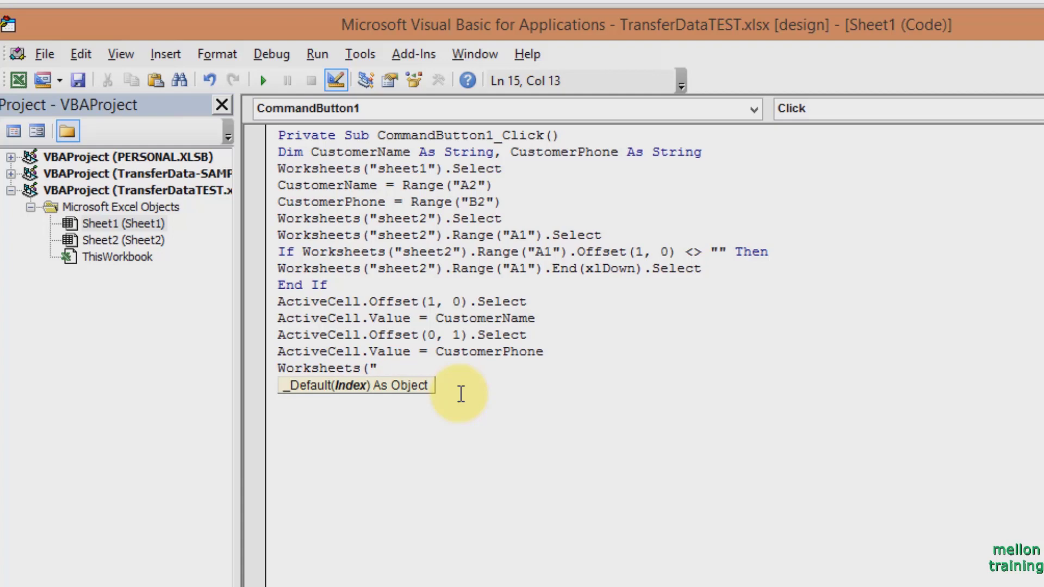
pyautogui.write('sheet1")')
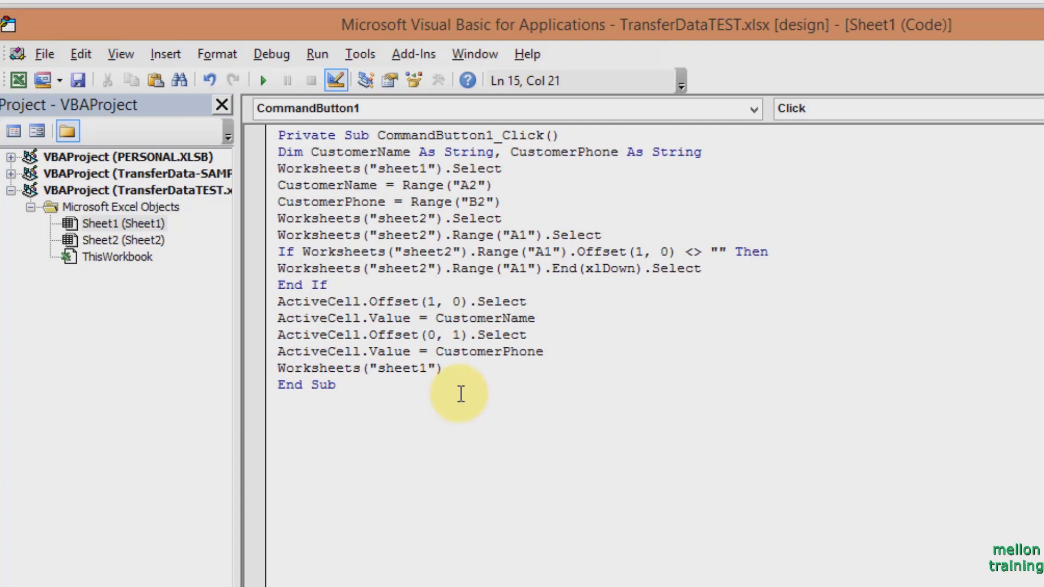
pyautogui.write('.select')
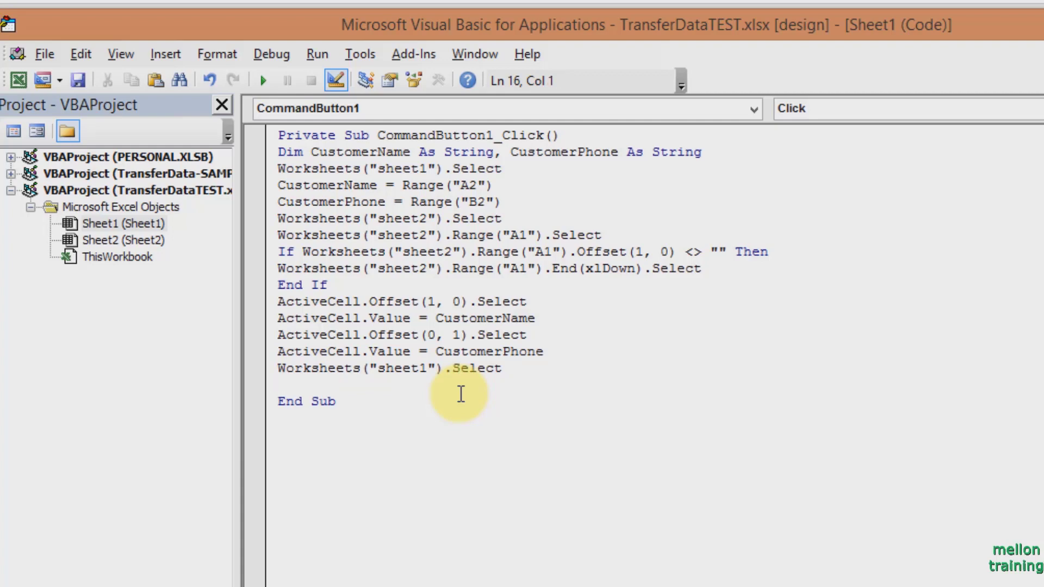
# Type worksheets("sheet1").range(A2:B2").clearContents, which triggers a list-separator compile error.
pyautogui.write('woek')
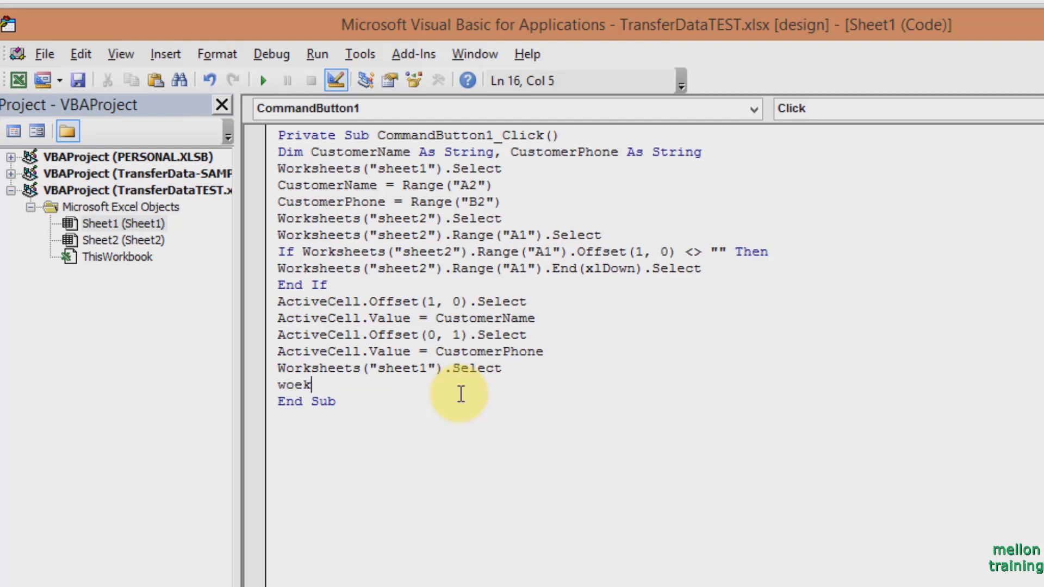
pyautogui.write('sheets')
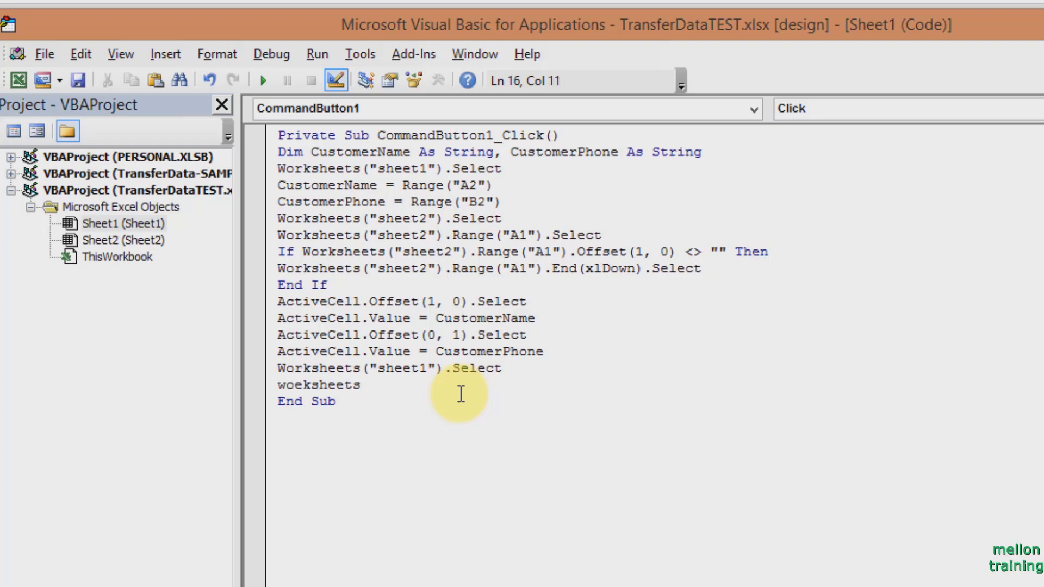
pyautogui.write('("')
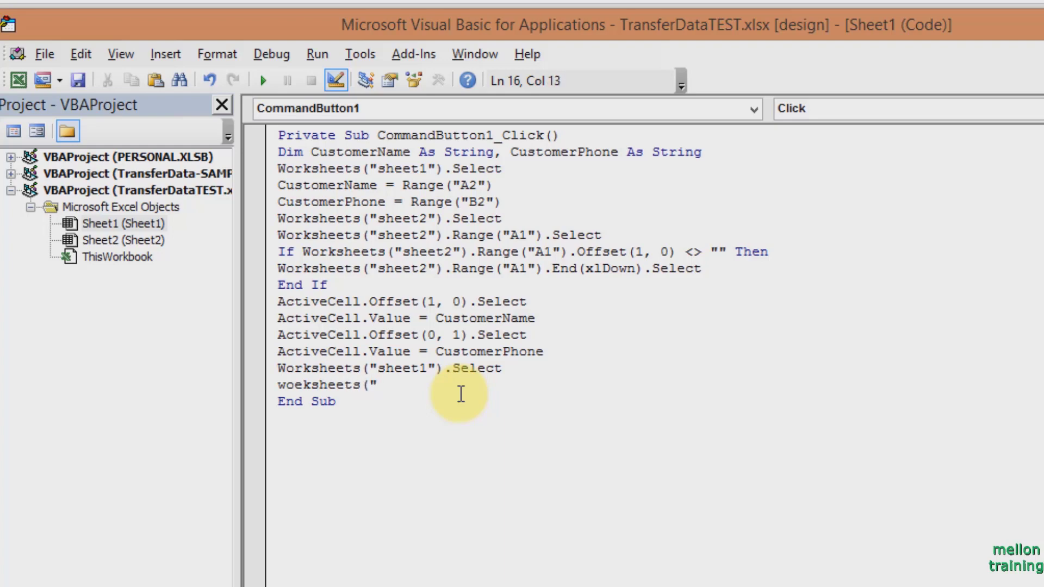
pyautogui.write('sheet1')
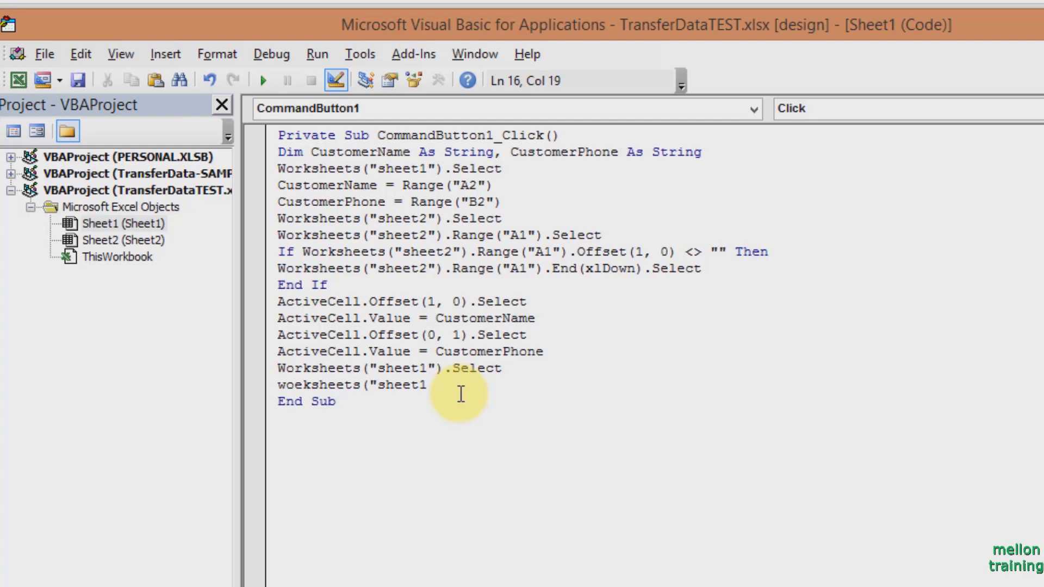
pyautogui.write('")')
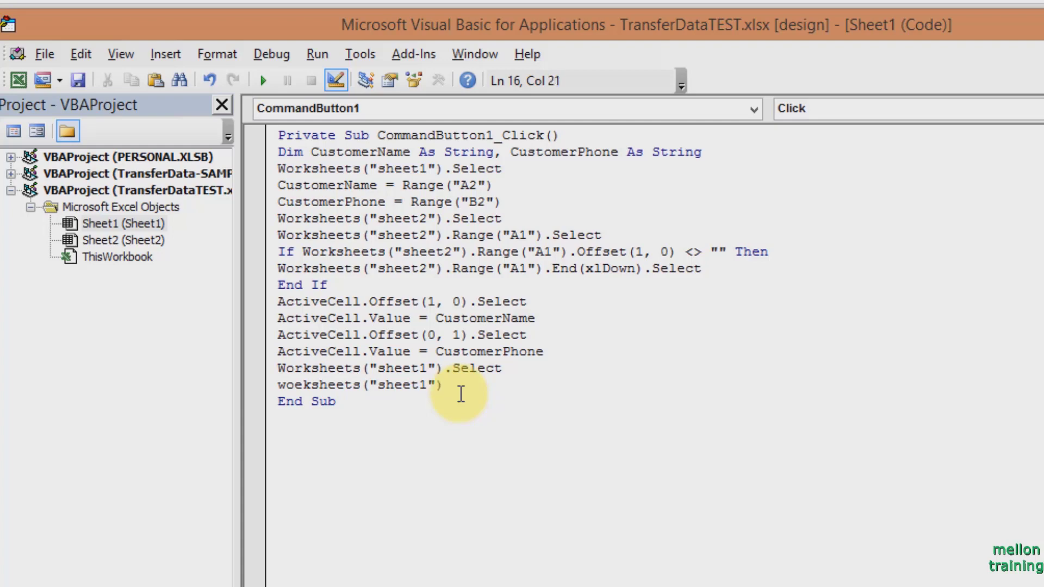
pyautogui.write('.range')
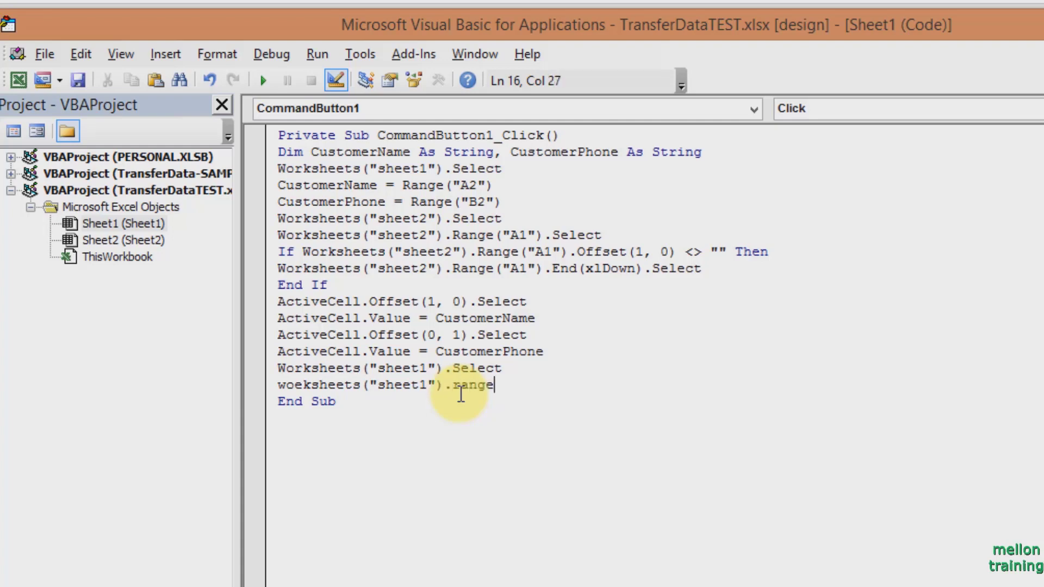
pyautogui.write('(A')
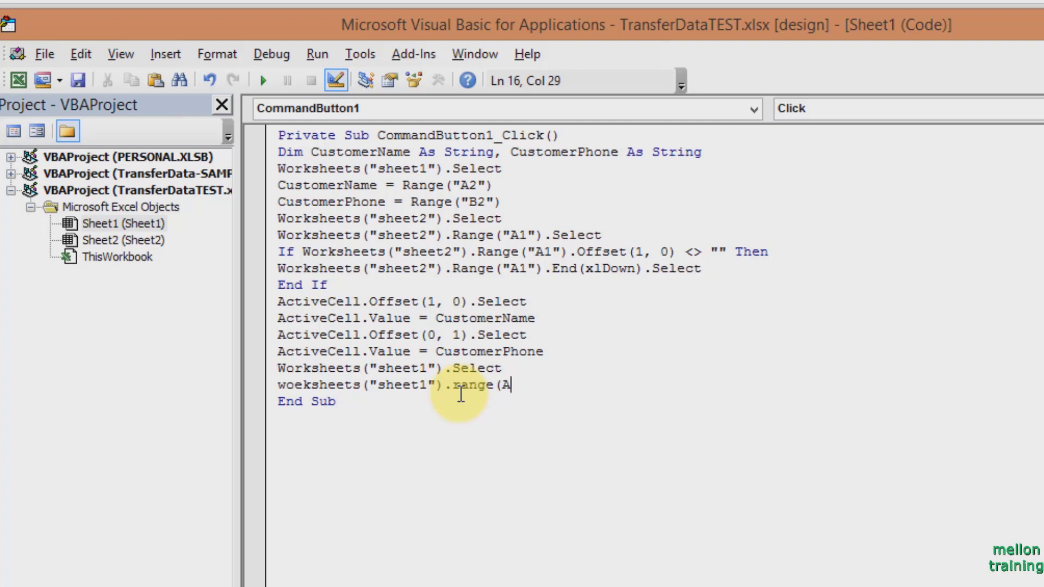
pyautogui.write('2:B')
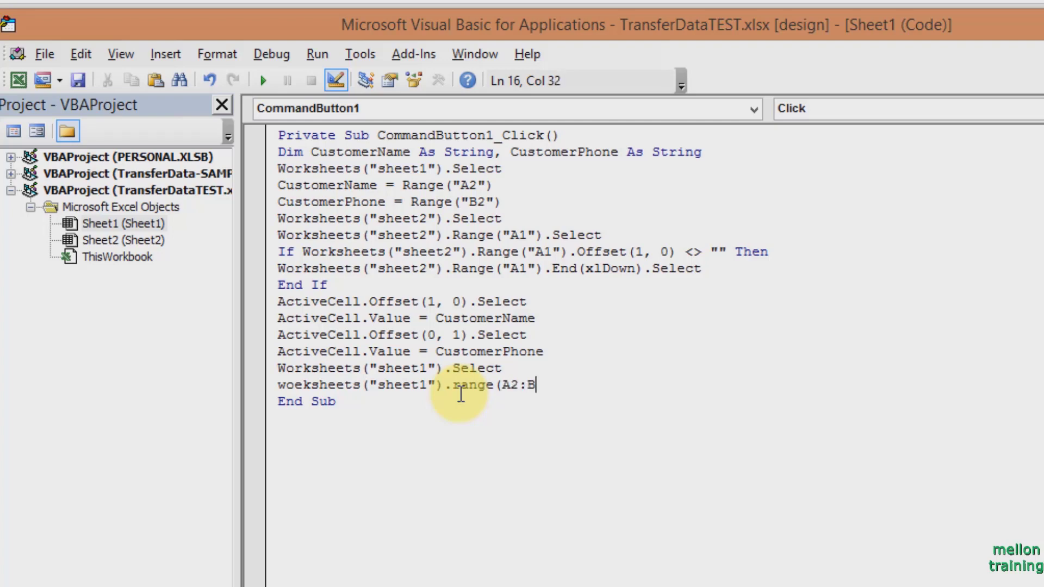
pyautogui.write('2")')
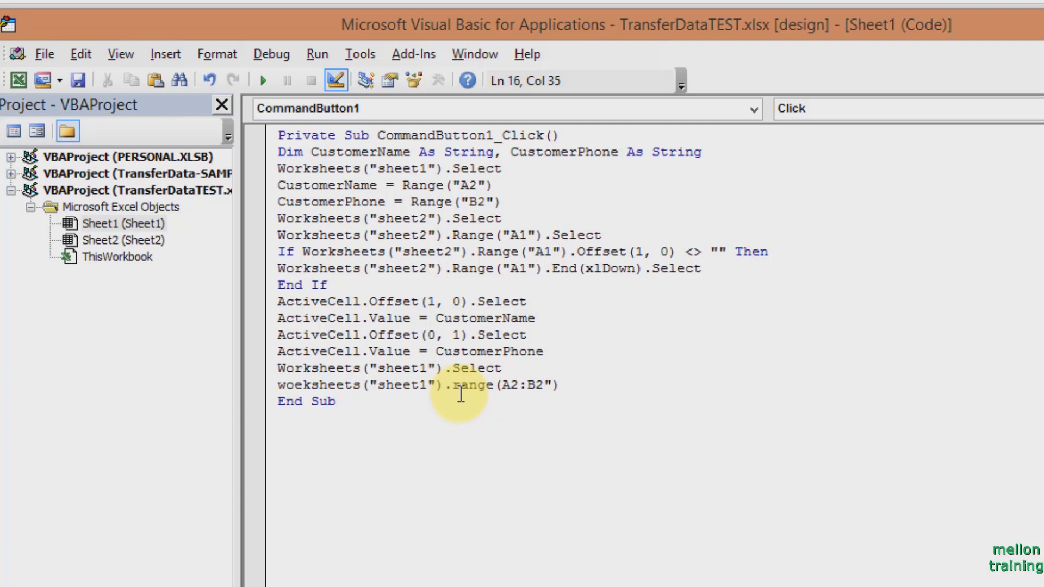
pyautogui.write('.clear')
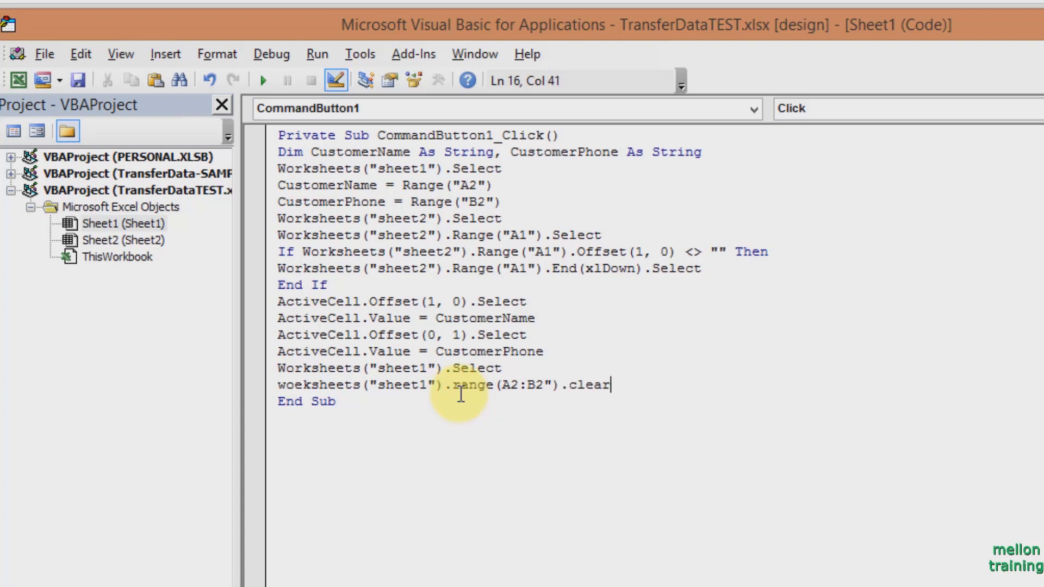
pyautogui.write('Conter')
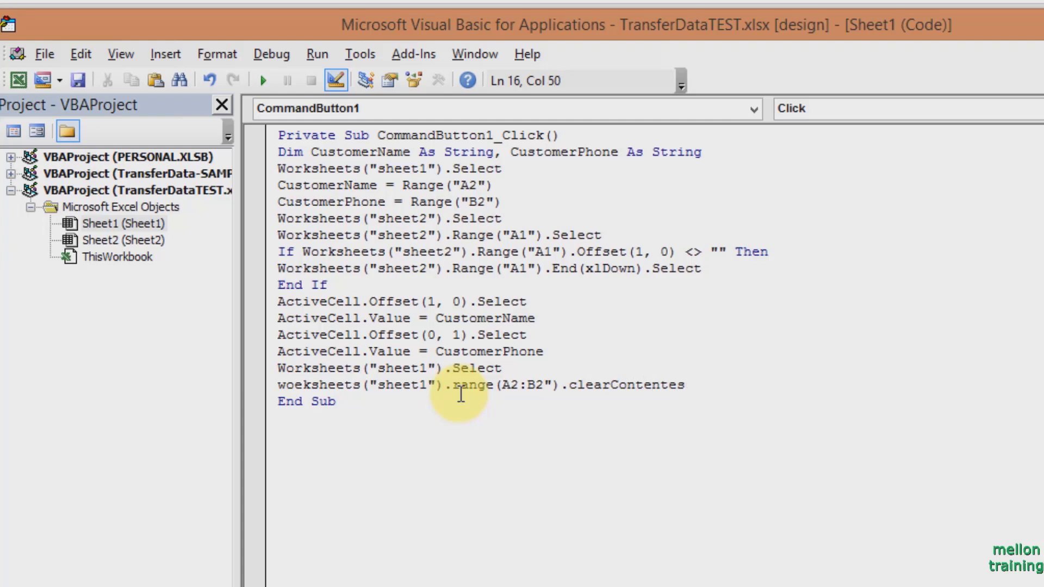
pyautogui.press('Backspace')
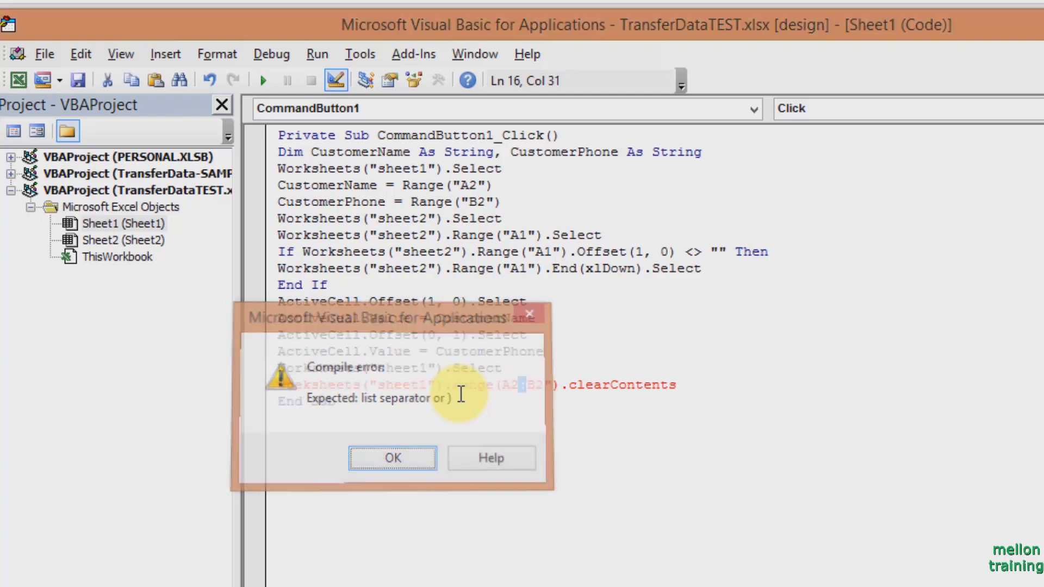
# Dismiss the error, fix the quotes around "A2:B2", and return to Excel.
pyautogui.click(391, 458)
pyautogui.write('|"')
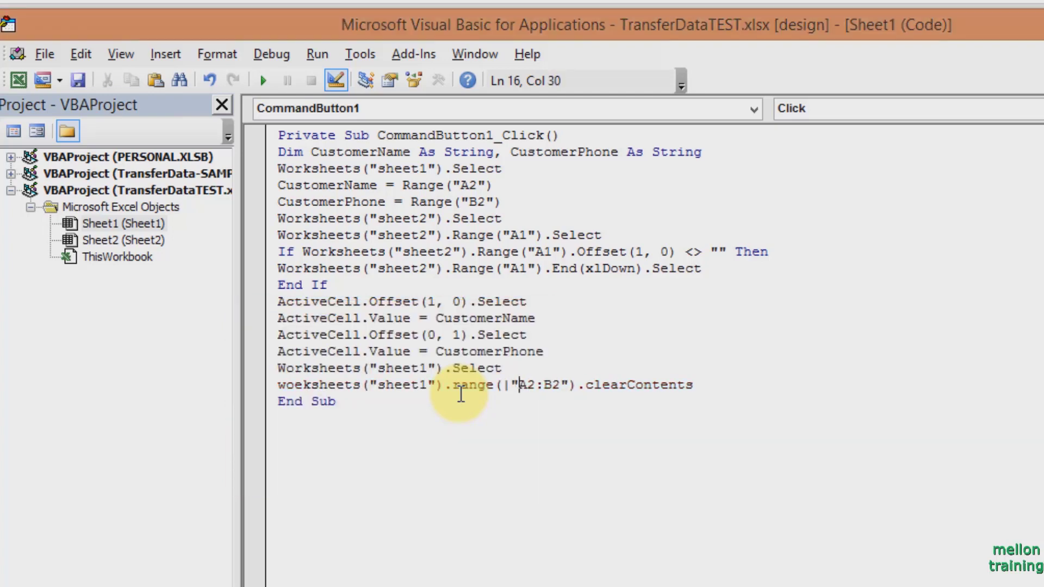
pyautogui.press('Backspace')
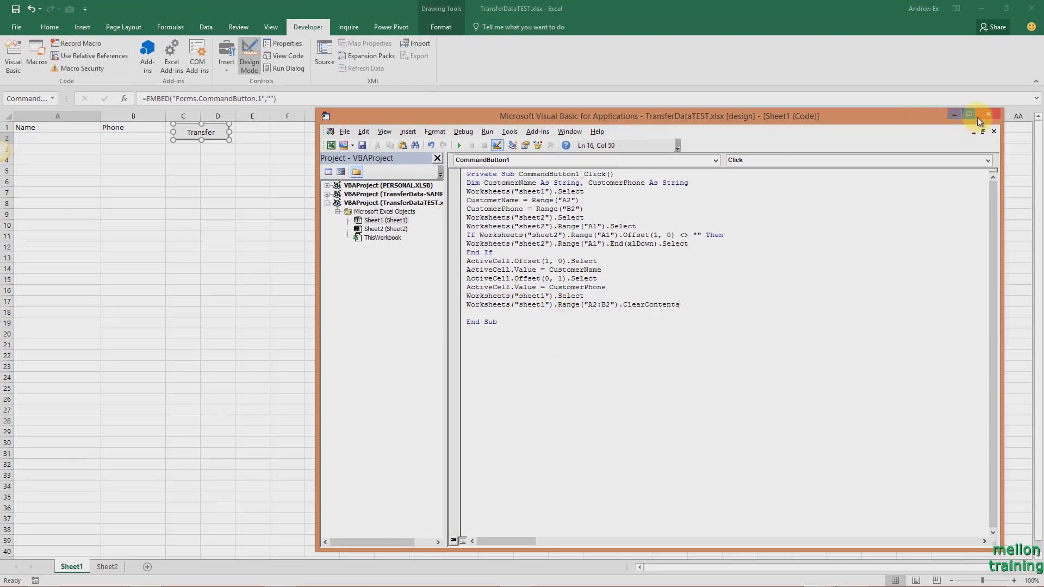
pyautogui.click(990, 115)
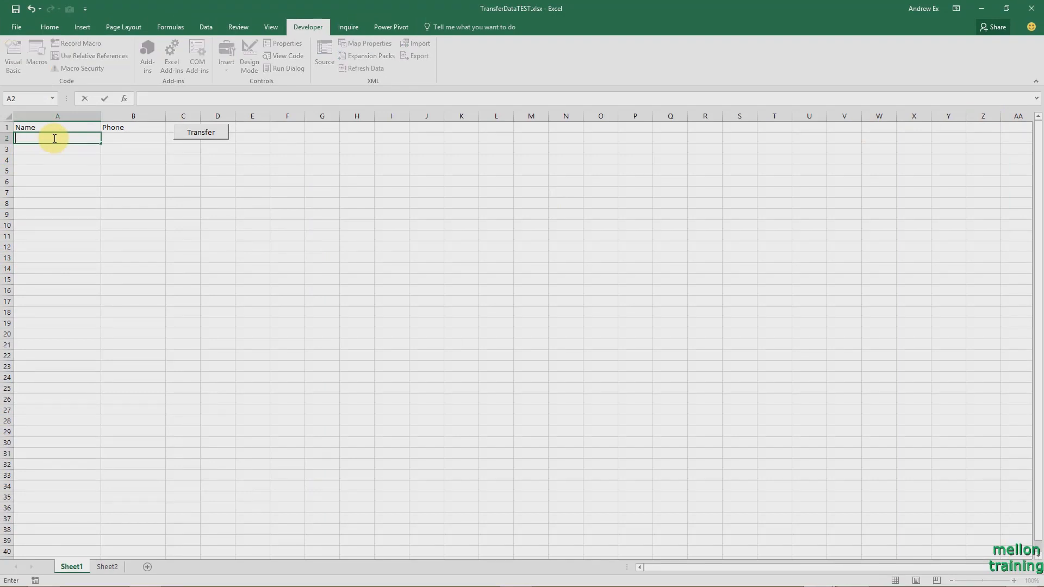
# Enter Andreas in A2 and 12345 in B2, then run Transfer.
pyautogui.write('Andreas')
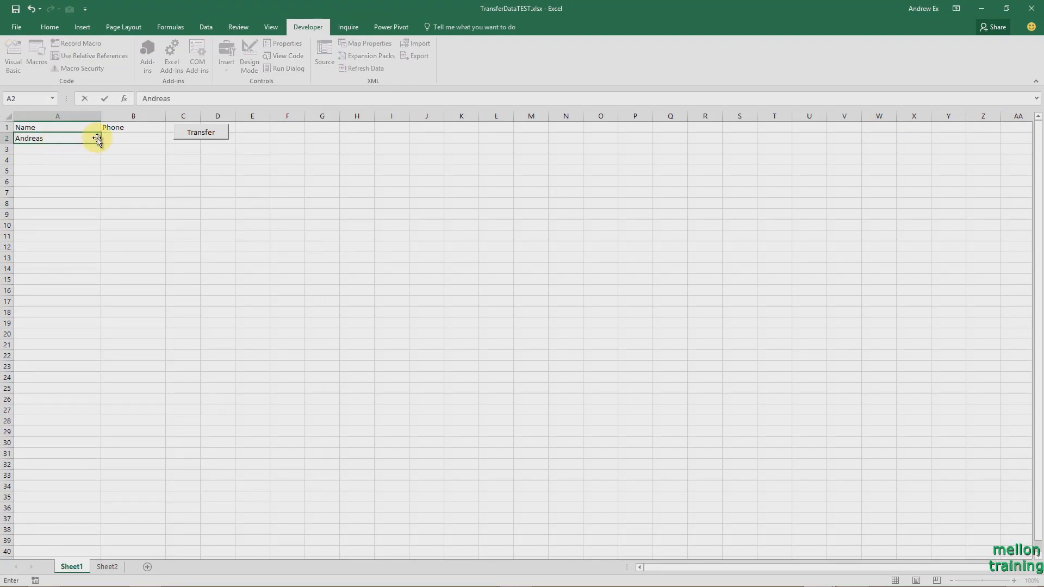
pyautogui.click(133, 138)
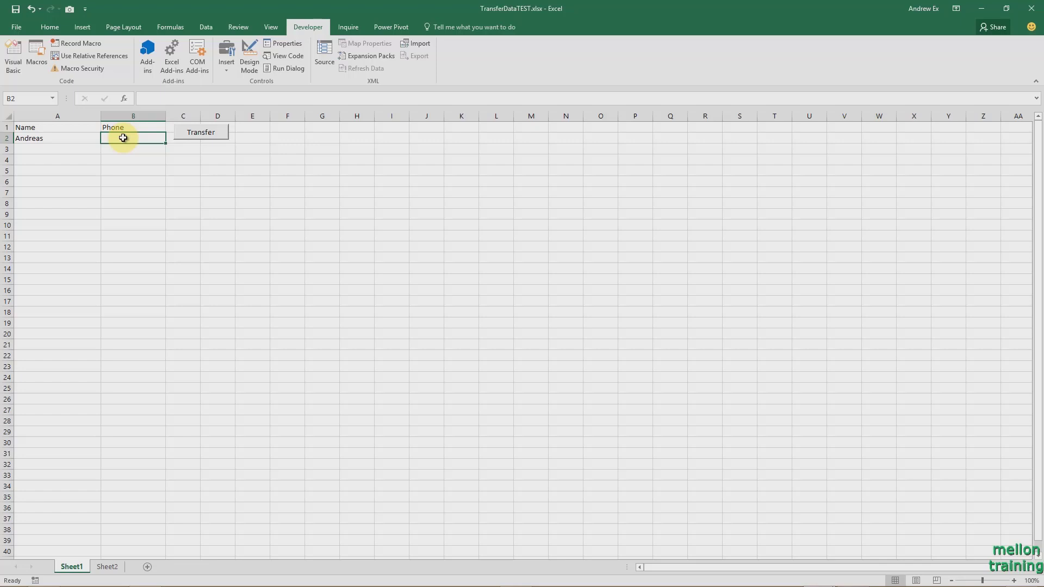
pyautogui.write('1')
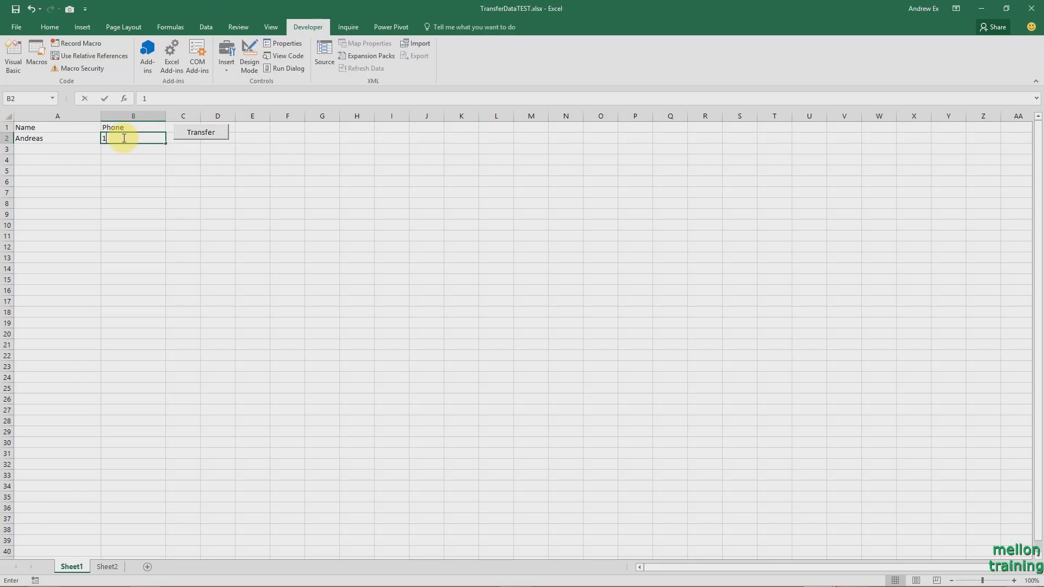
pyautogui.write('2345')
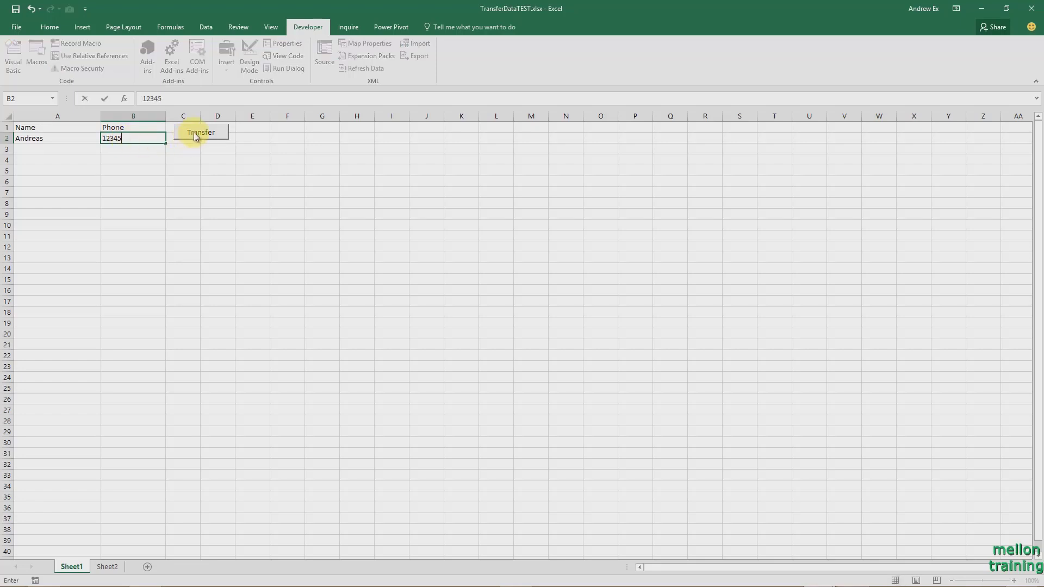
pyautogui.click(200, 132)
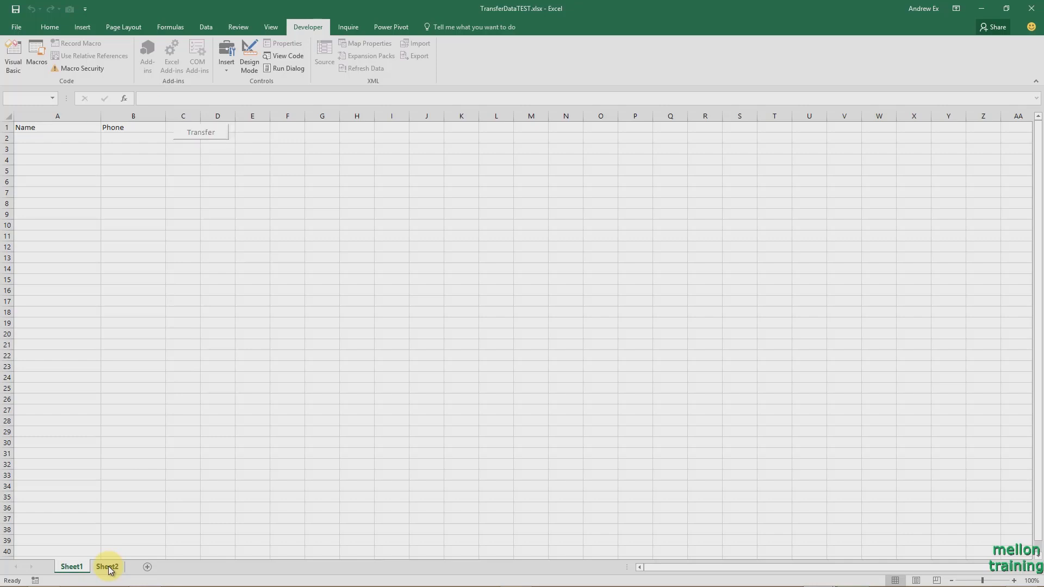
pyautogui.click(201, 131)
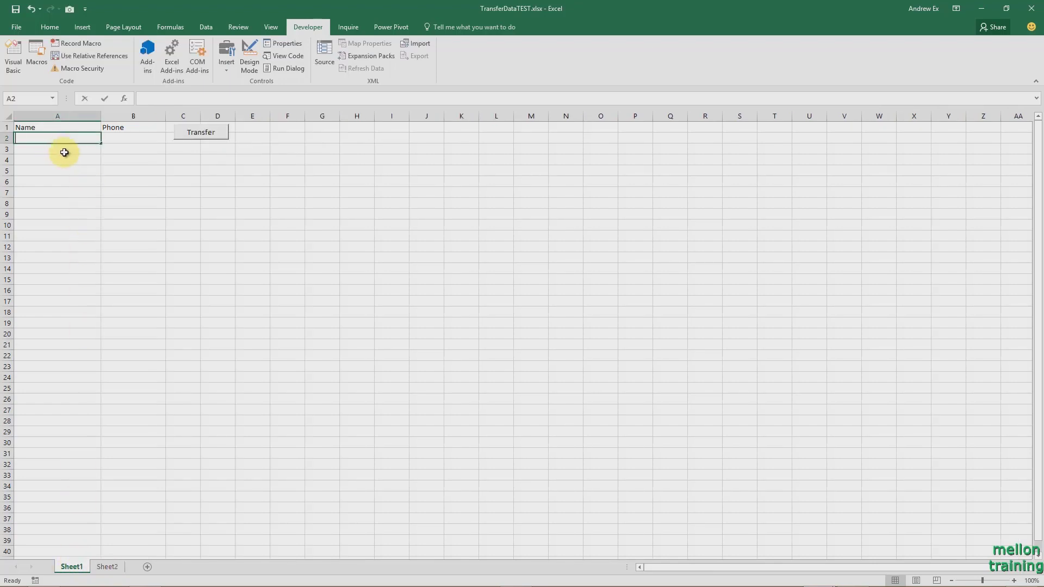
# Enter John with phone 67890, transfer it, and return to Sheet1.
pyautogui.write('John')
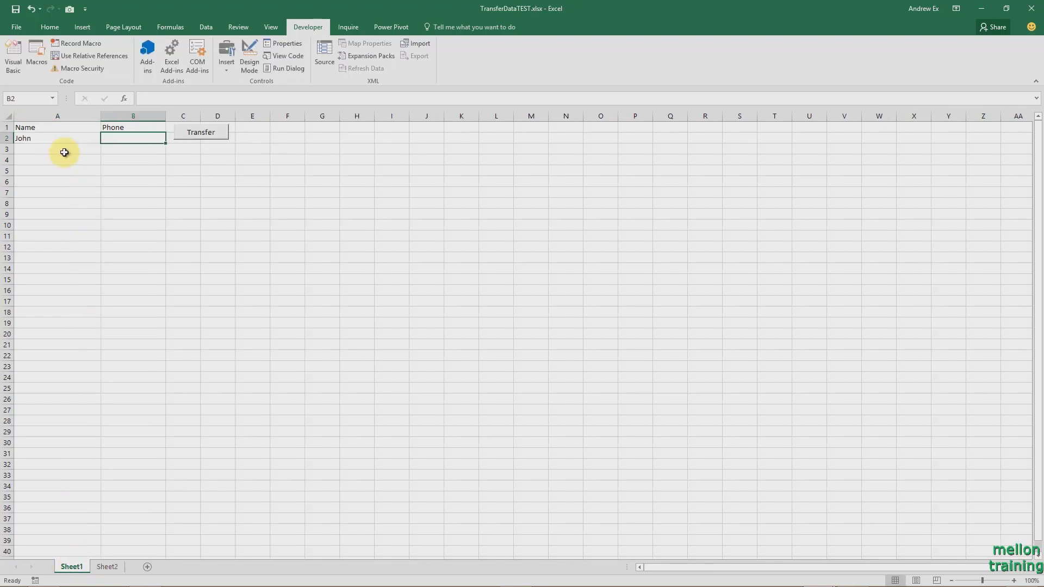
pyautogui.write('67890')
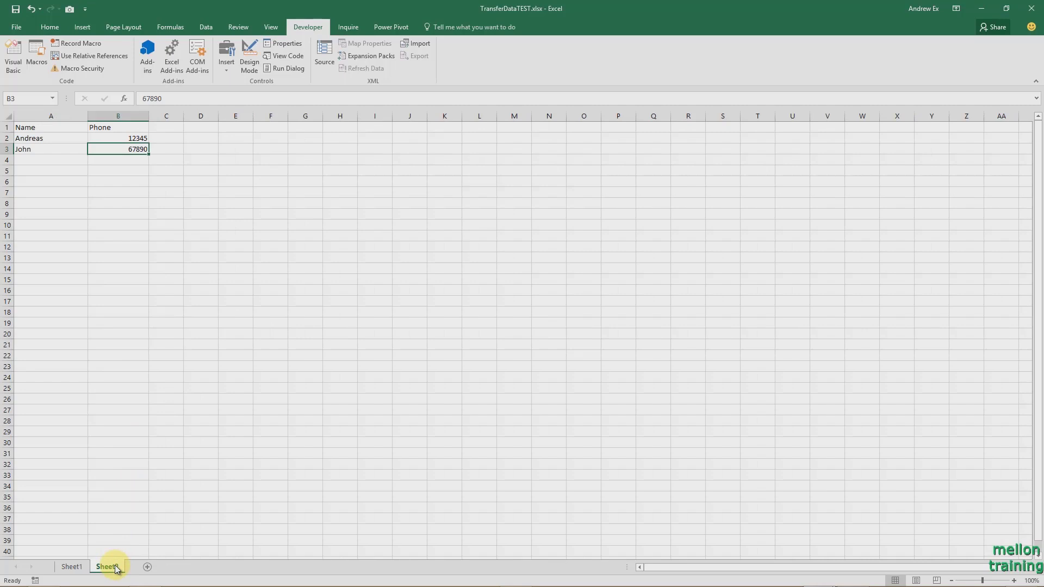
pyautogui.click(106, 567)
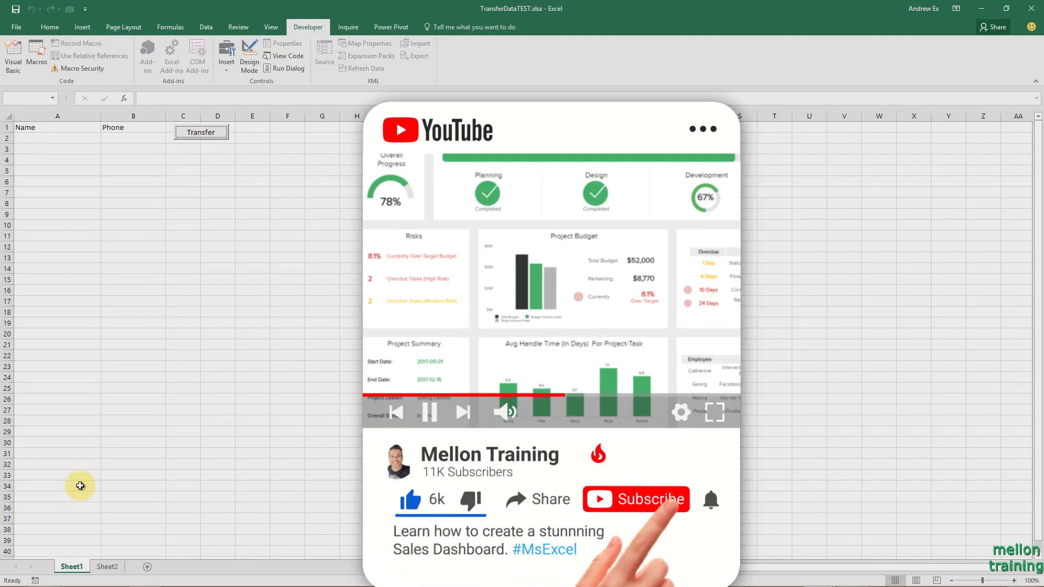
pyautogui.click(635, 499)
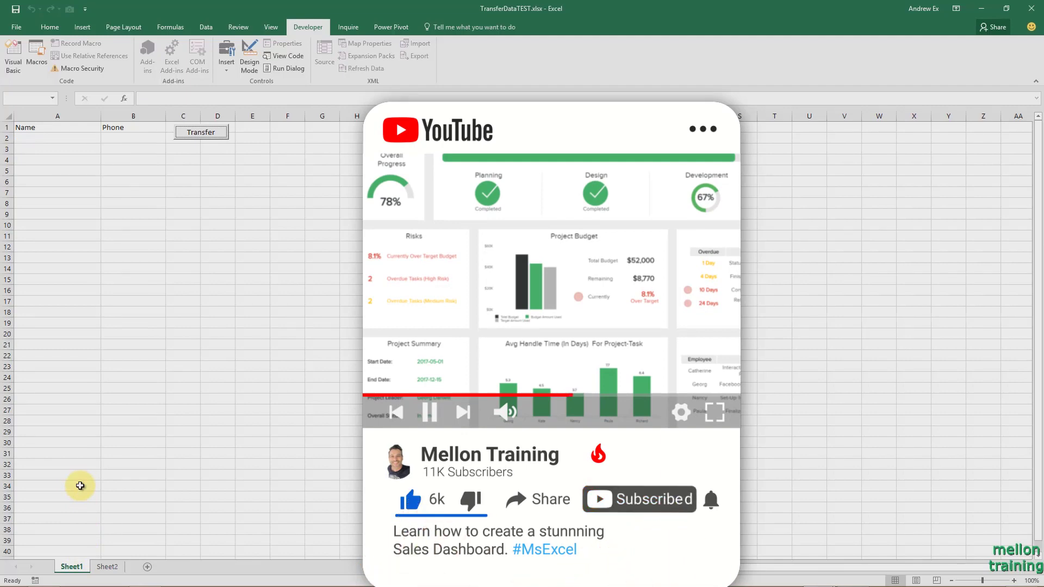